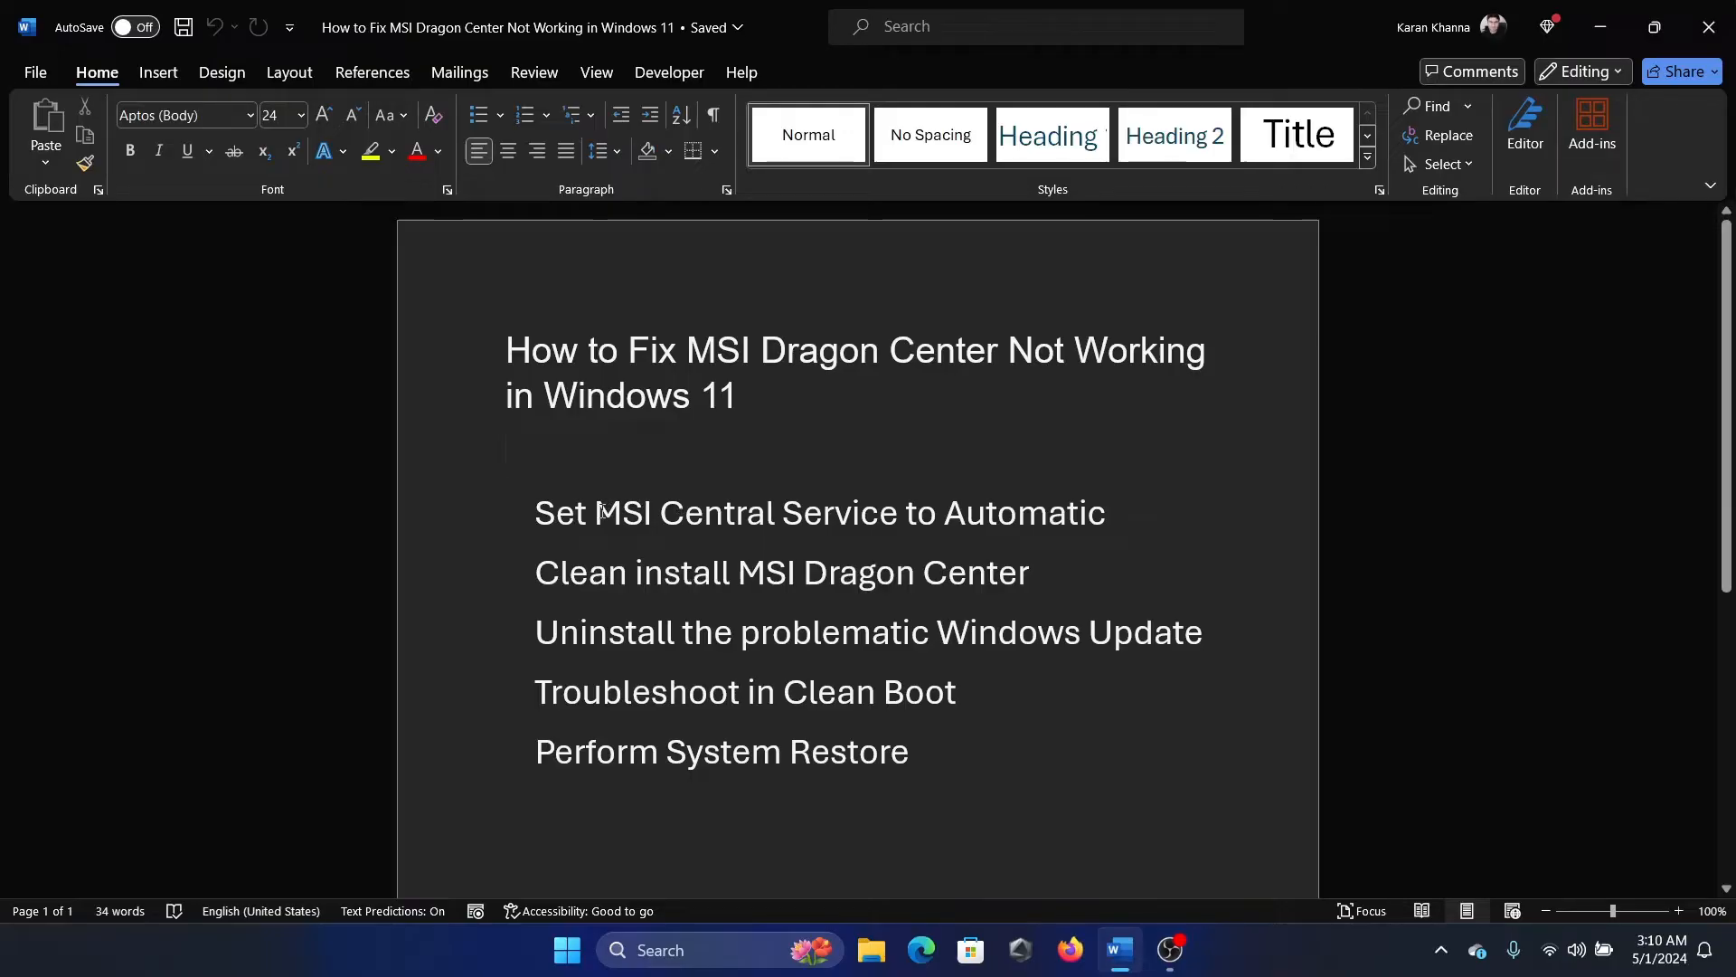
# Step: Highlight part of the first fix's wording in the Word guide
pyautogui.moveTo(595, 511); pyautogui.dragTo(903, 512)
pyautogui.write('s')
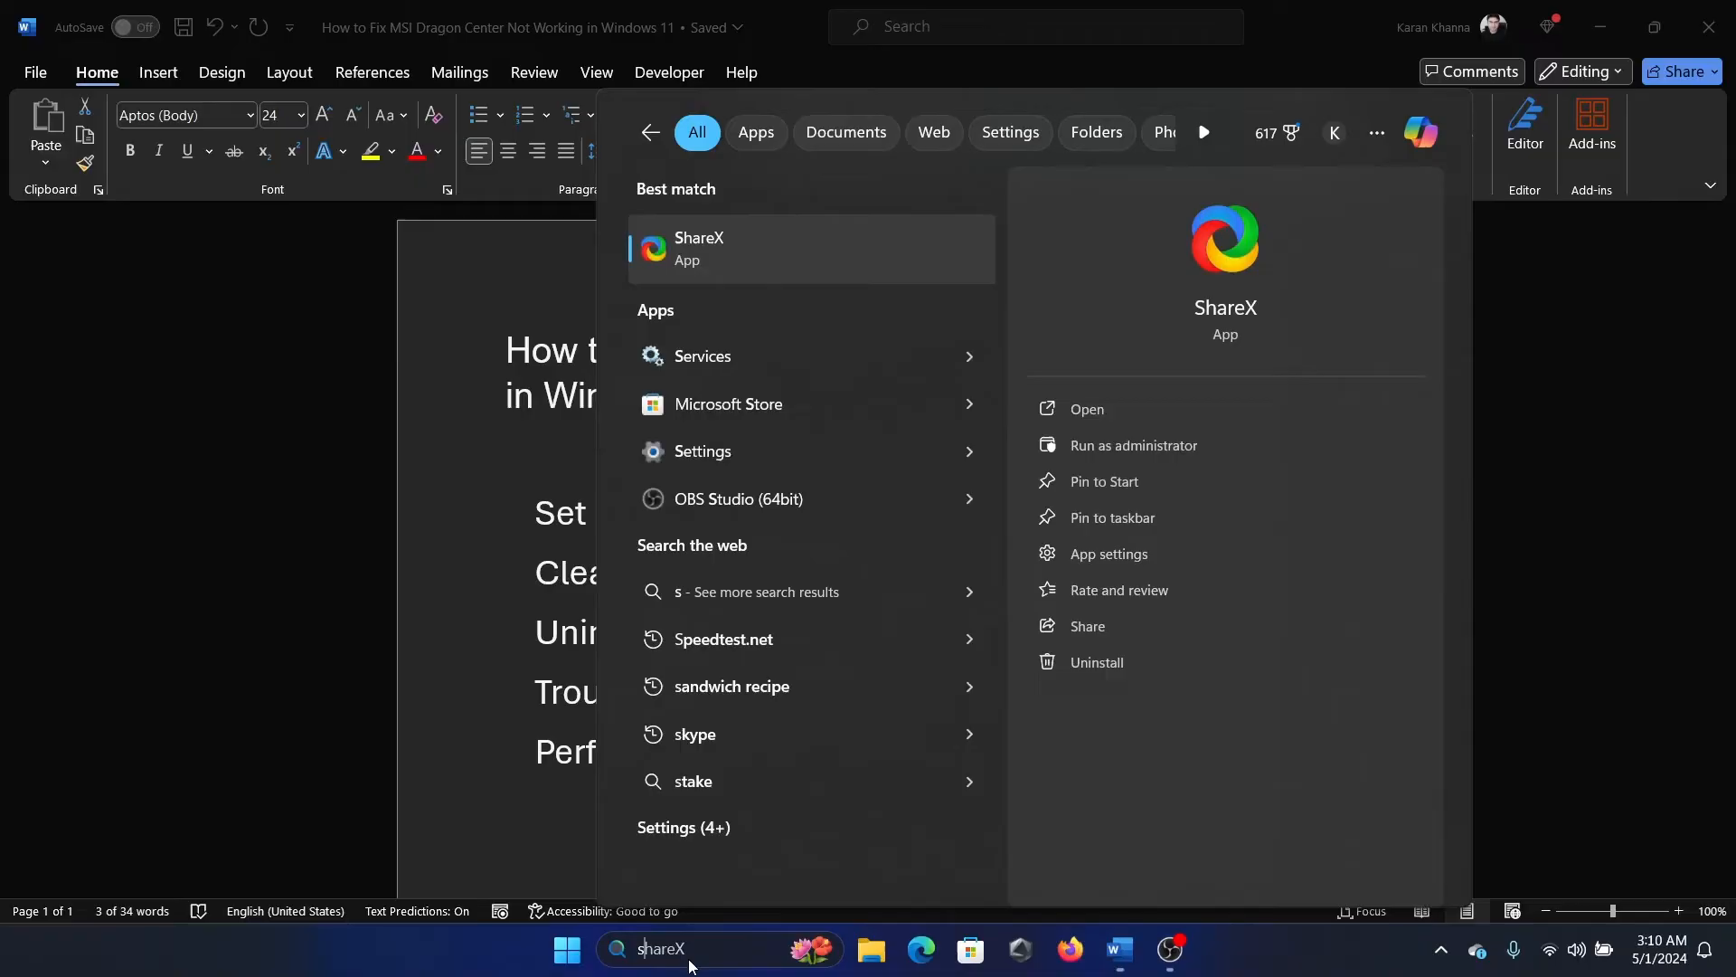
pyautogui.moveTo(727, 404)
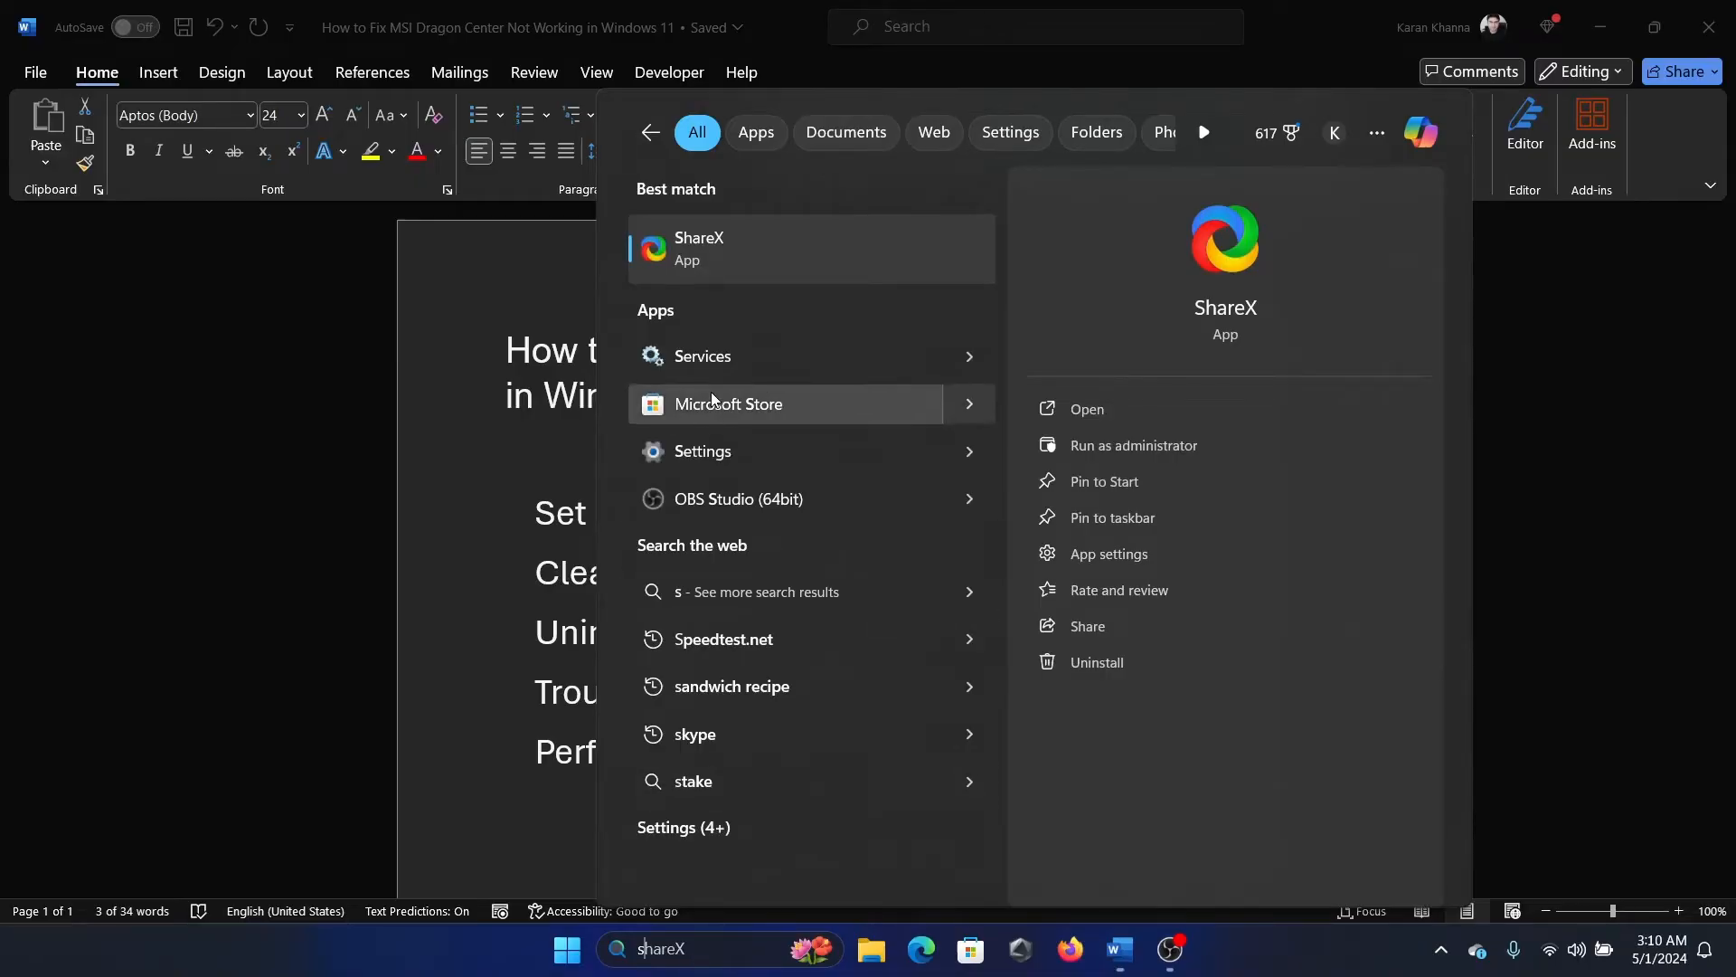
# Step: Locate Microsoft Edge Elevation Service in Services and bring up its Properties
pyautogui.click(702, 357)
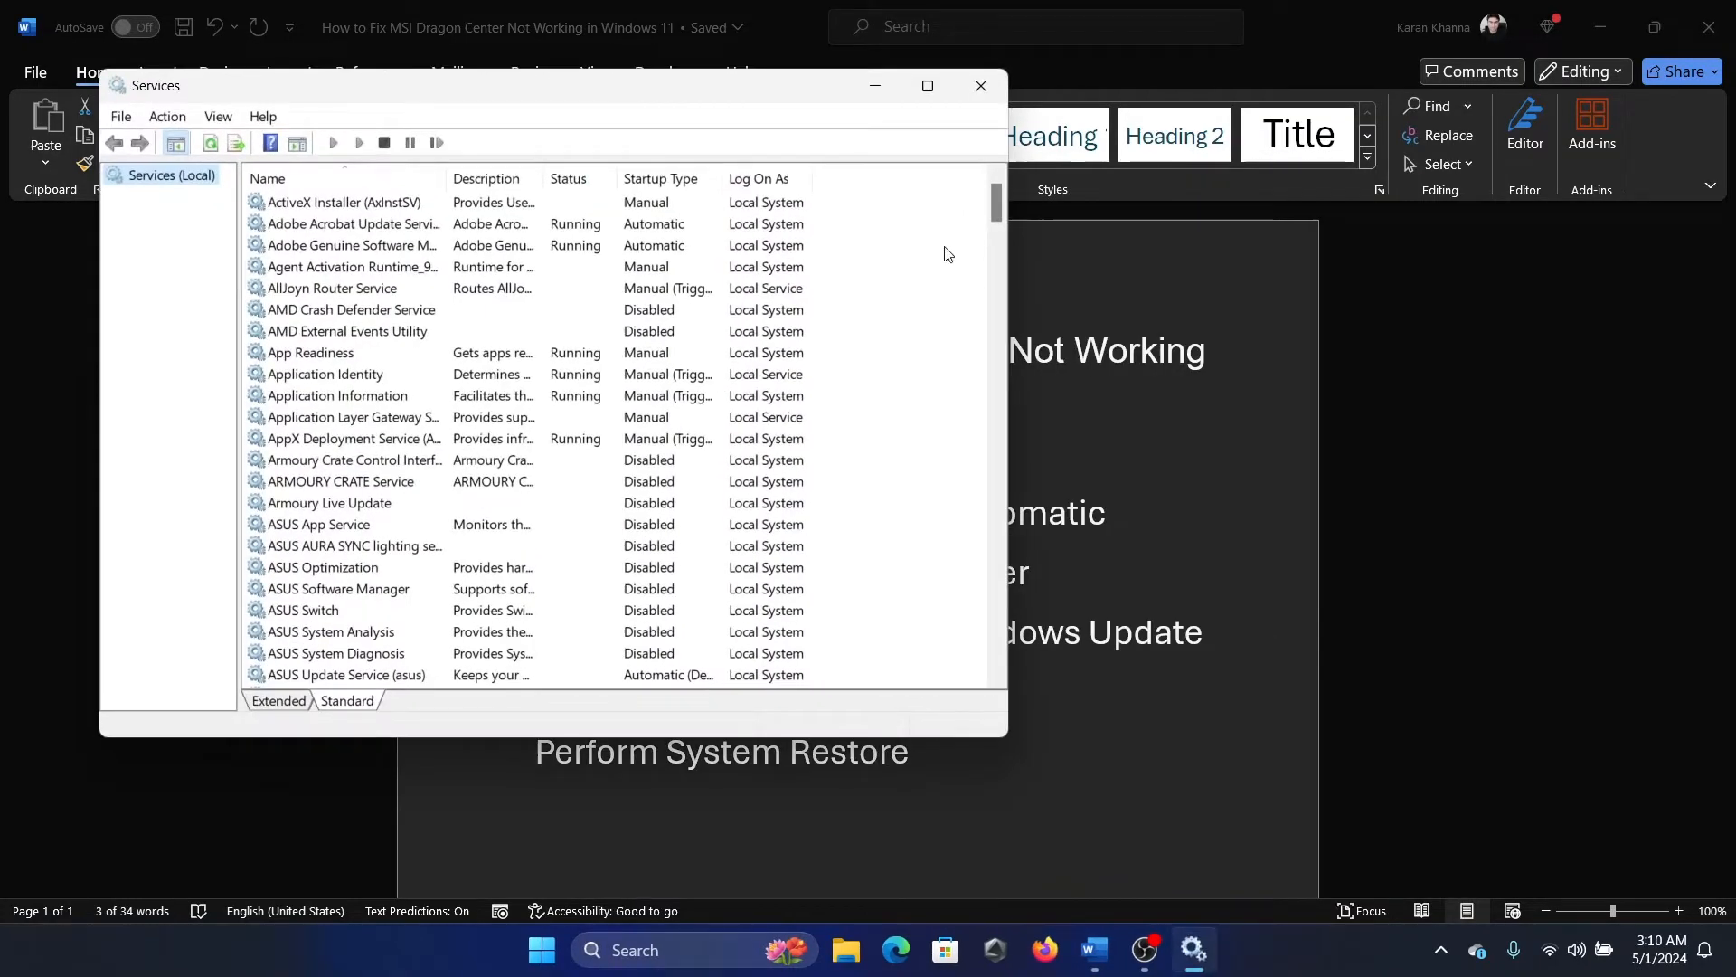
pyautogui.scroll(-3)
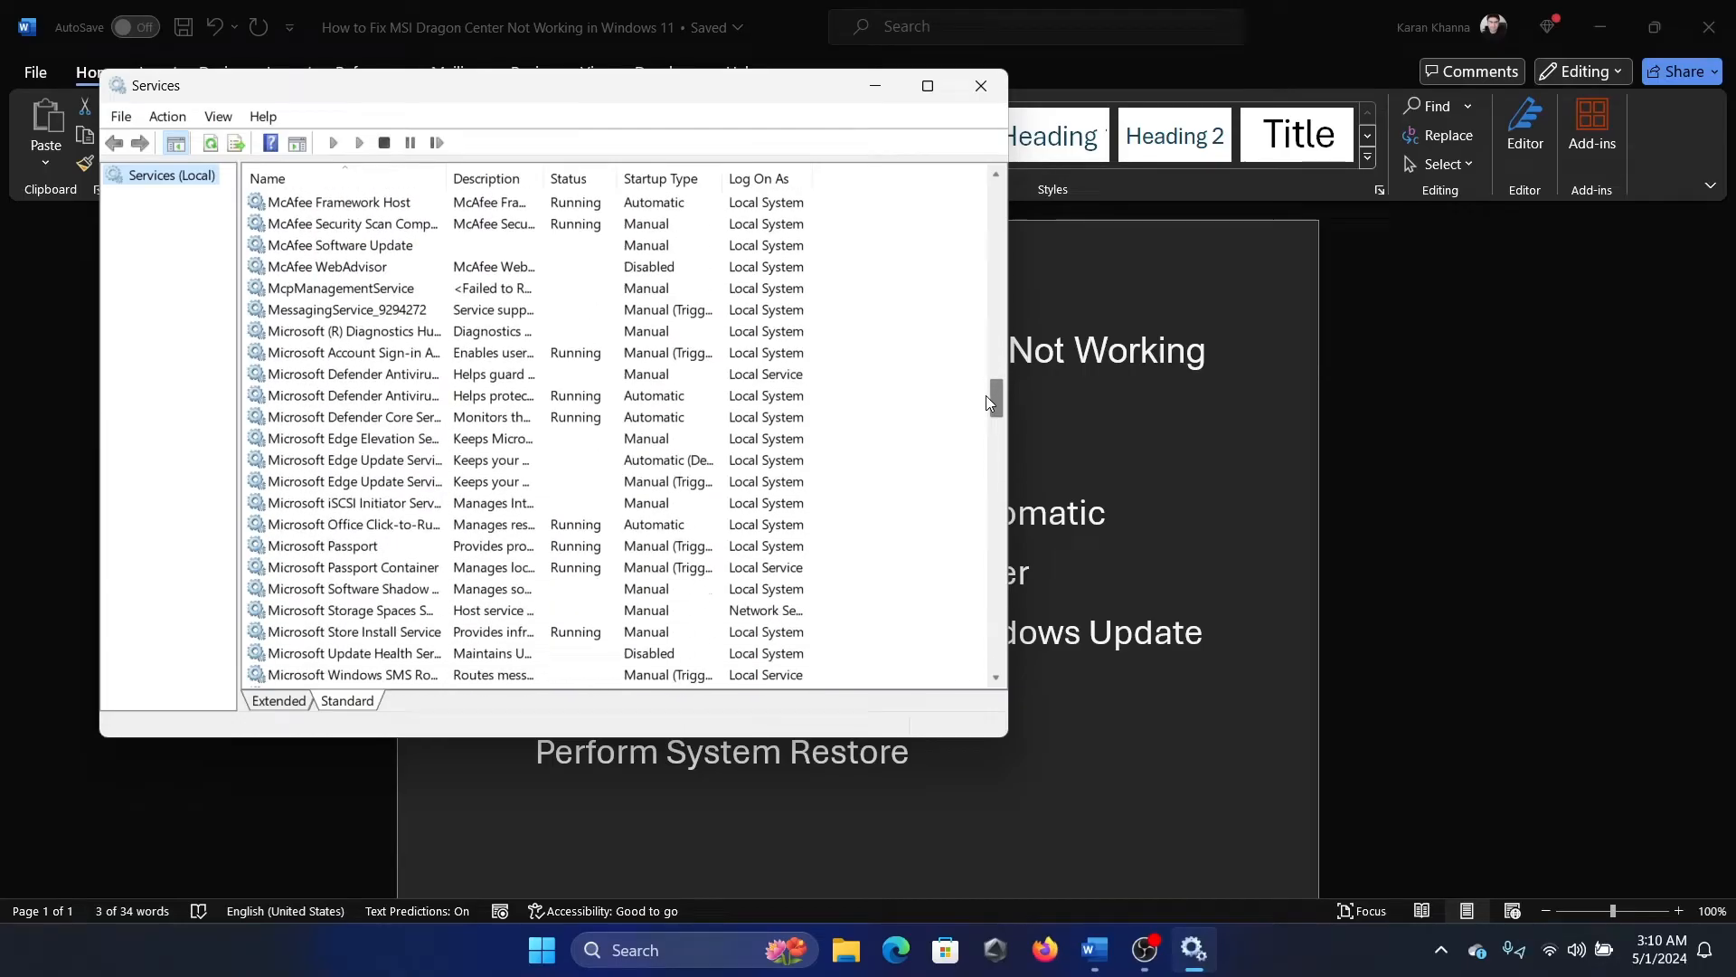
pyautogui.scroll(-3)
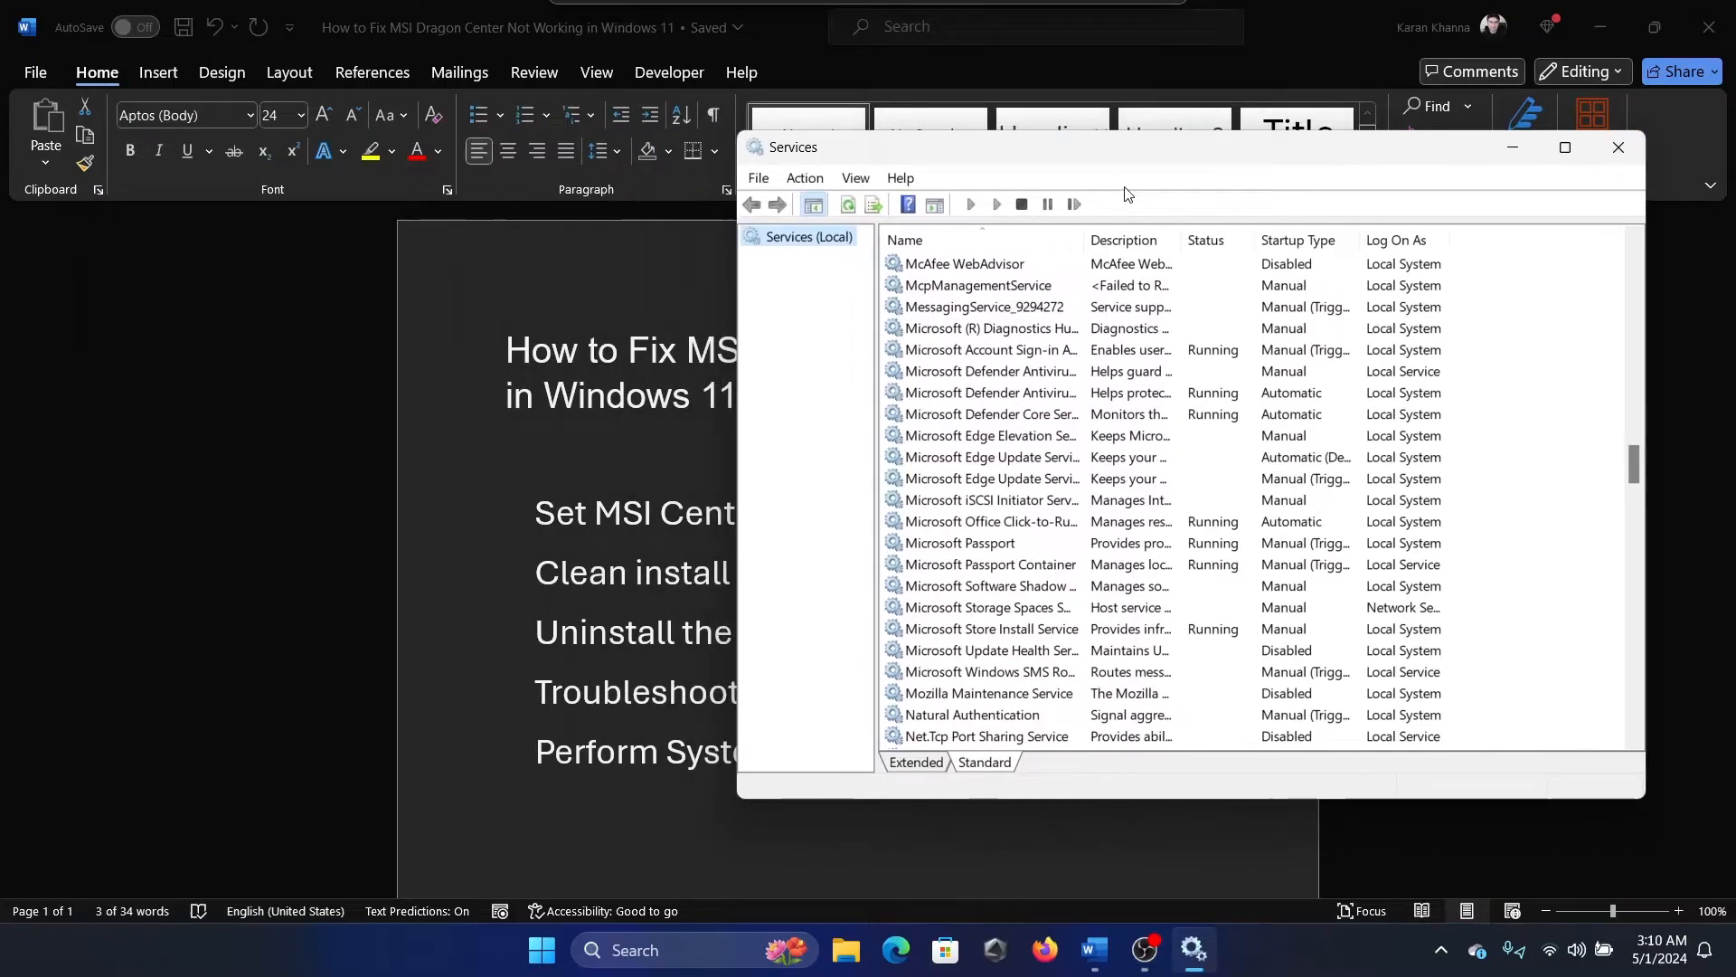
pyautogui.rightClick(986, 436)
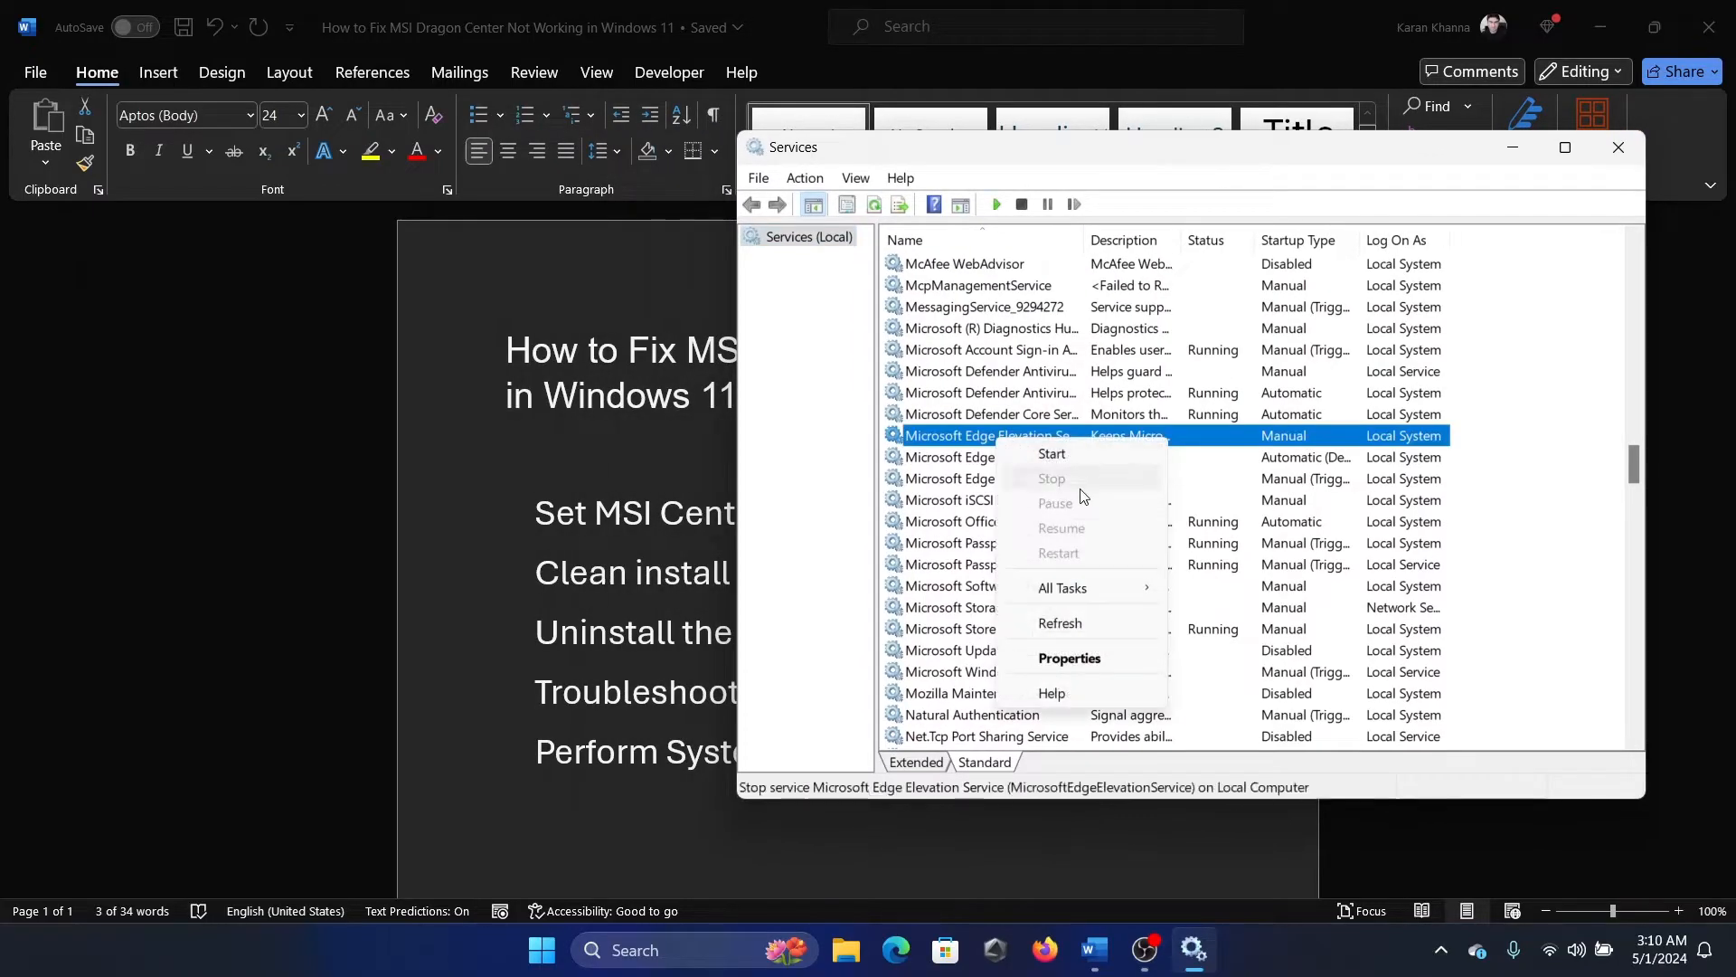
pyautogui.click(1067, 658)
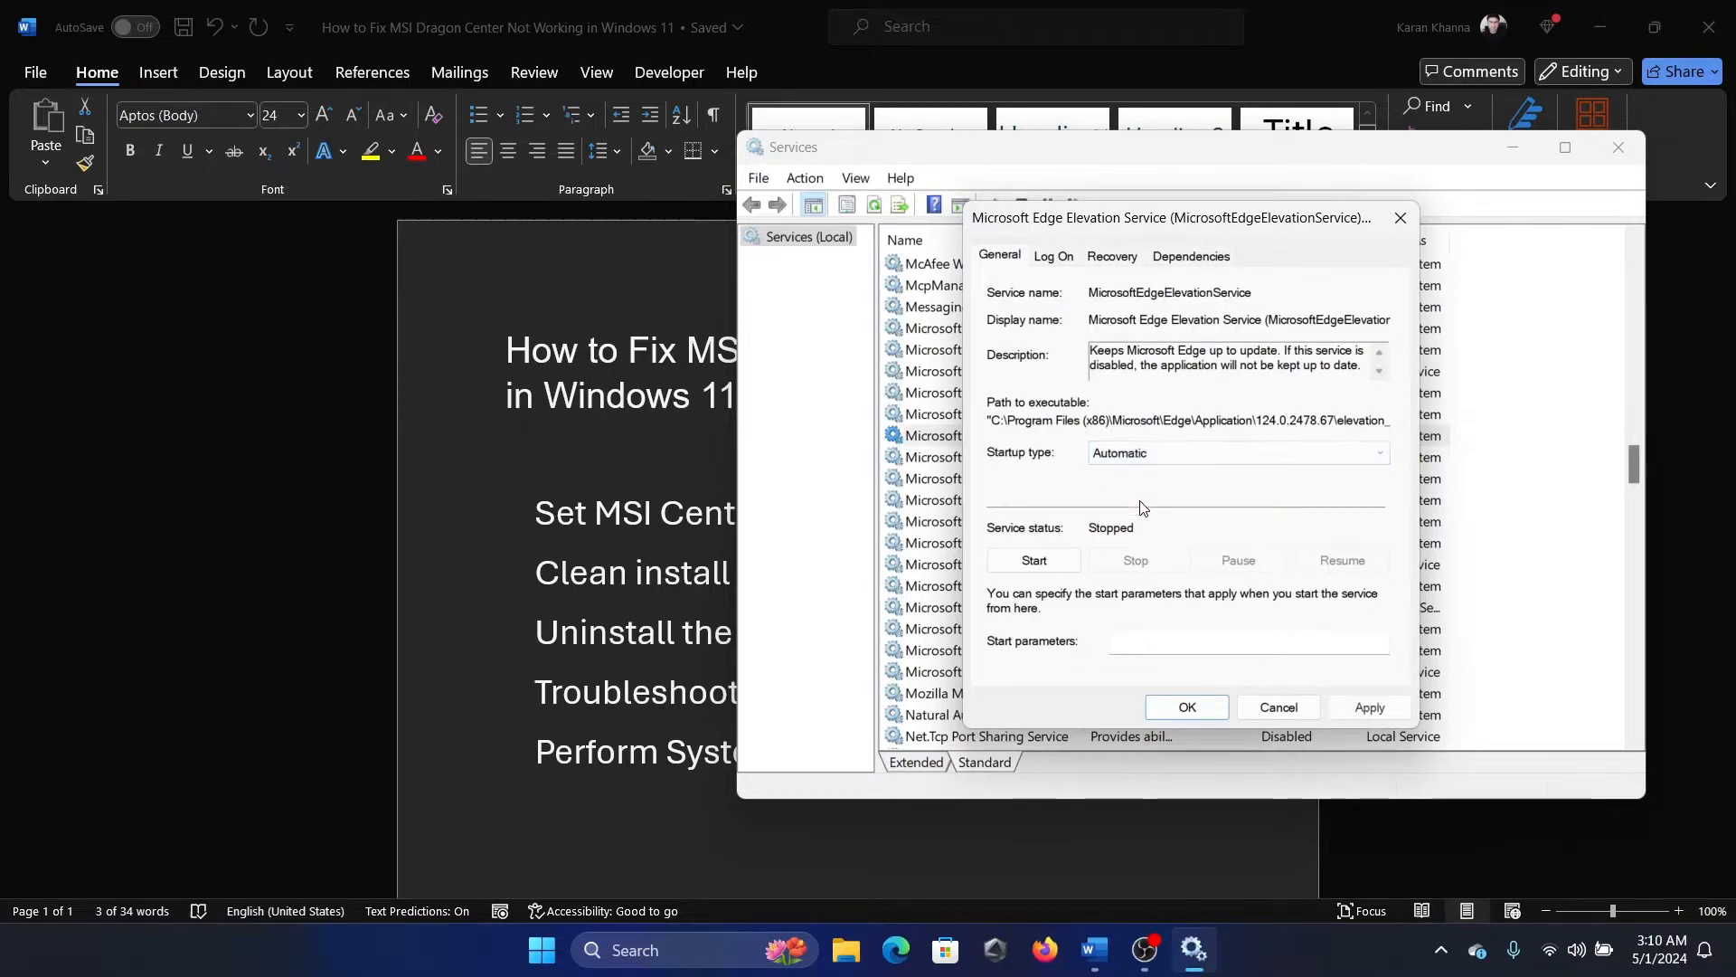
# Step: Start the service with Automatic startup, confirm, and close the Services window
pyautogui.click(1033, 559)
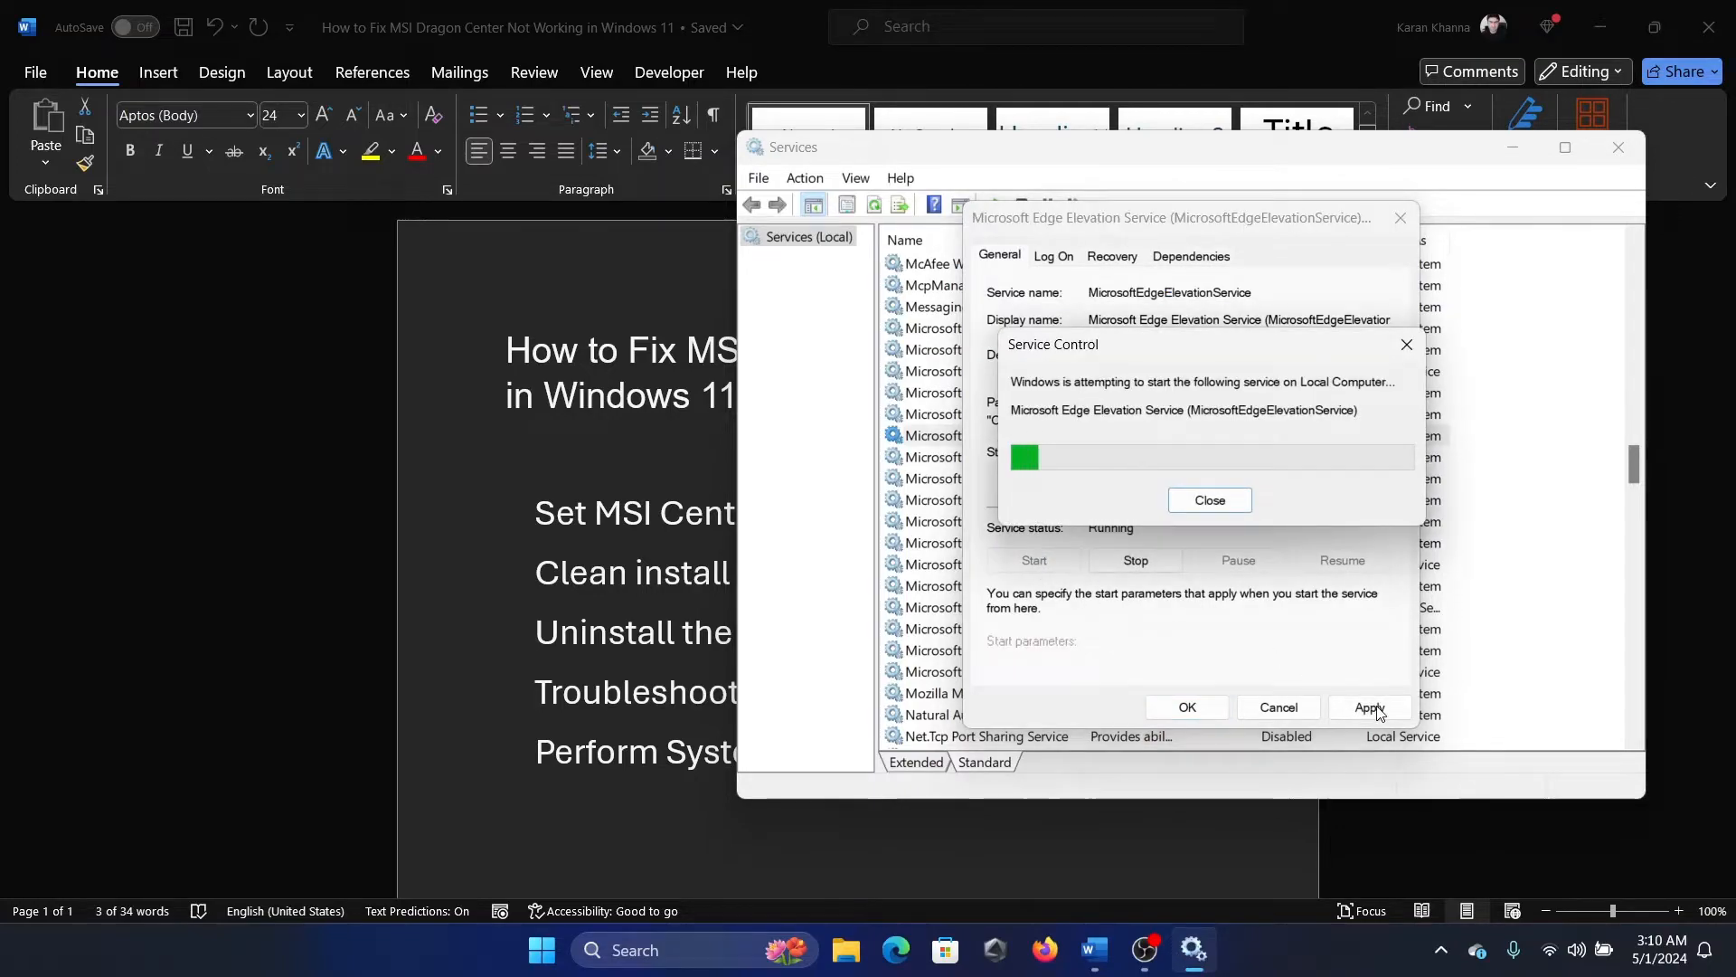
pyautogui.click(1208, 499)
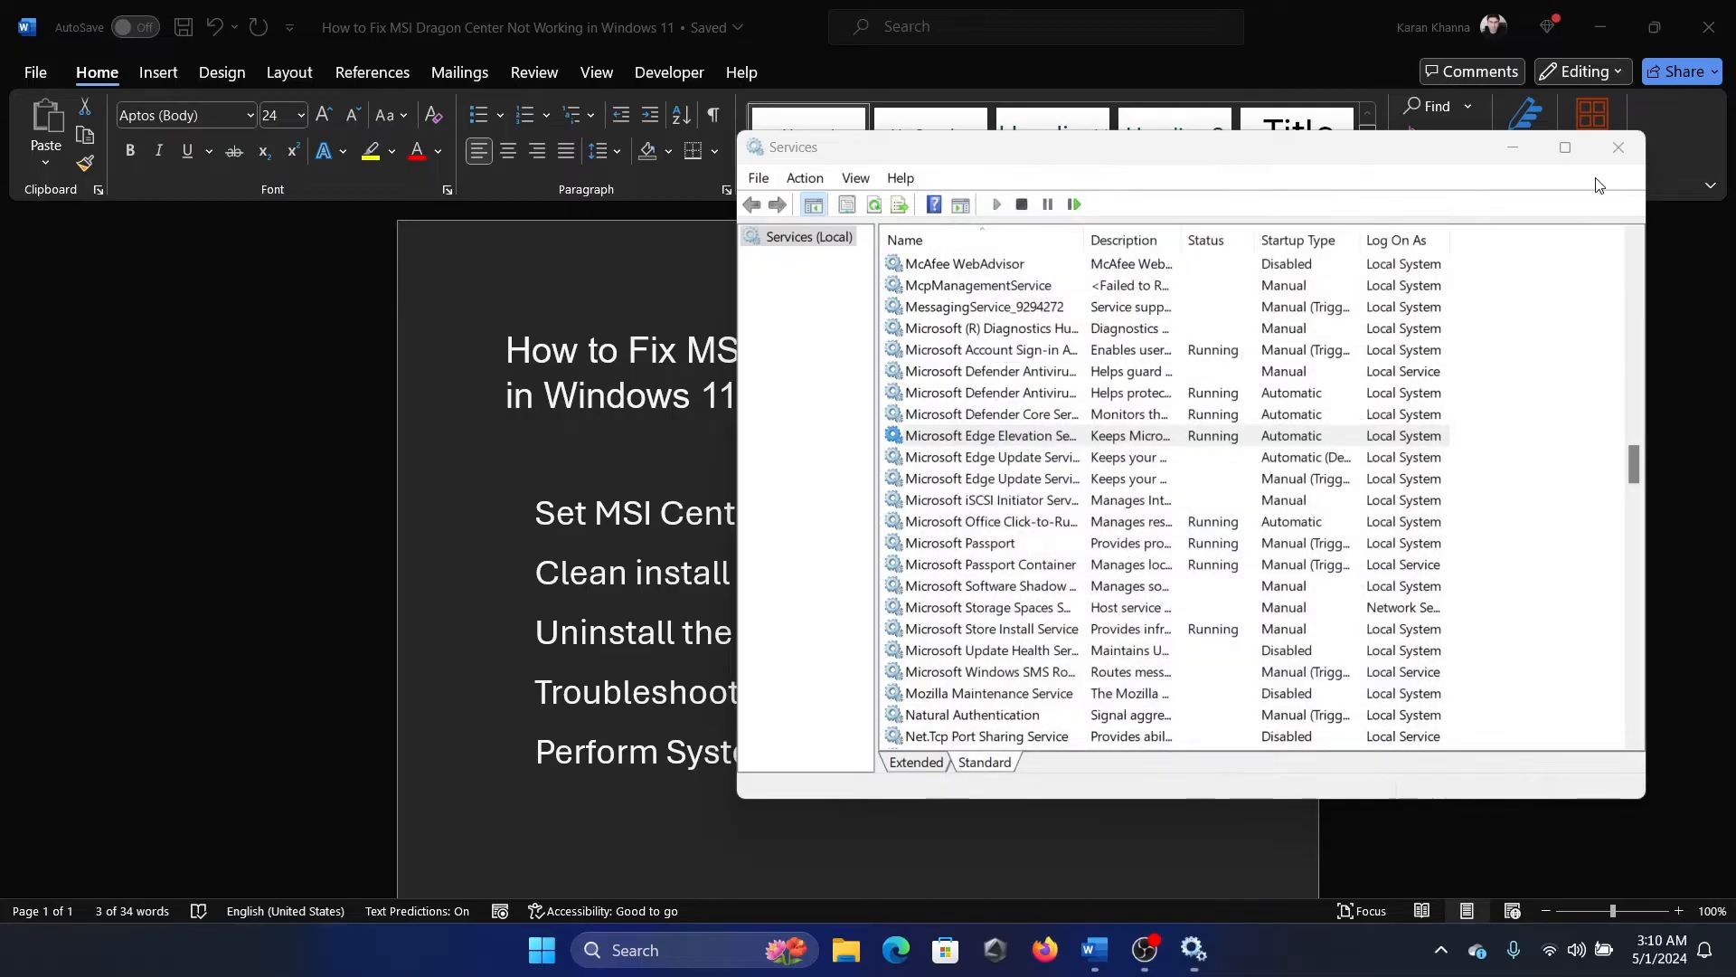
pyautogui.click(1615, 147)
pyautogui.write('dra')
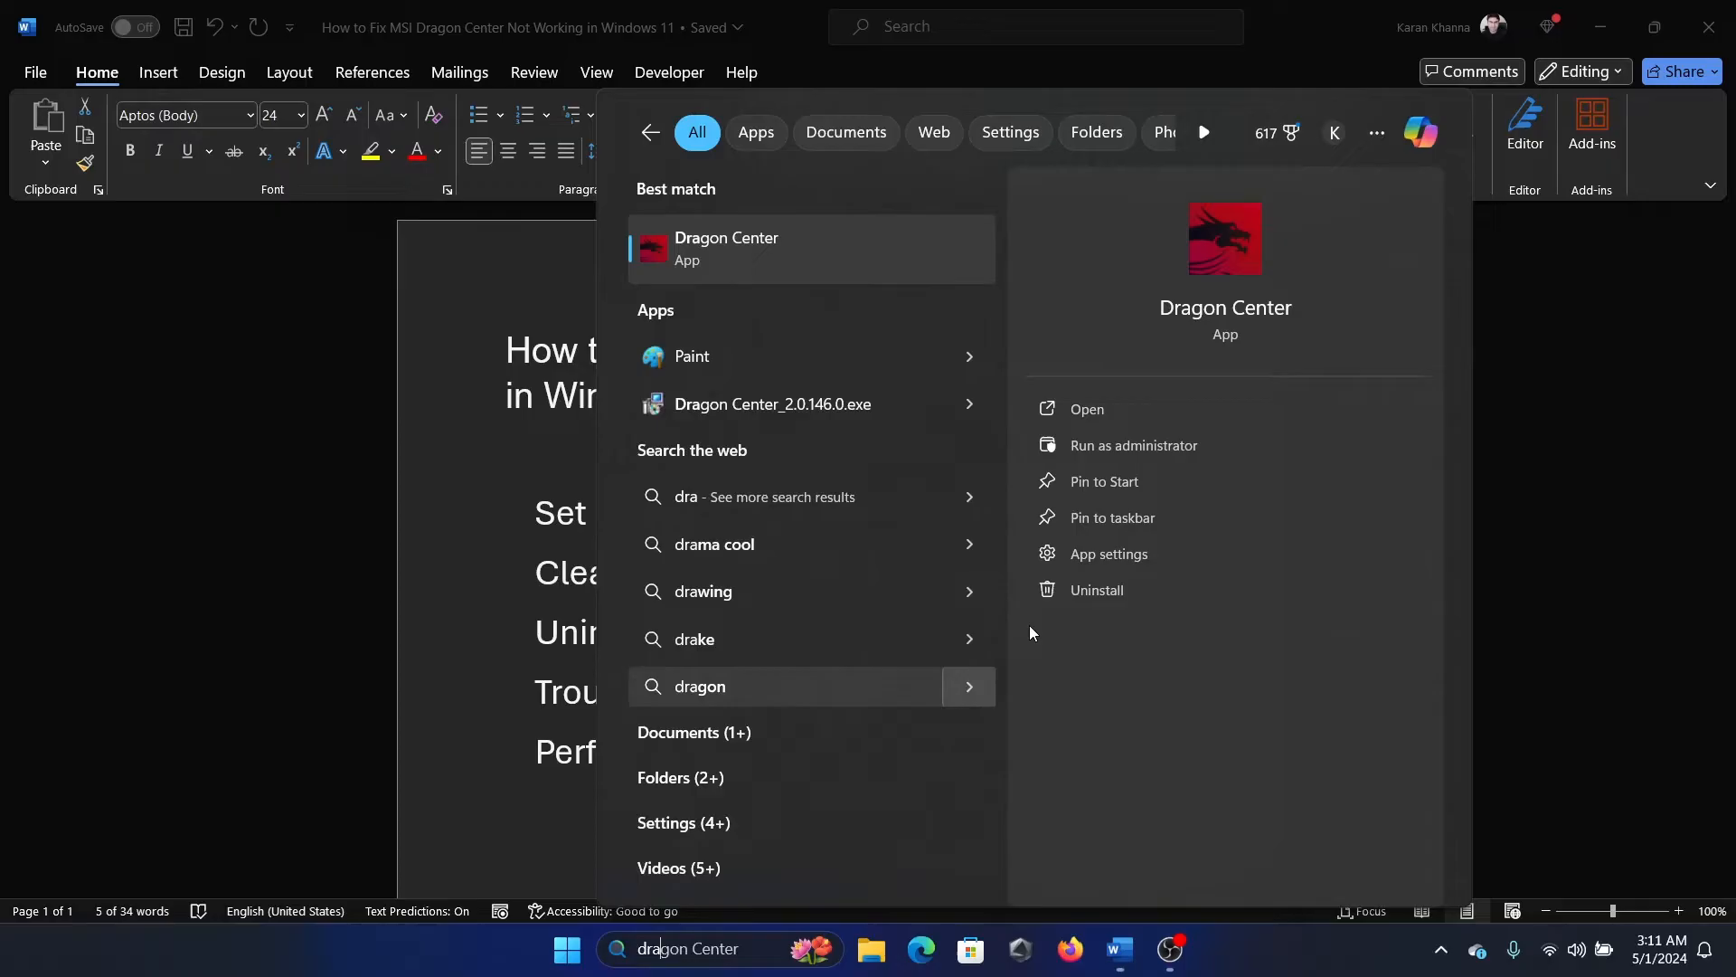
# Step: Uninstall Dragon Center from the search result pane and confirm removal of its data
pyautogui.click(1094, 590)
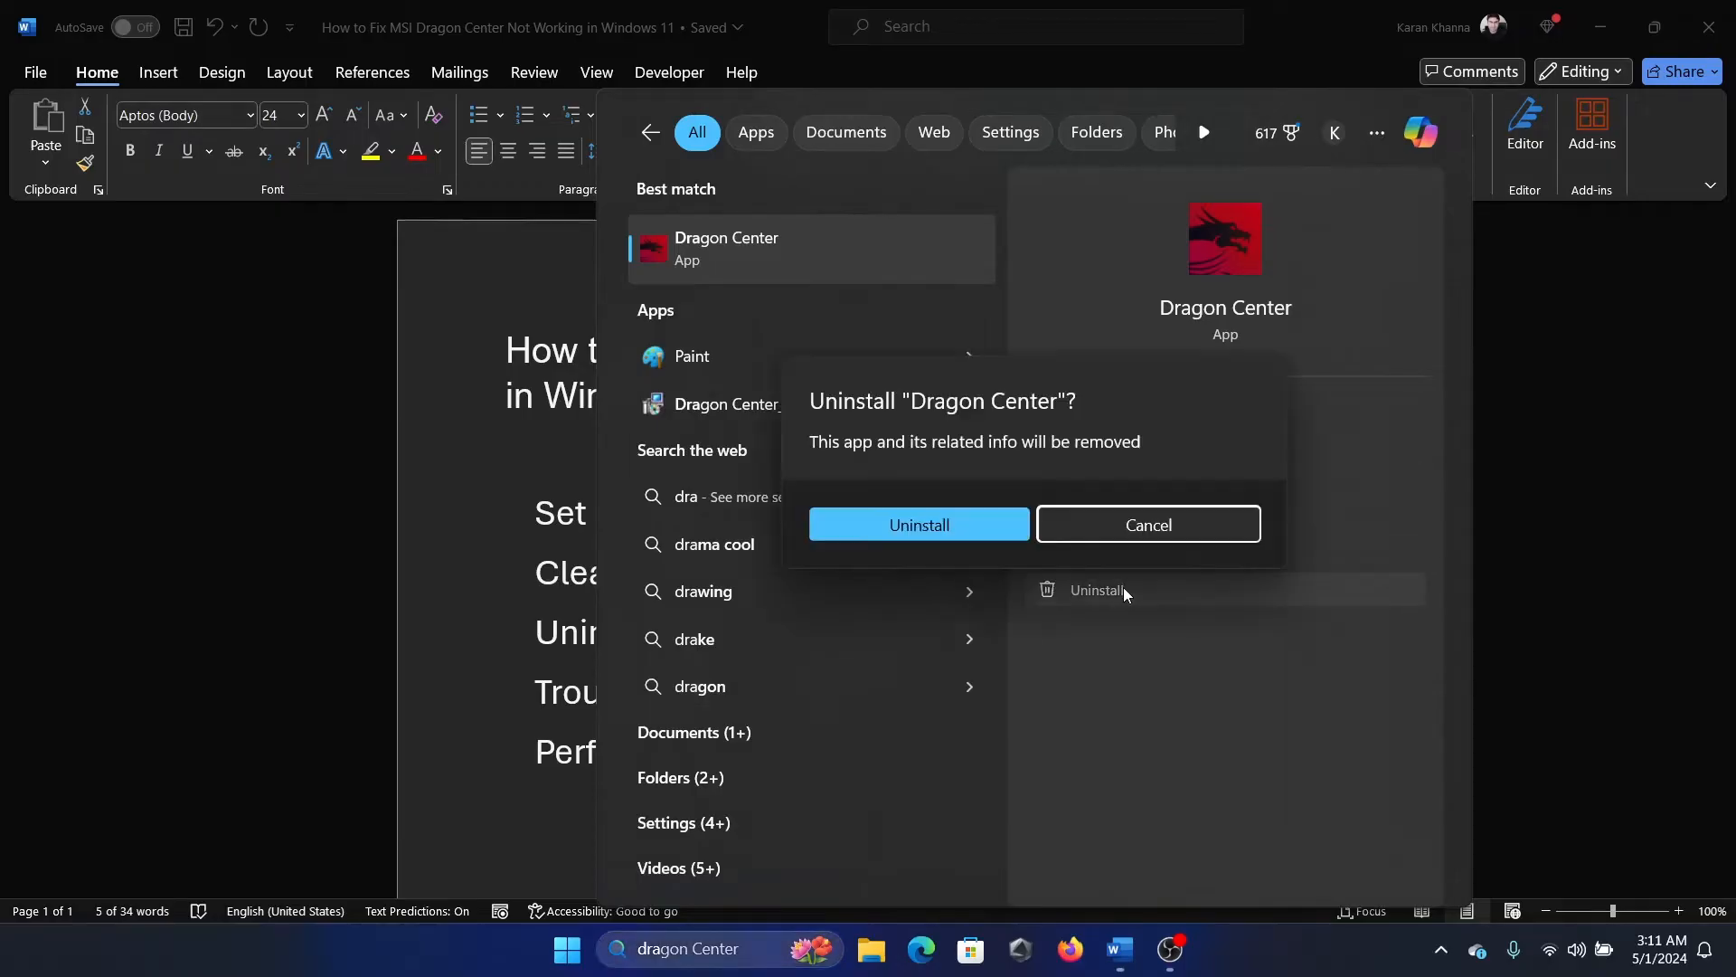
pyautogui.click(919, 524)
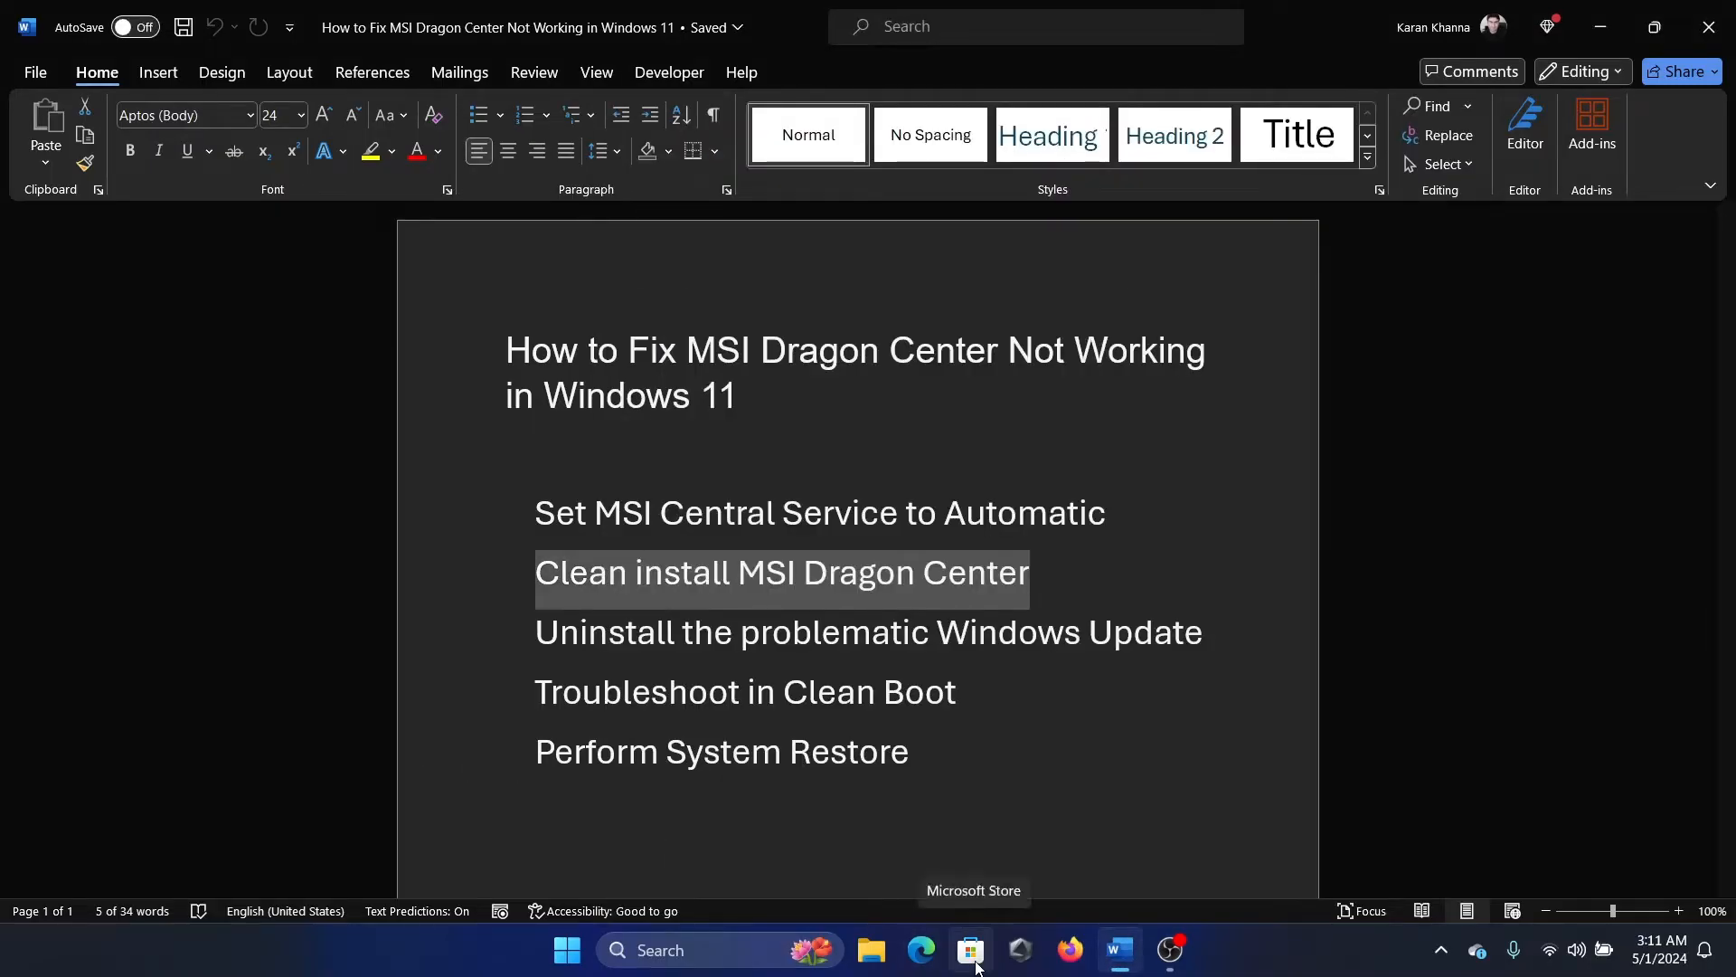
# Step: Search Microsoft Store for MSI Dragon Center using the recent search entry
pyautogui.click(971, 950)
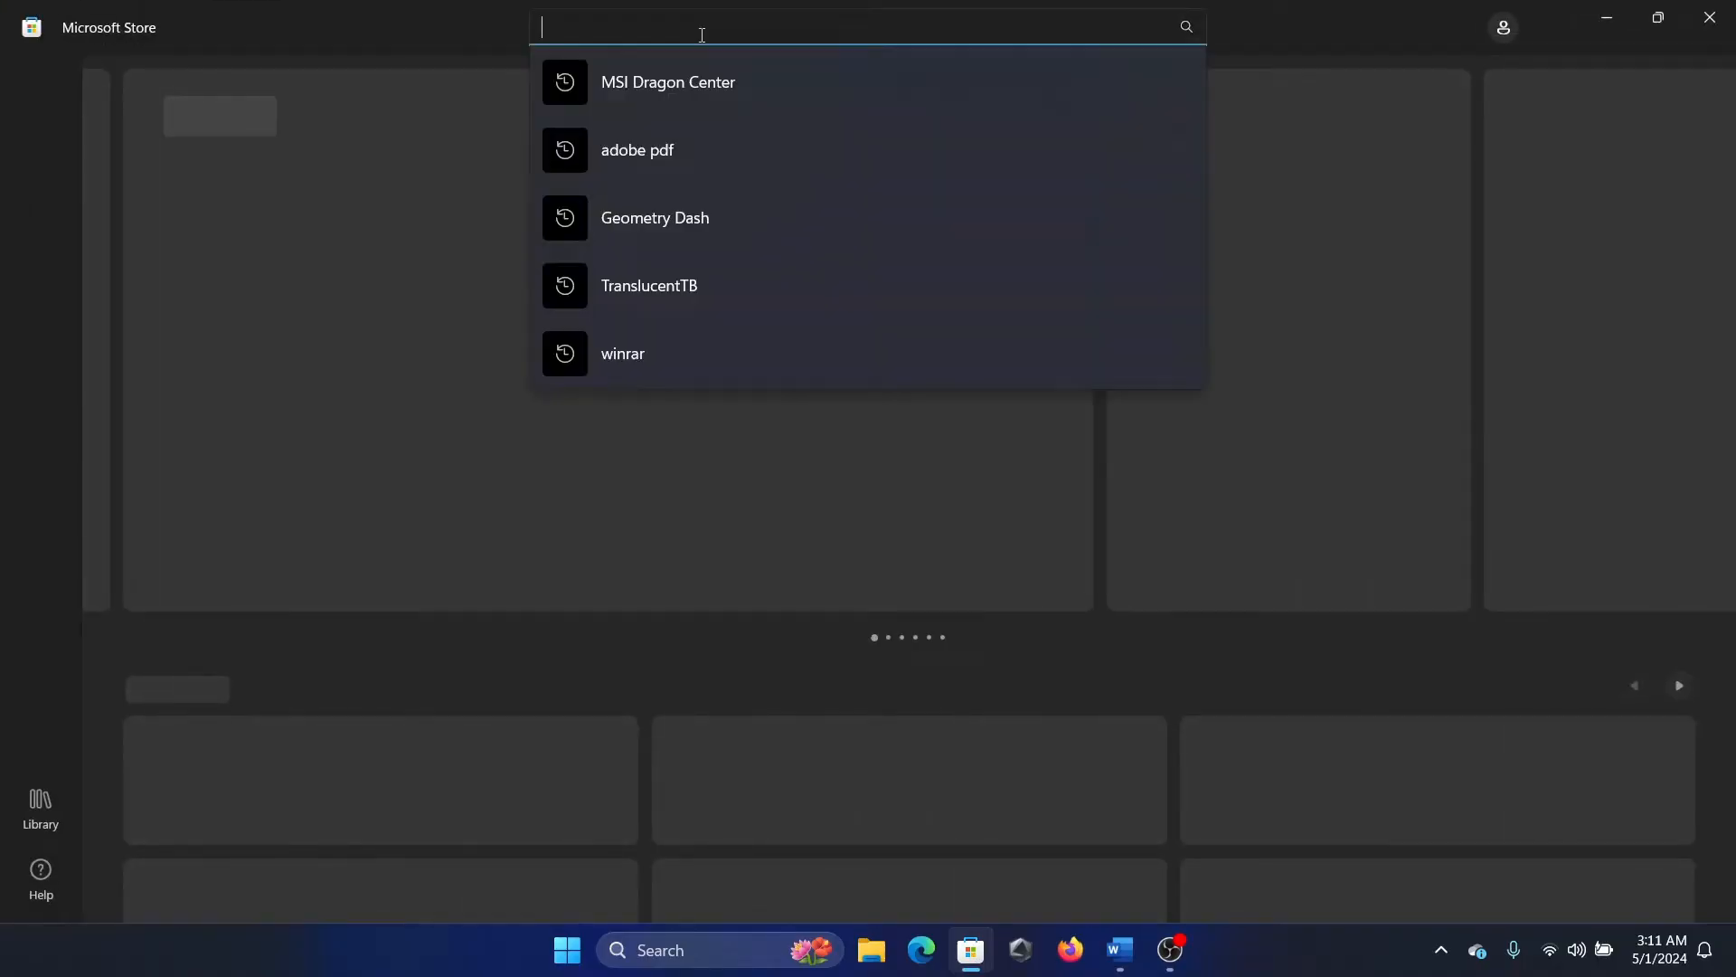
pyautogui.click(667, 81)
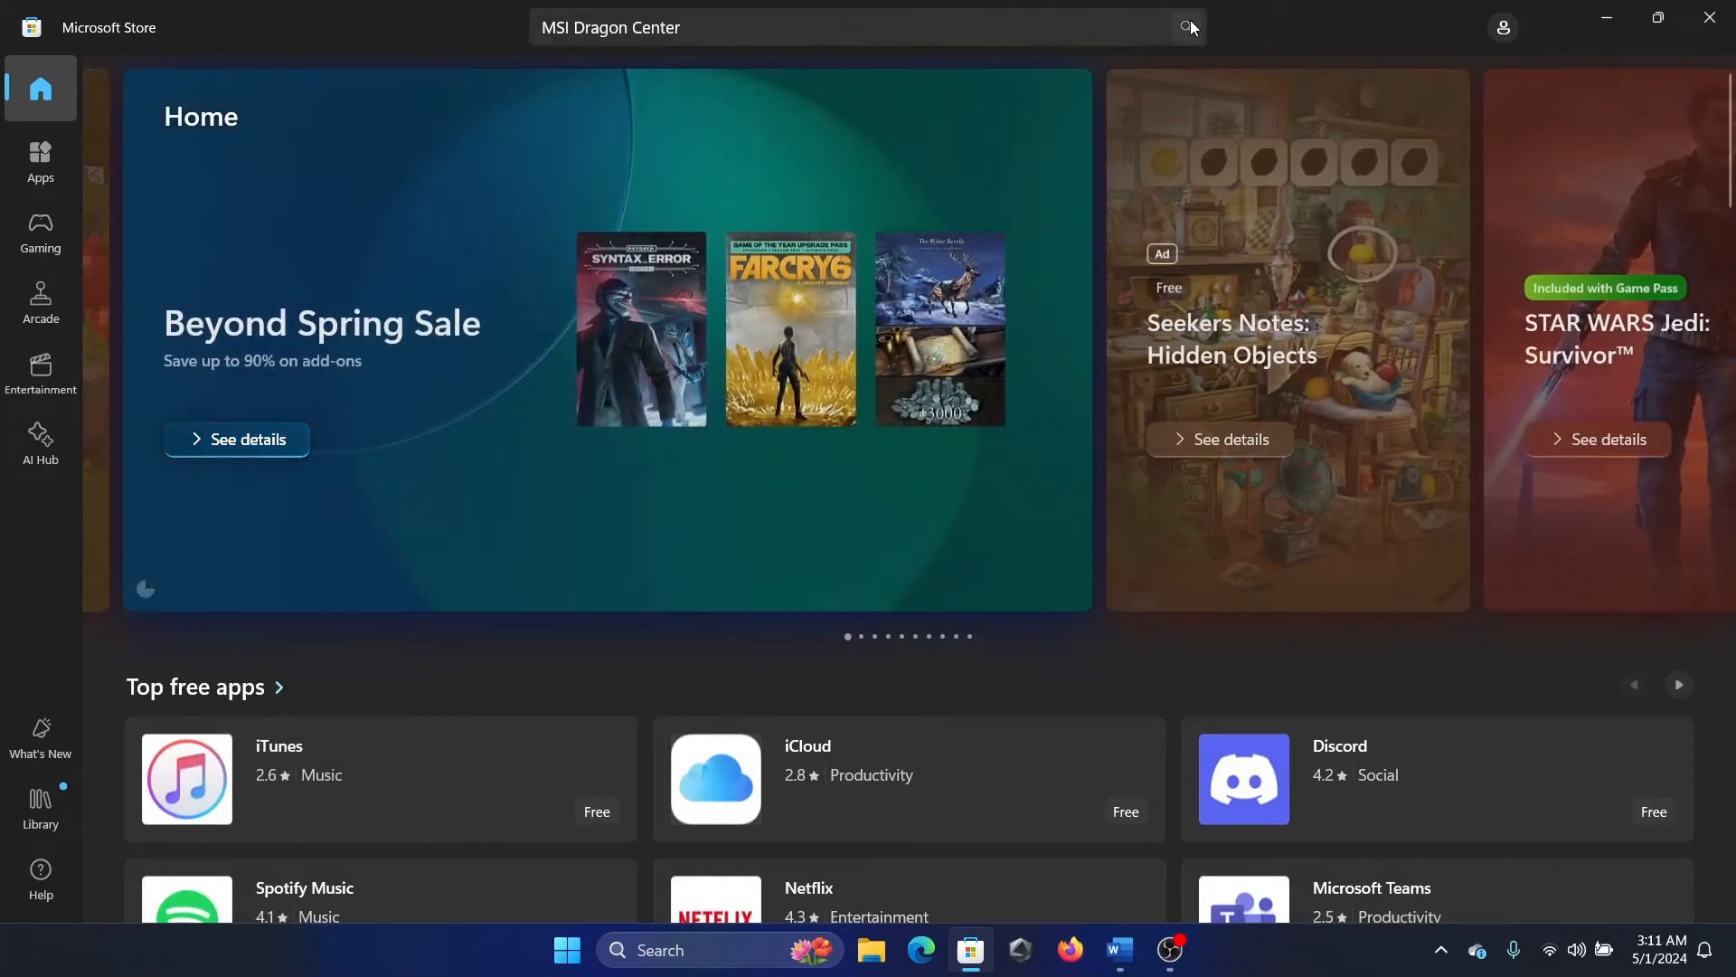
pyautogui.click(1186, 27)
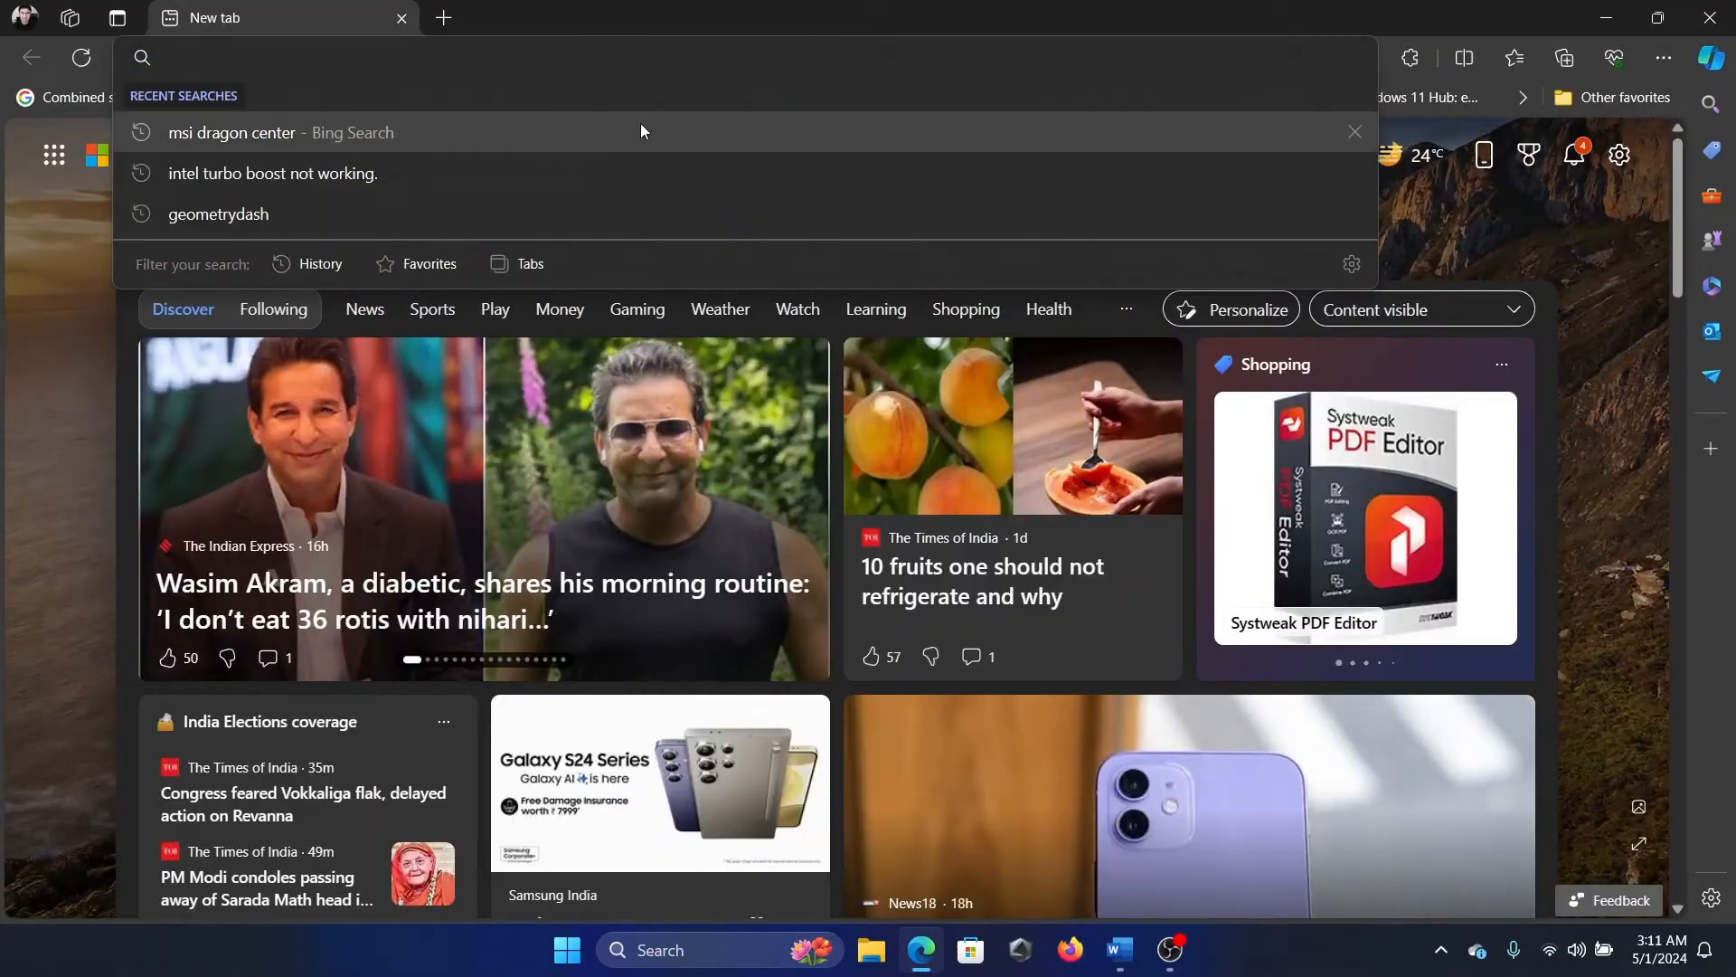
# Step: Reach MSI's Dragon Center download page via Bing, save the zip to Downloads and show its folder
pyautogui.click(232, 132)
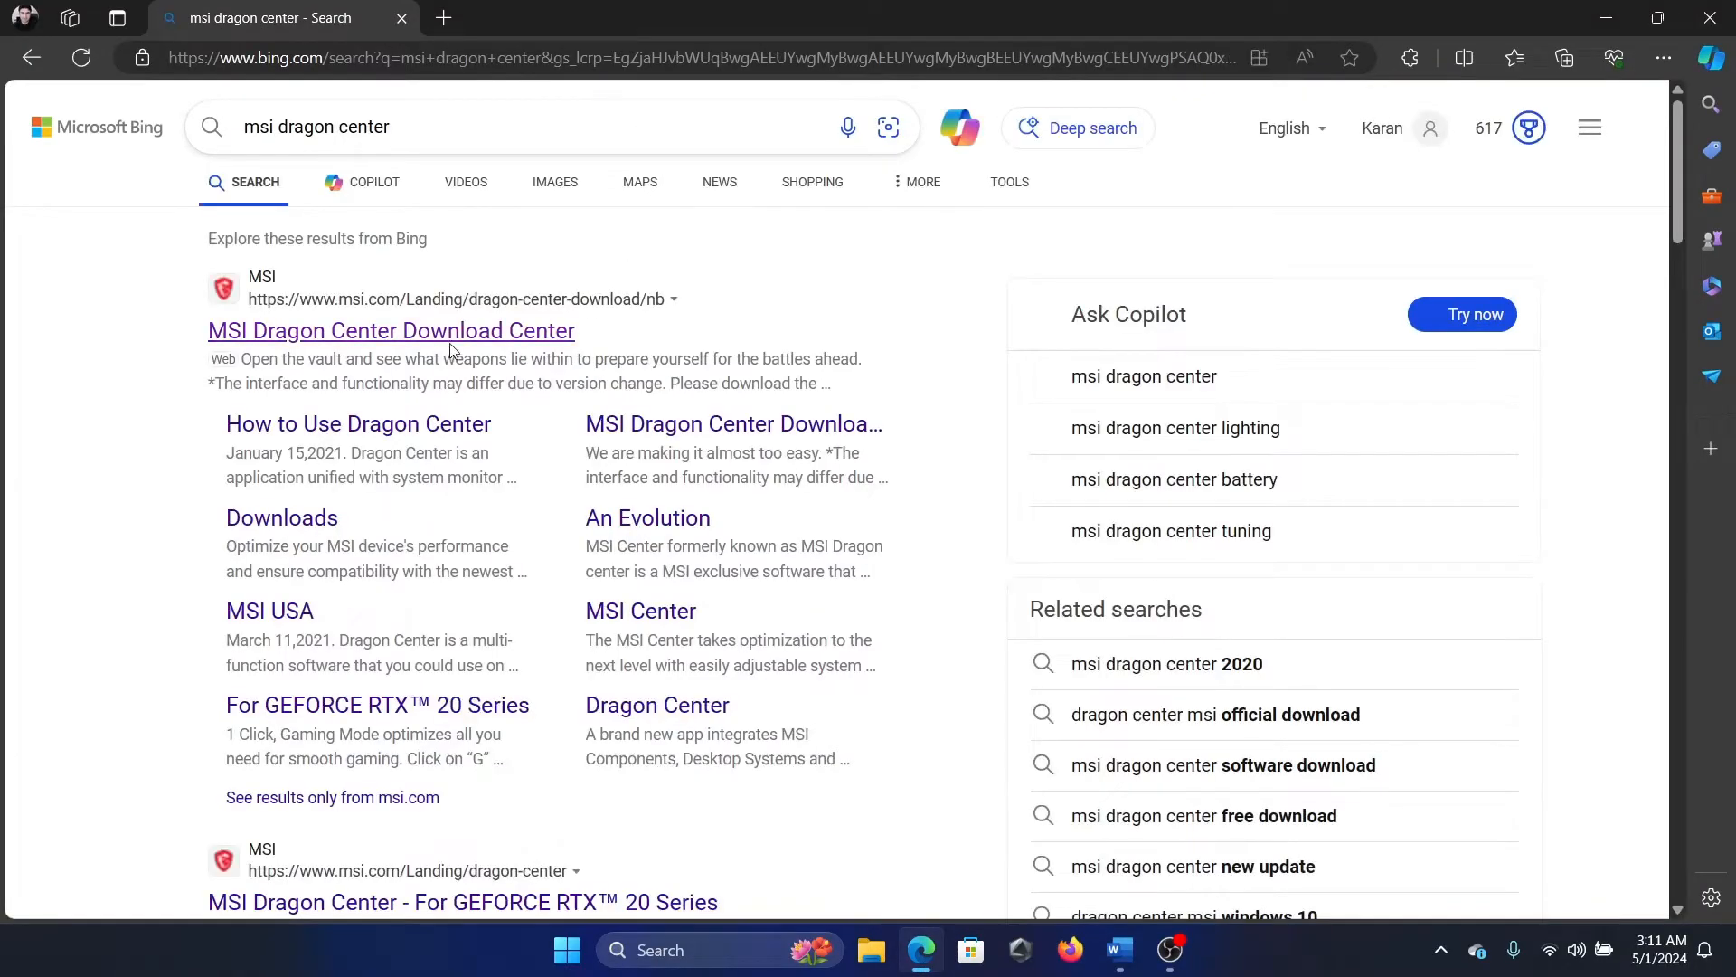
pyautogui.click(391, 329)
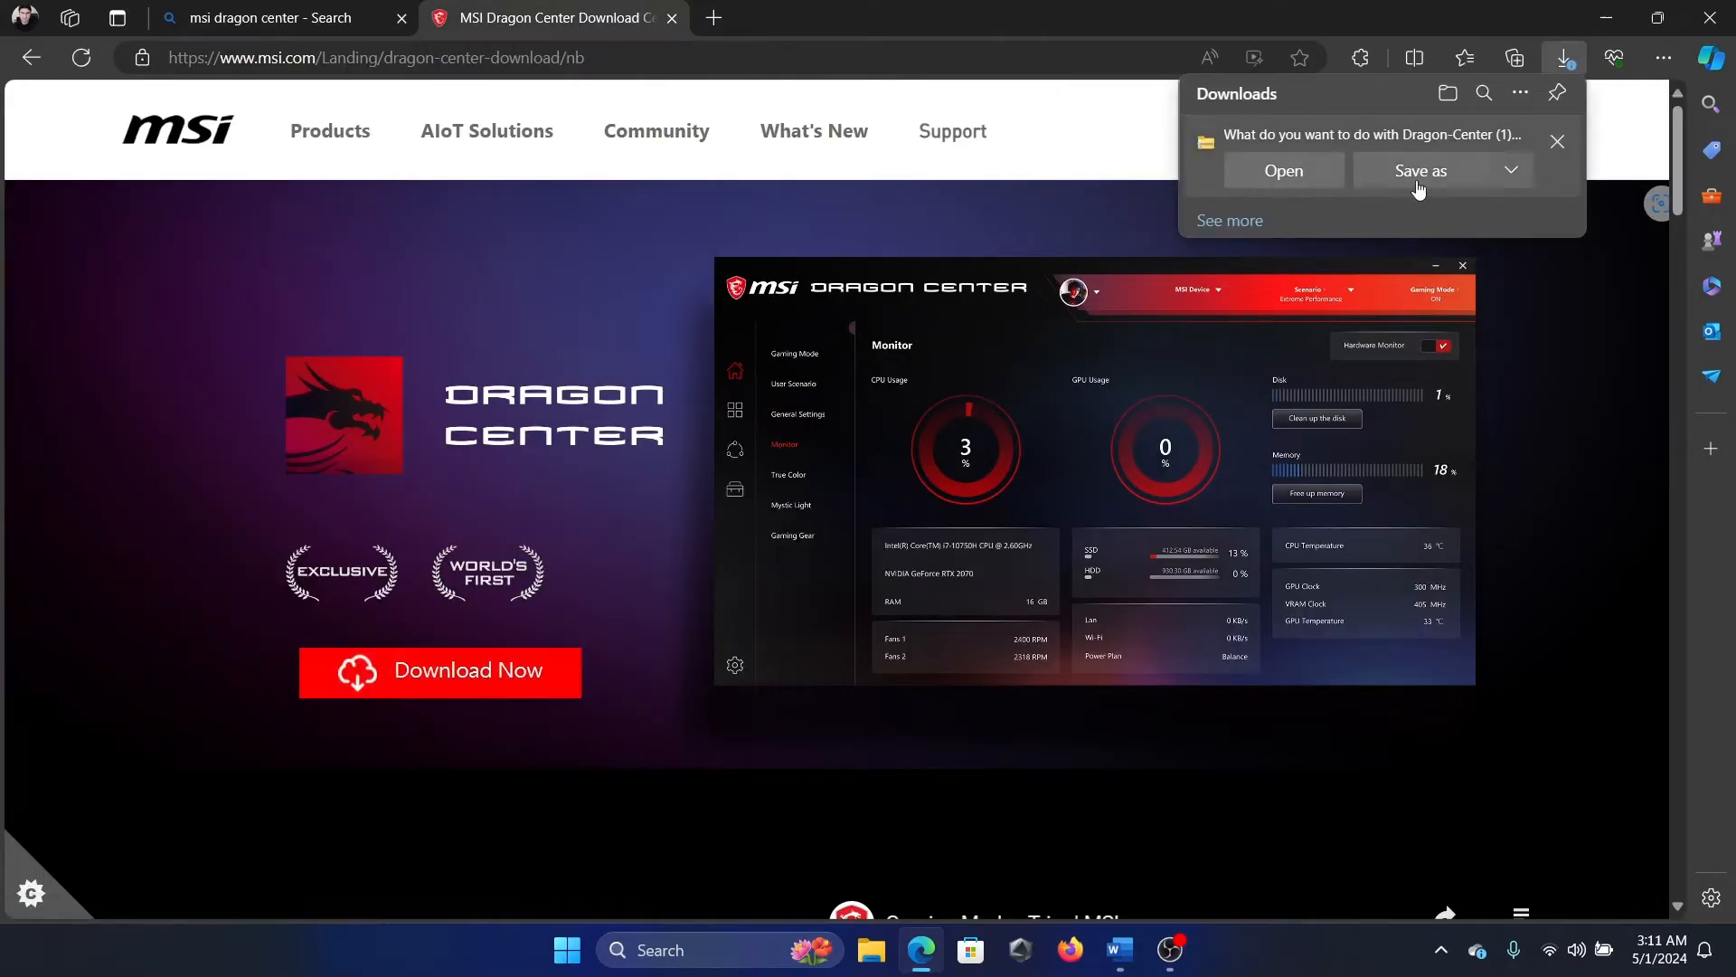
pyautogui.click(1420, 170)
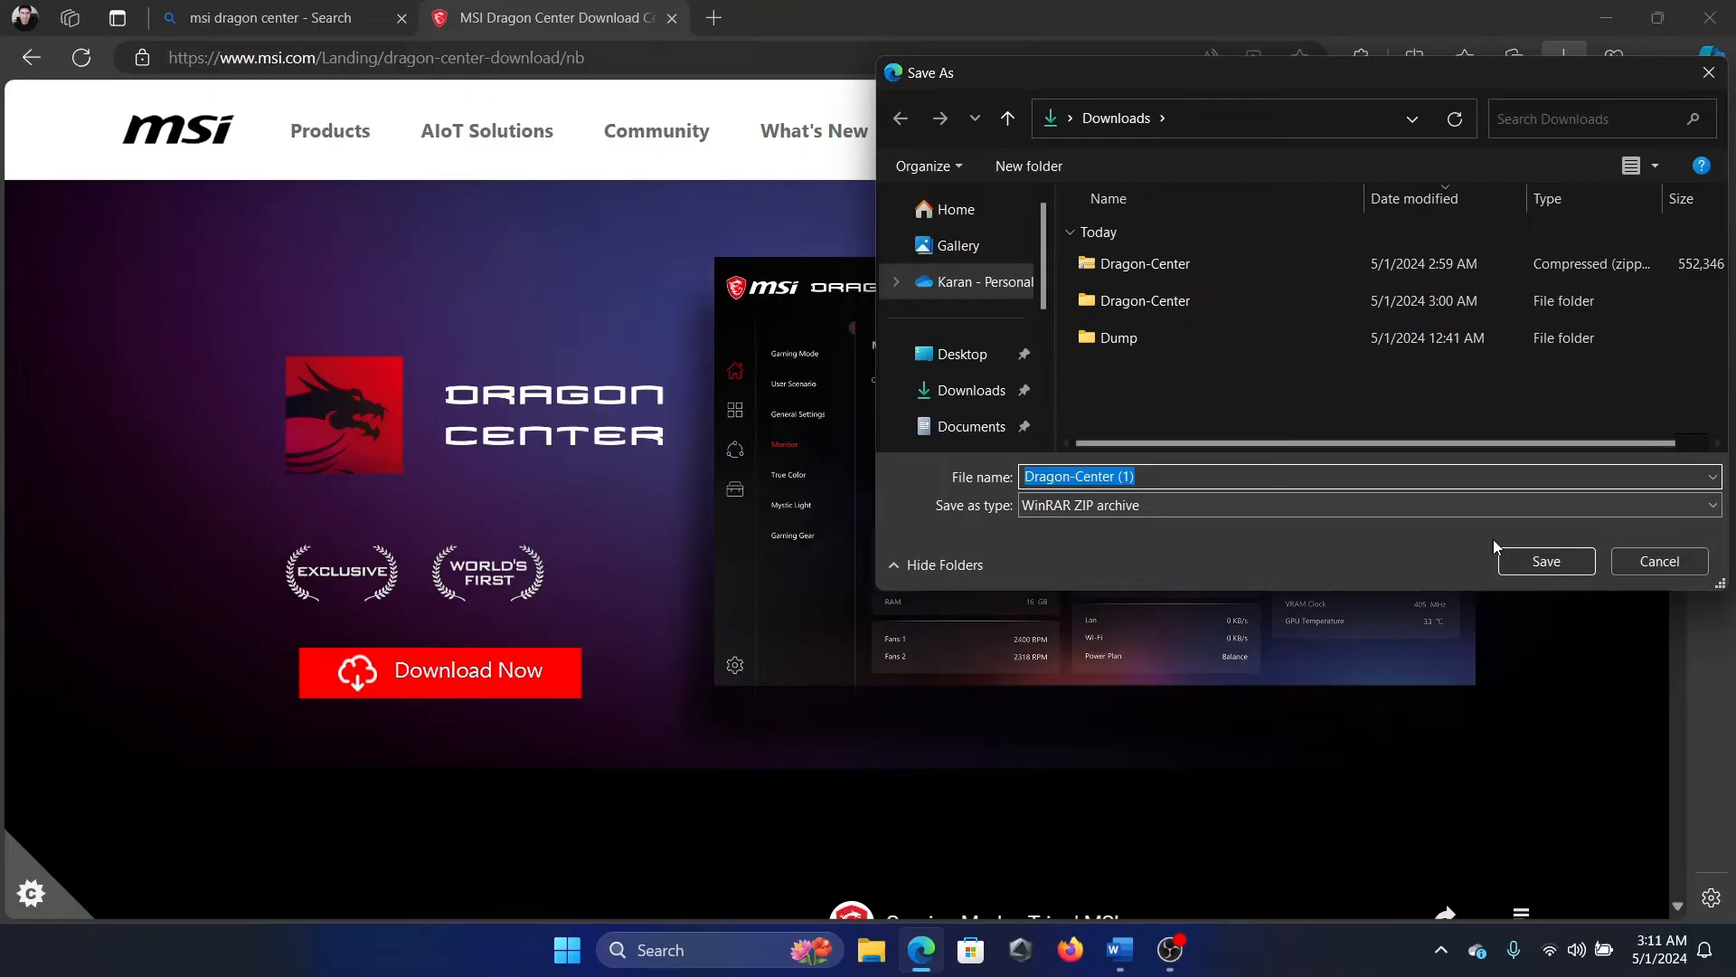
pyautogui.click(1545, 561)
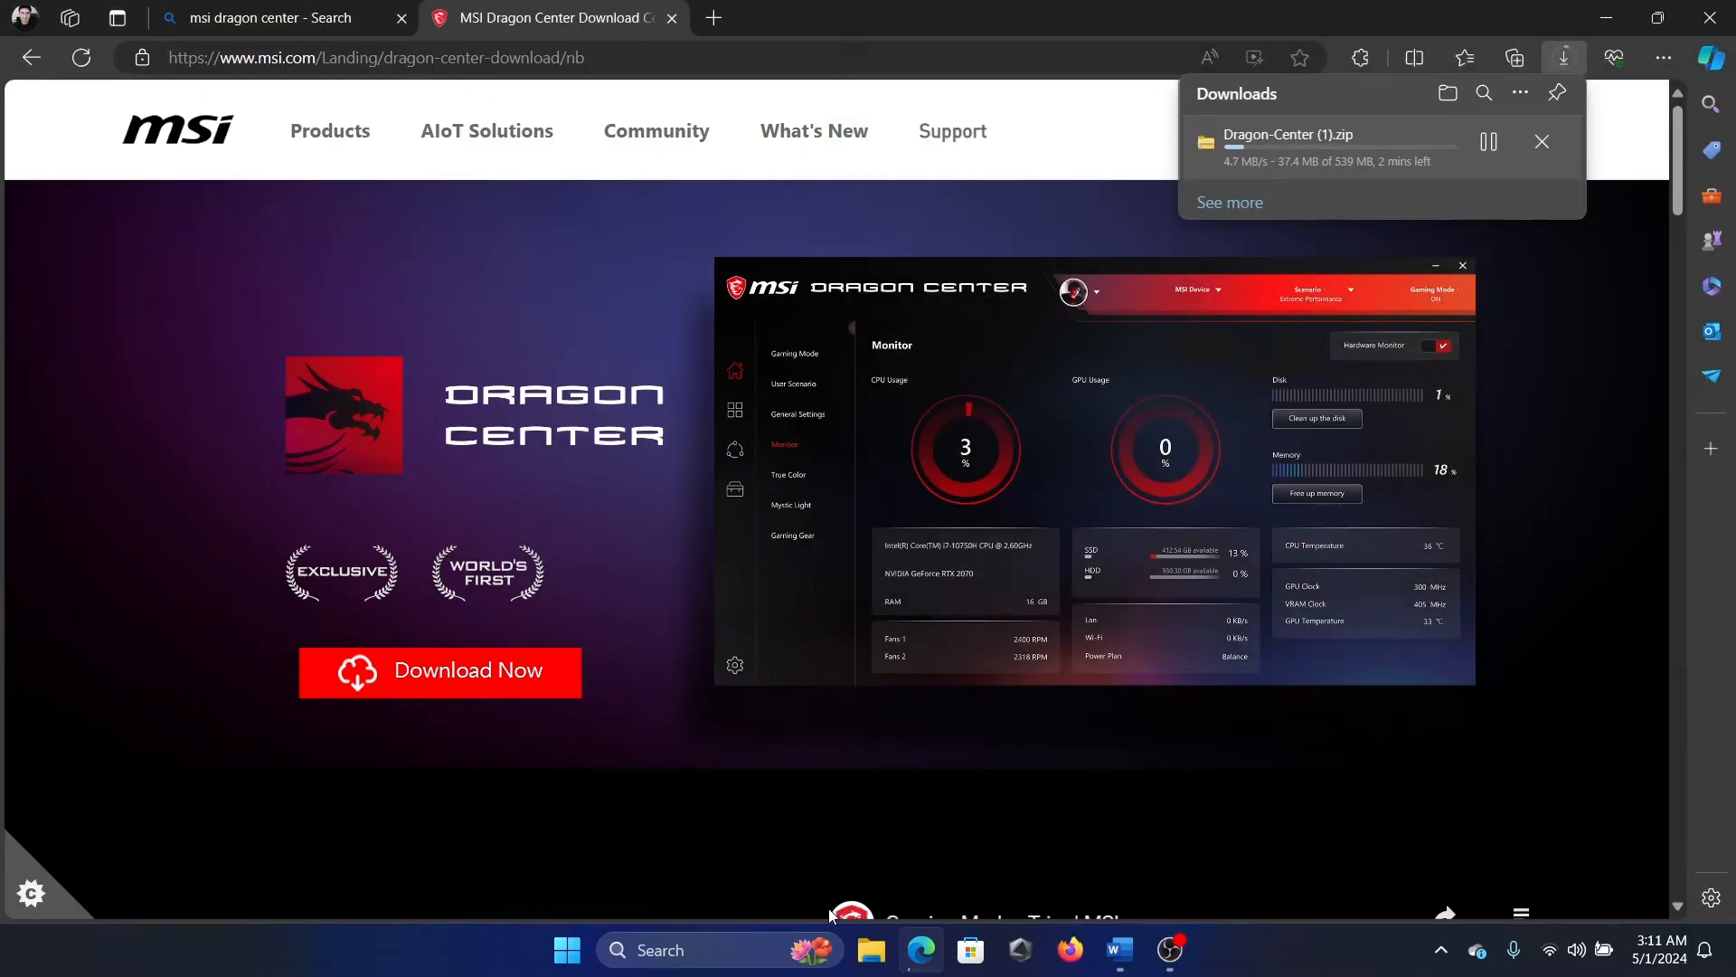
pyautogui.click(872, 959)
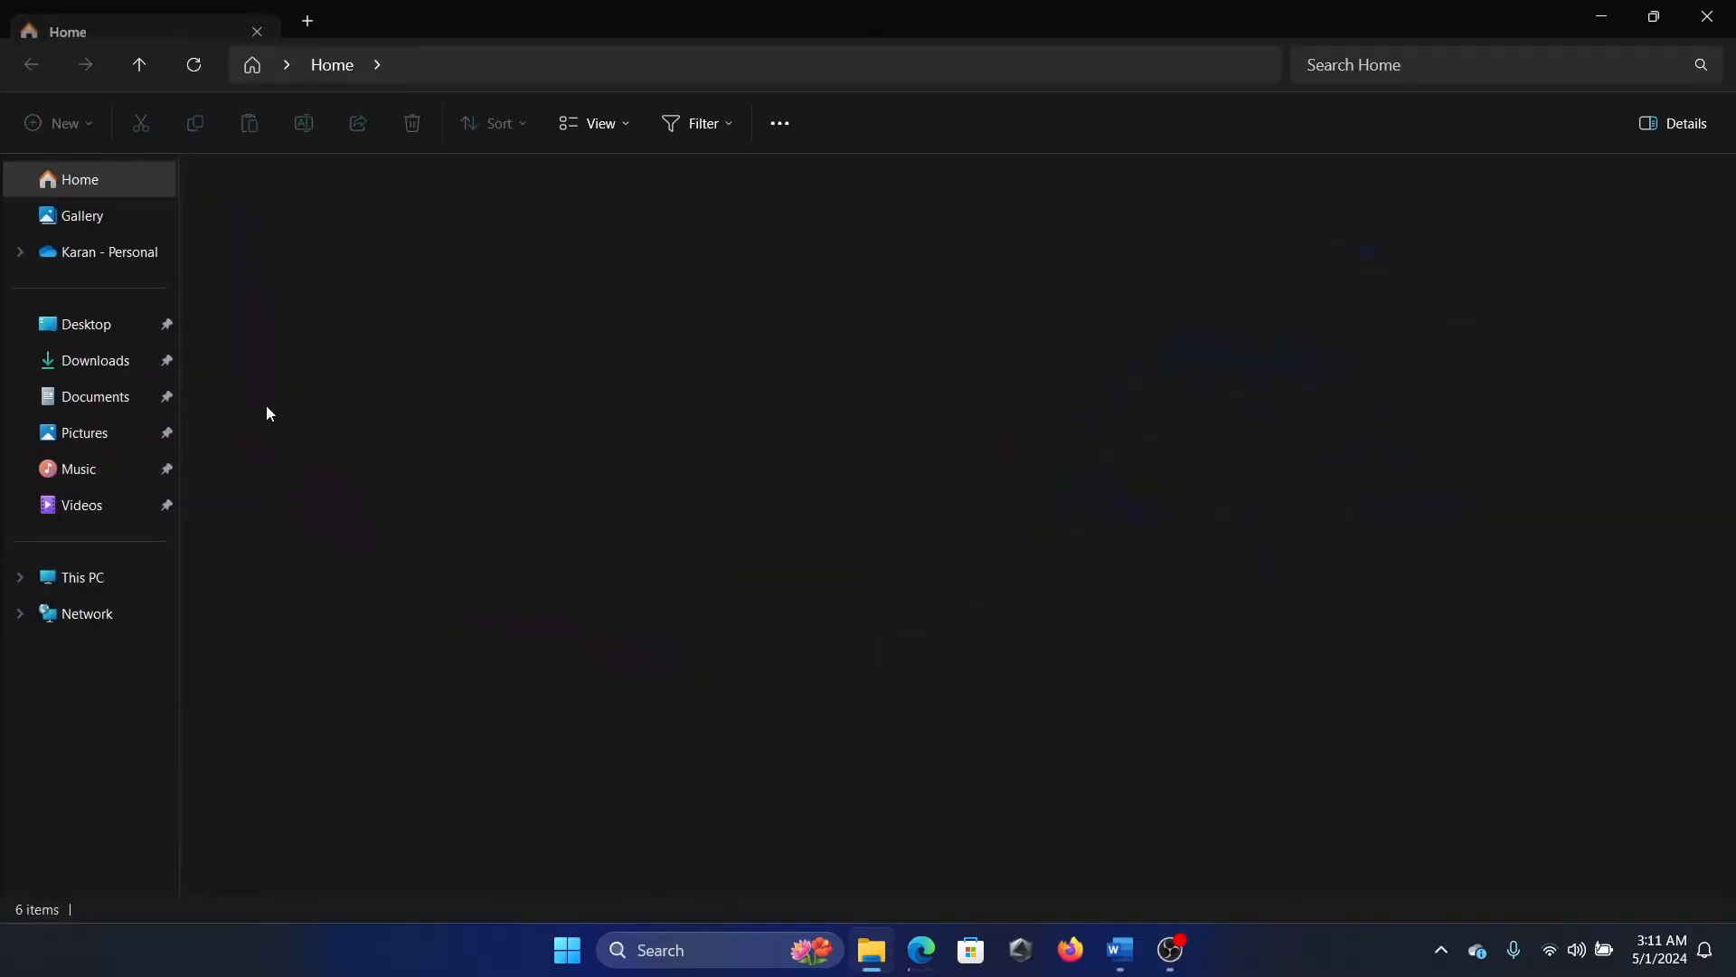
# Step: Run Dragon Center_2.0.146.0 from Downloads > Dragon-Center and begin the installation
pyautogui.click(96, 360)
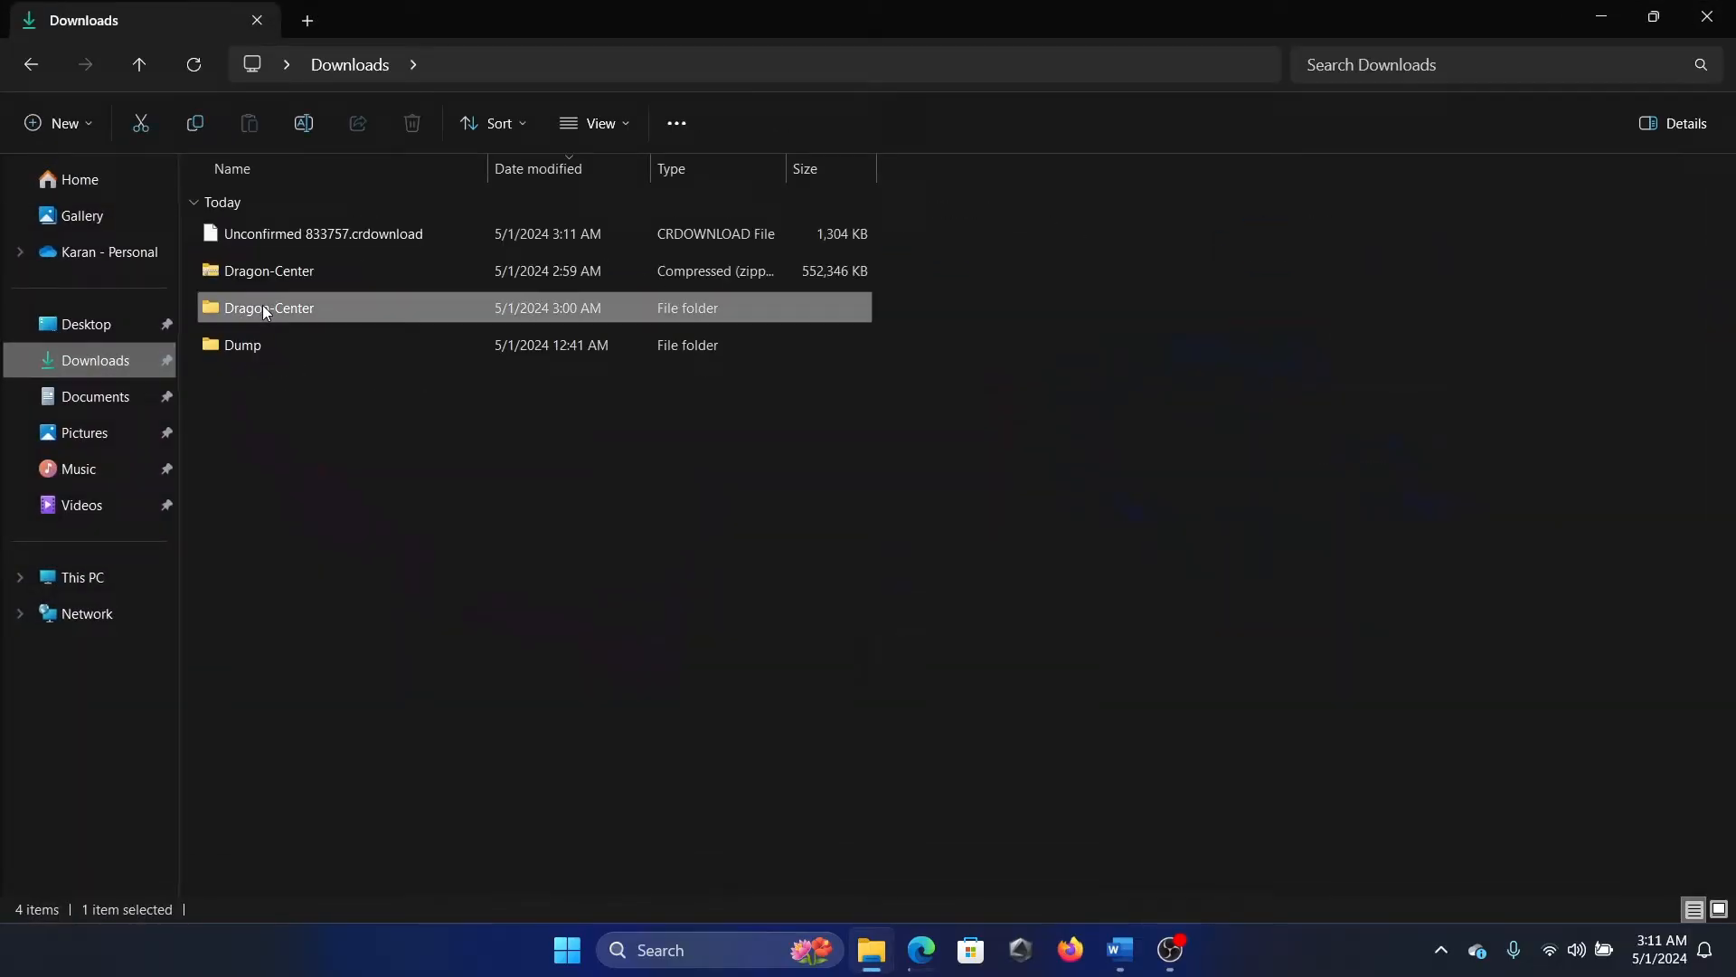
pyautogui.doubleClick(268, 308)
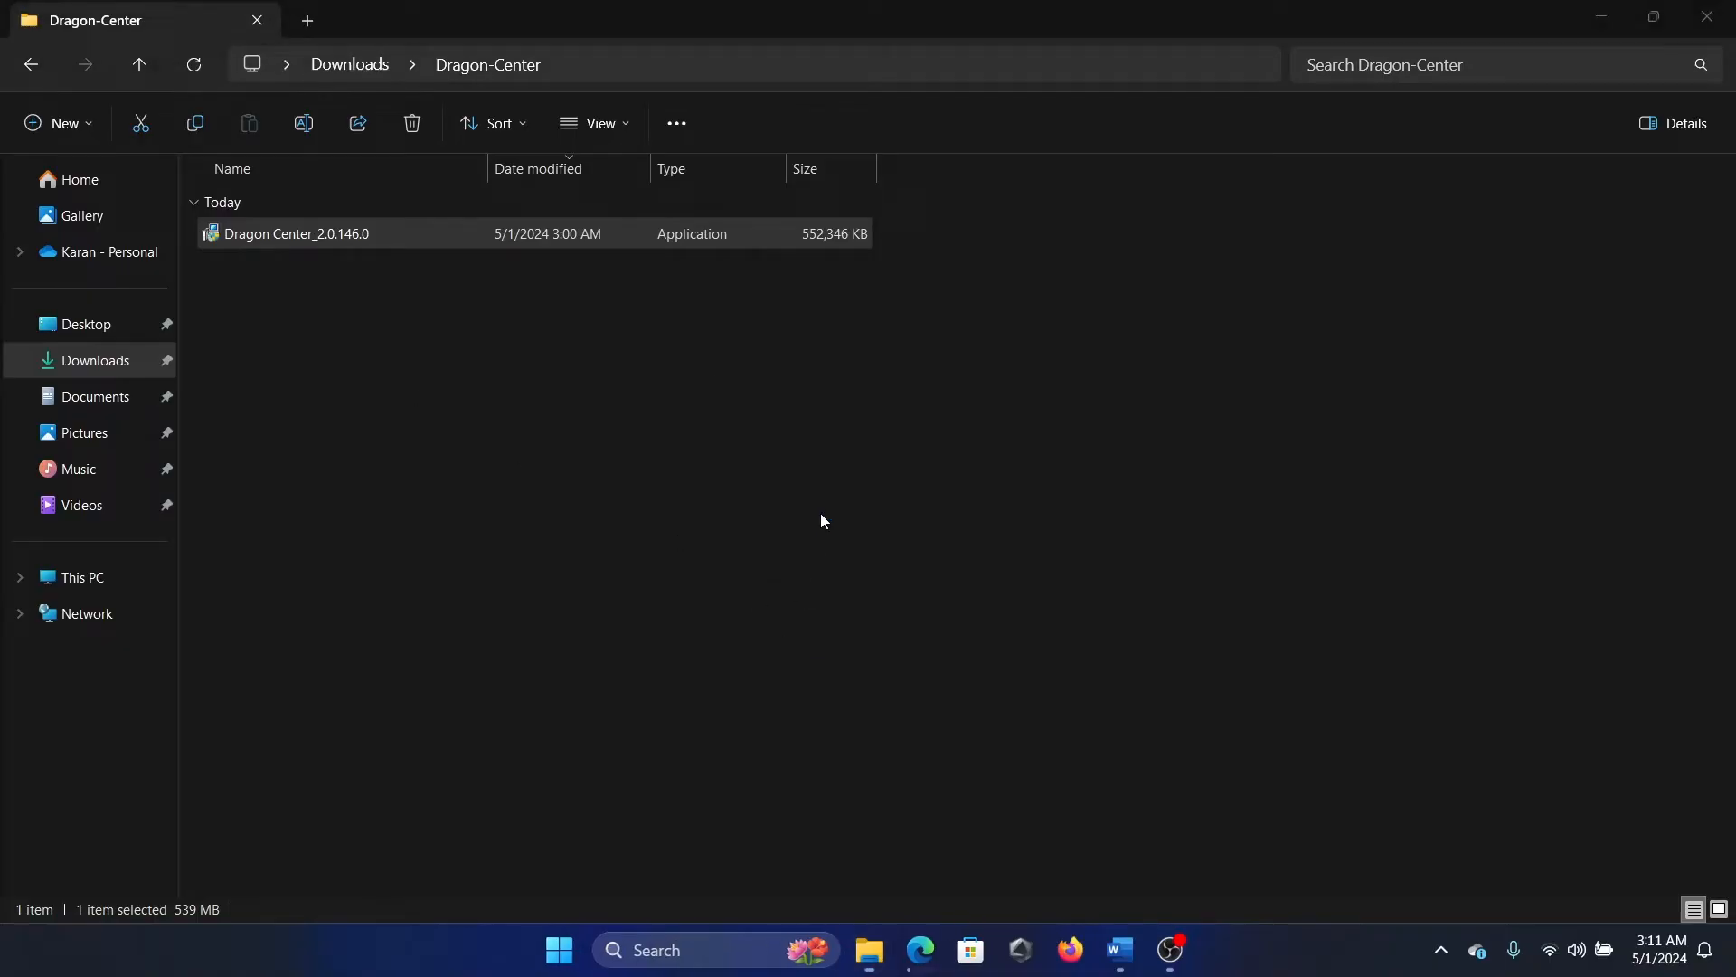
pyautogui.doubleClick(293, 233)
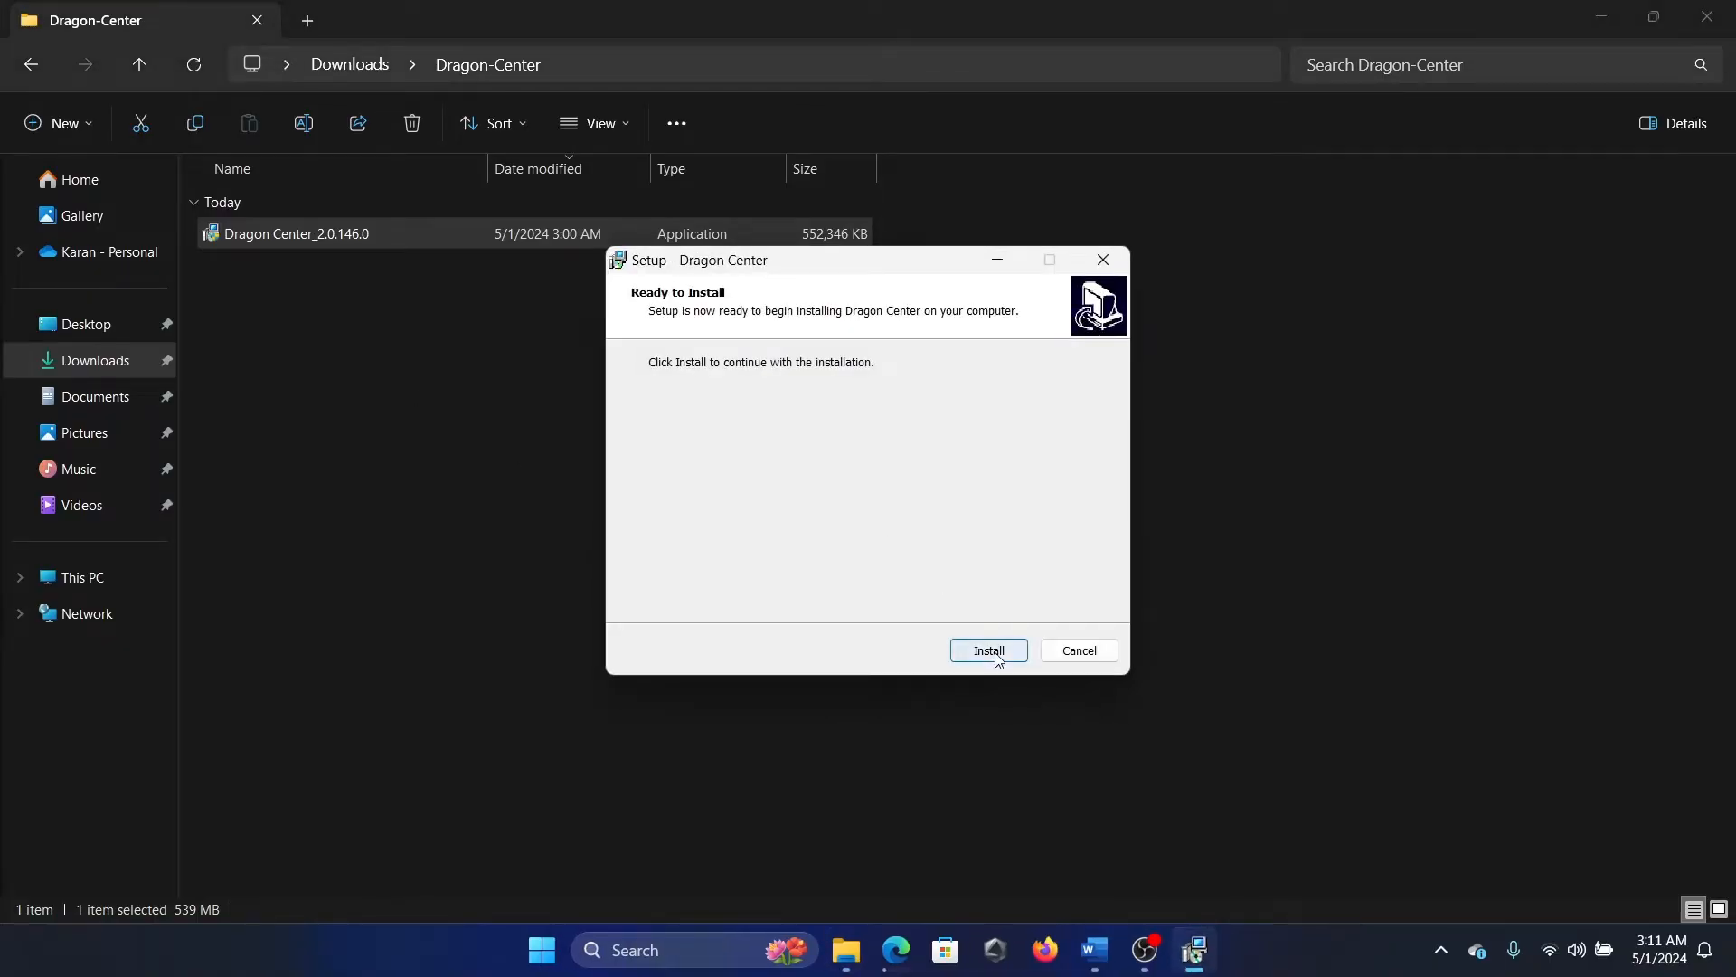
pyautogui.click(987, 649)
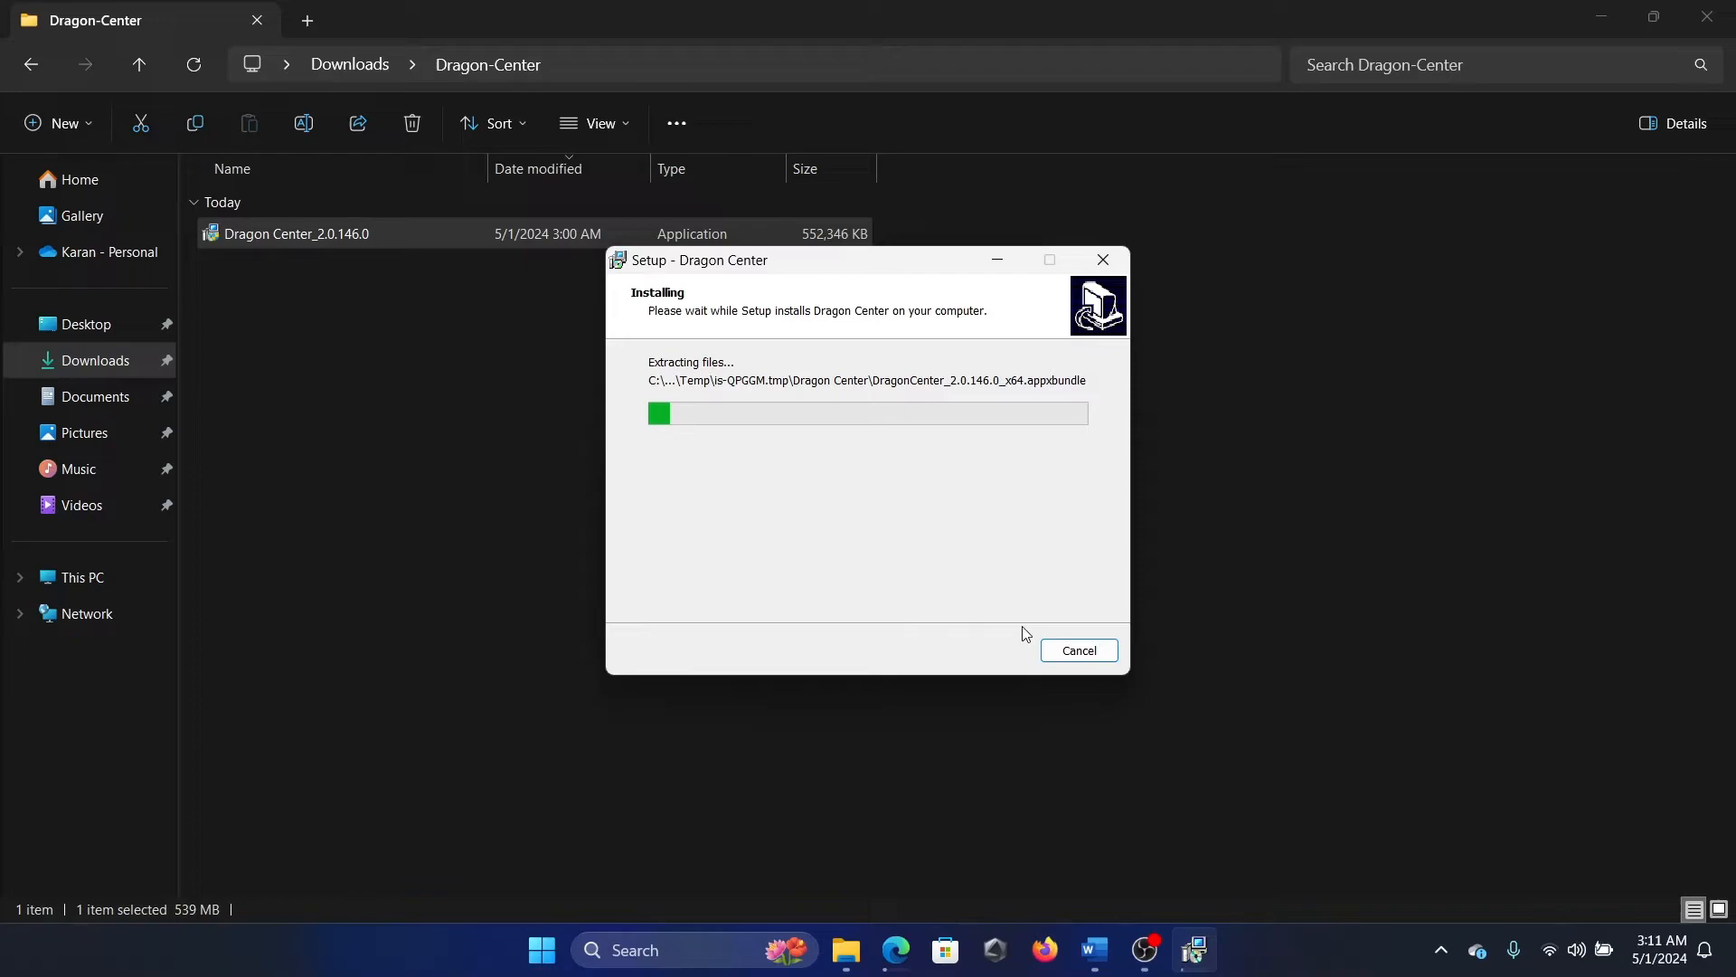
pyautogui.moveTo(950, 466)
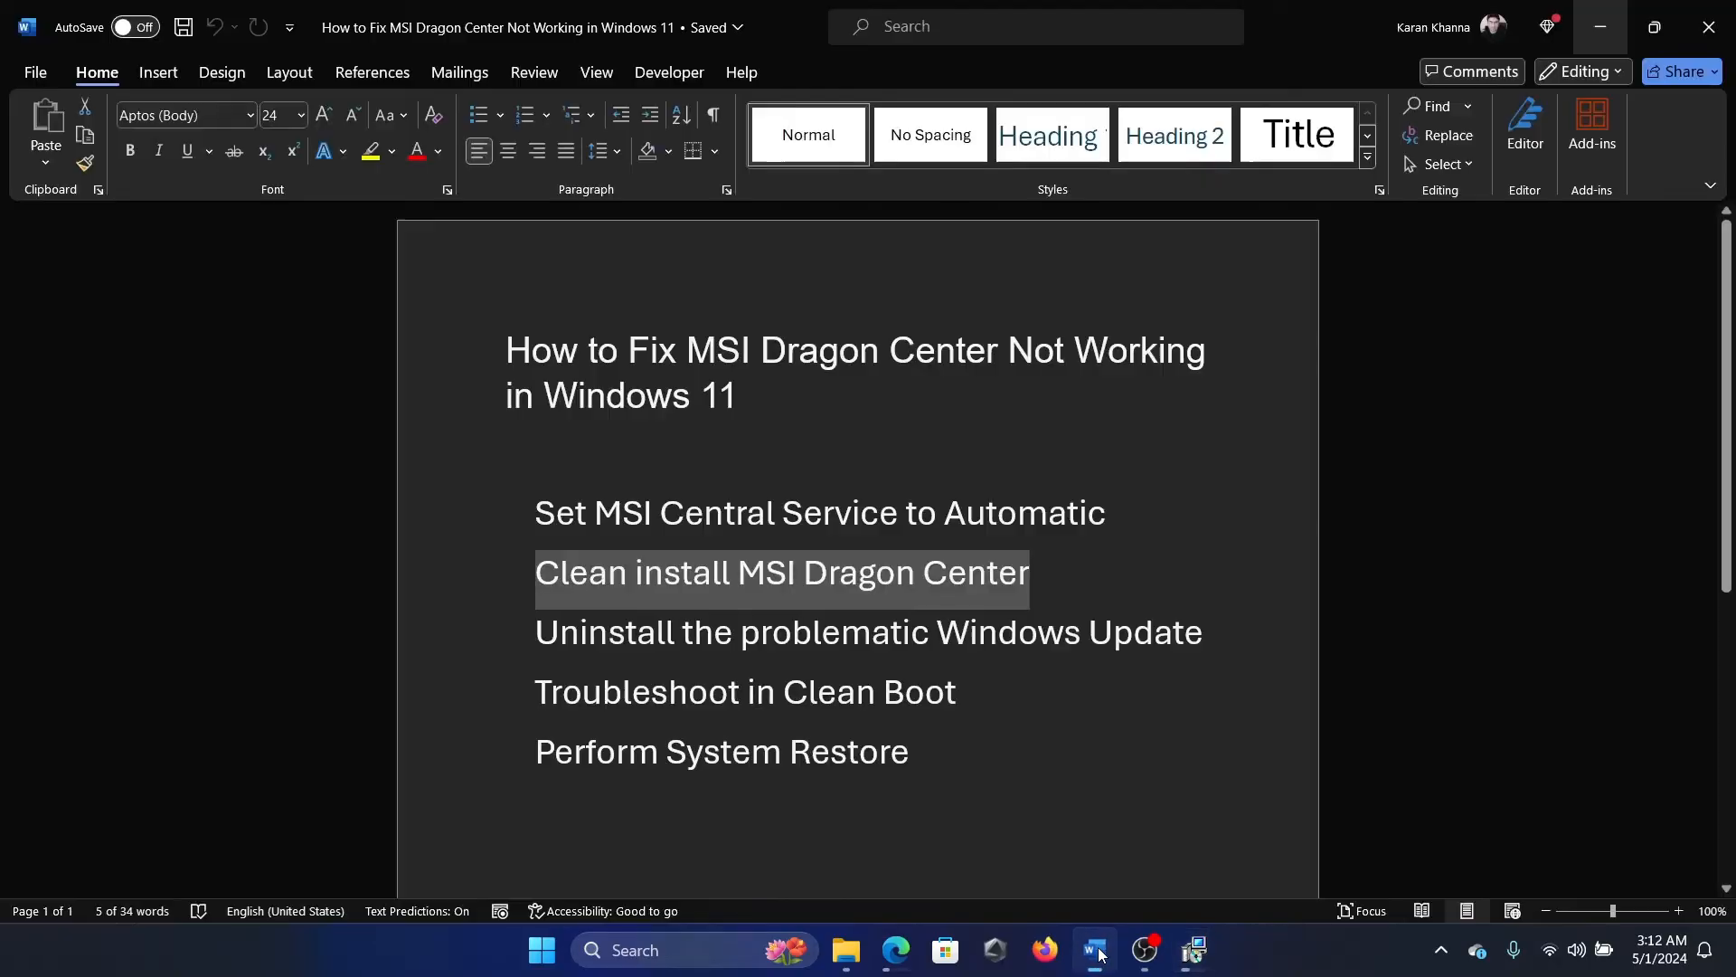
pyautogui.click(552, 632)
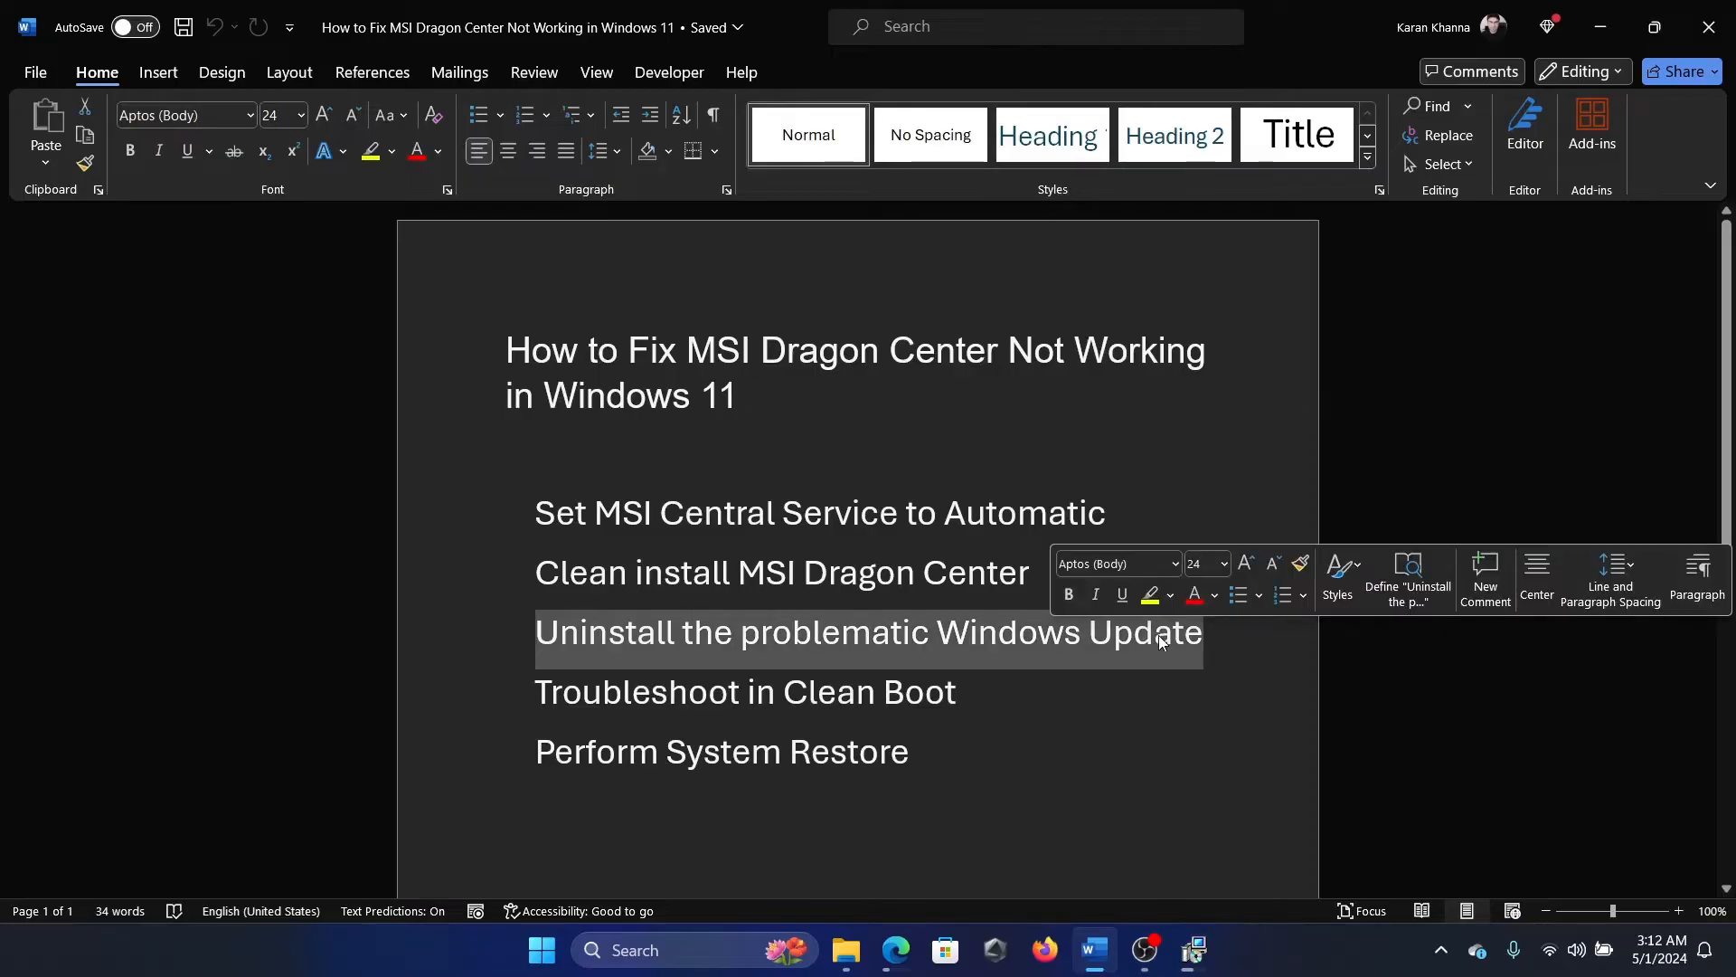
pyautogui.click(1112, 631)
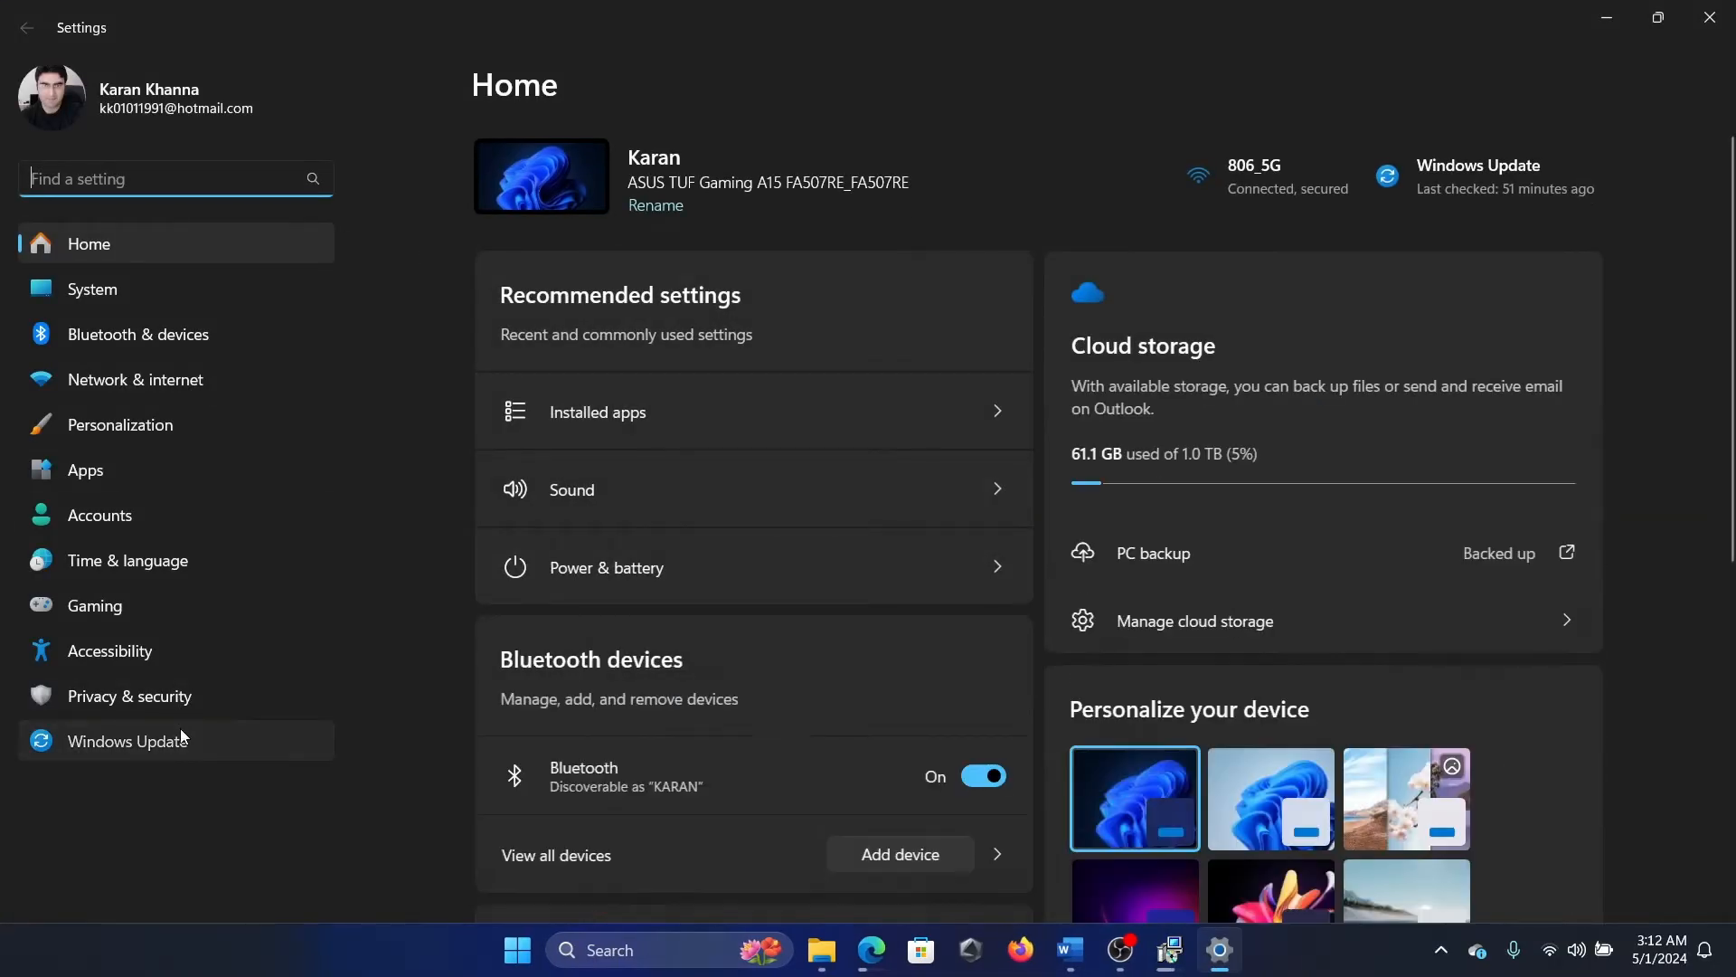
# Step: From Windows Update history, uninstall update KB5037591 and confirm its removal
pyautogui.click(126, 742)
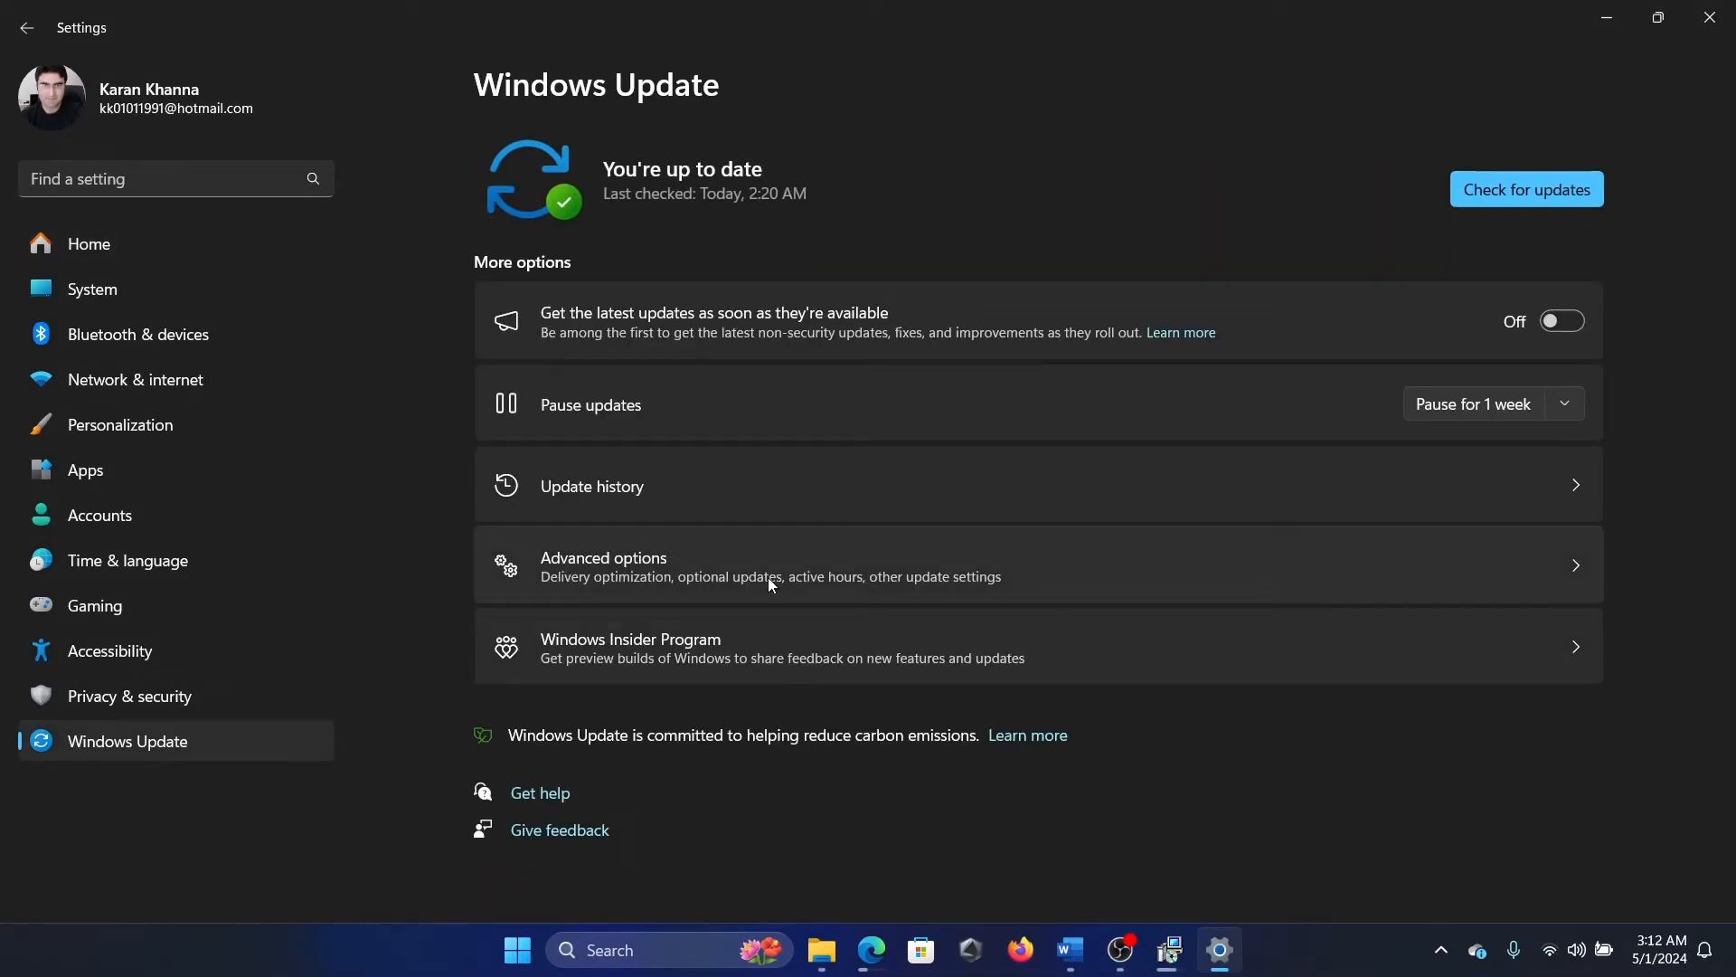
pyautogui.click(776, 566)
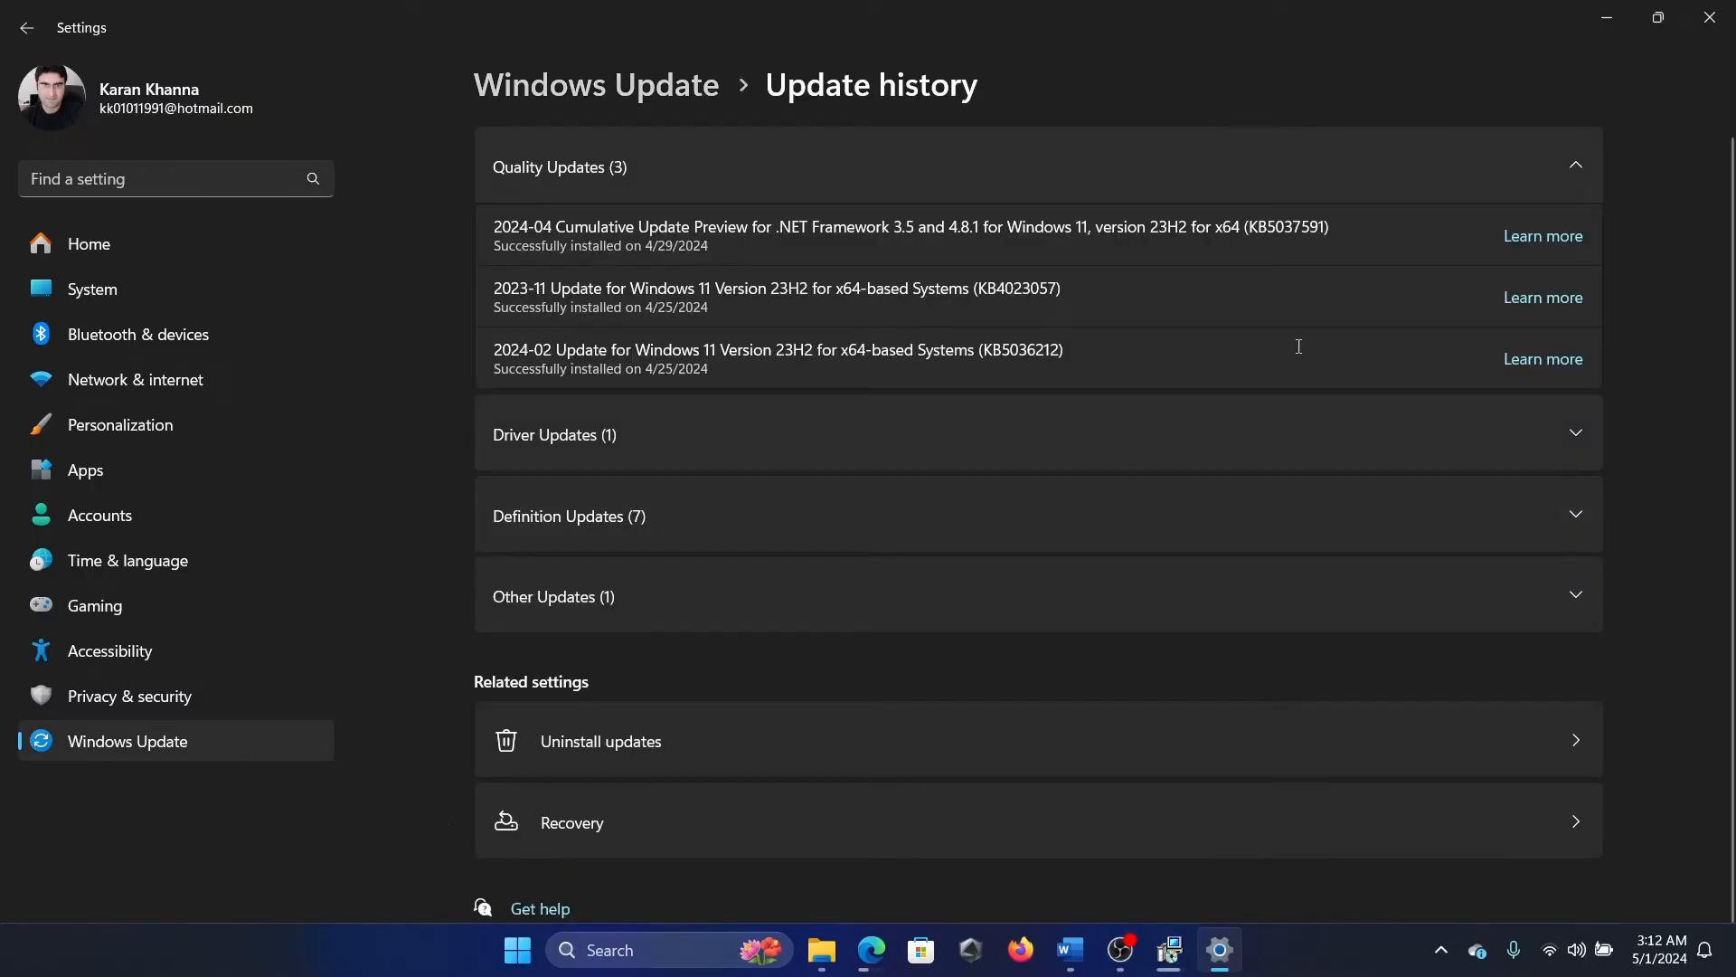
pyautogui.click(599, 742)
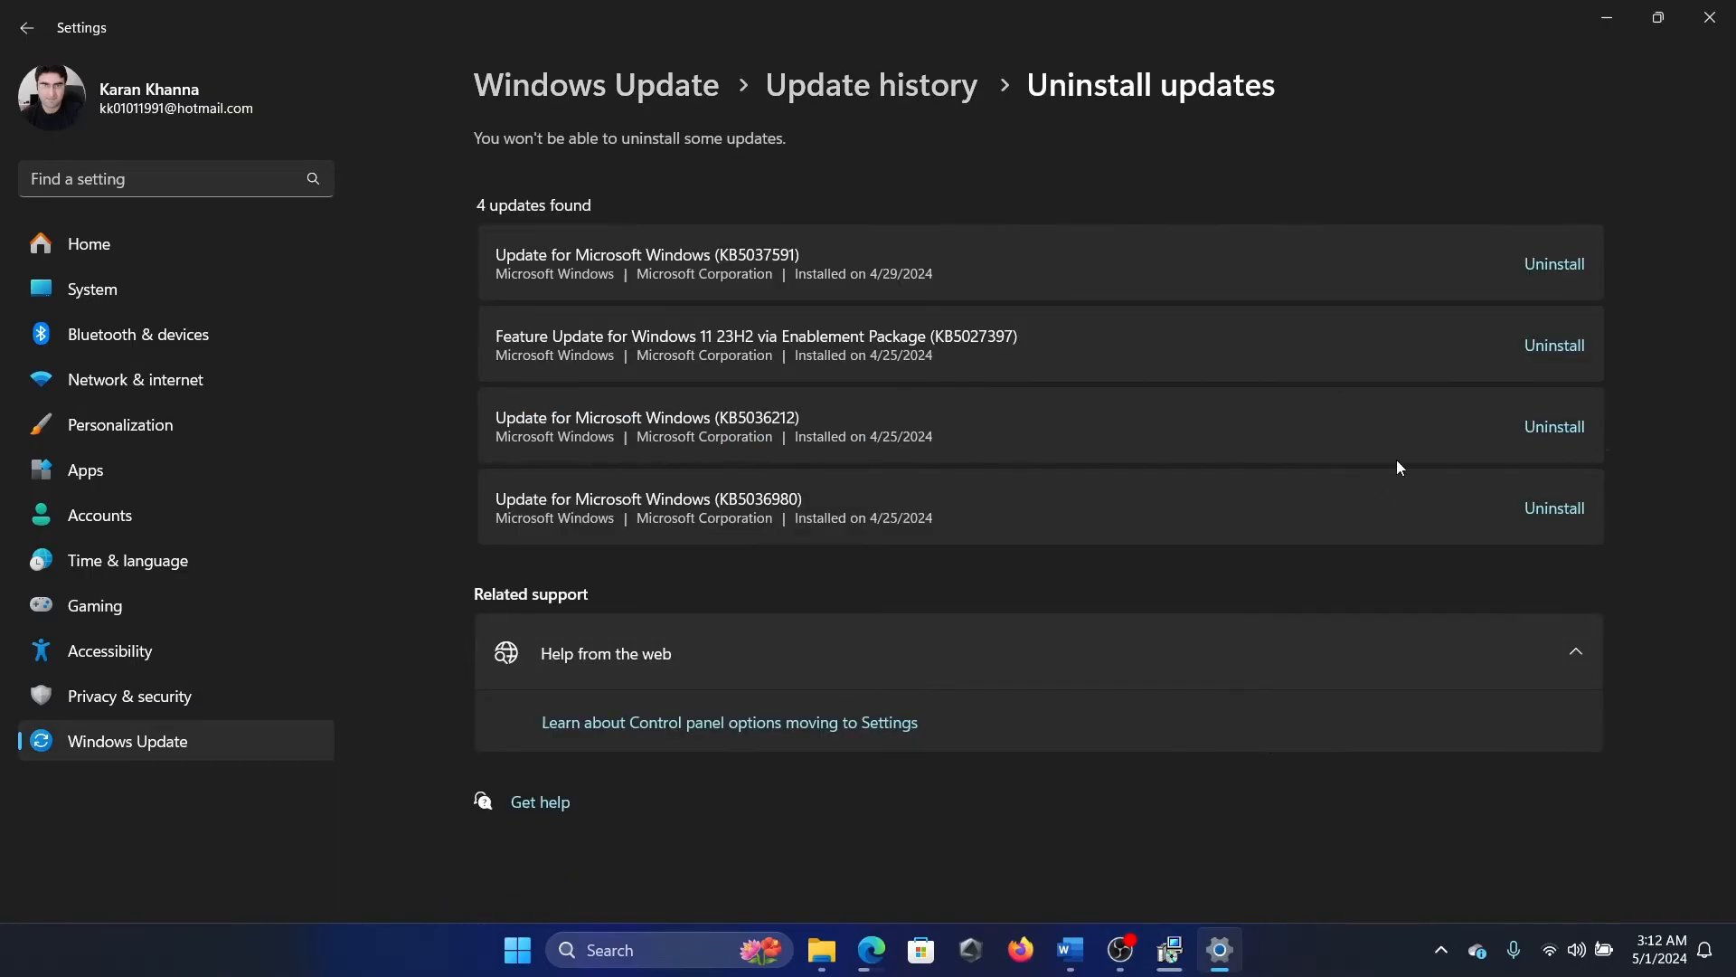
pyautogui.click(1554, 264)
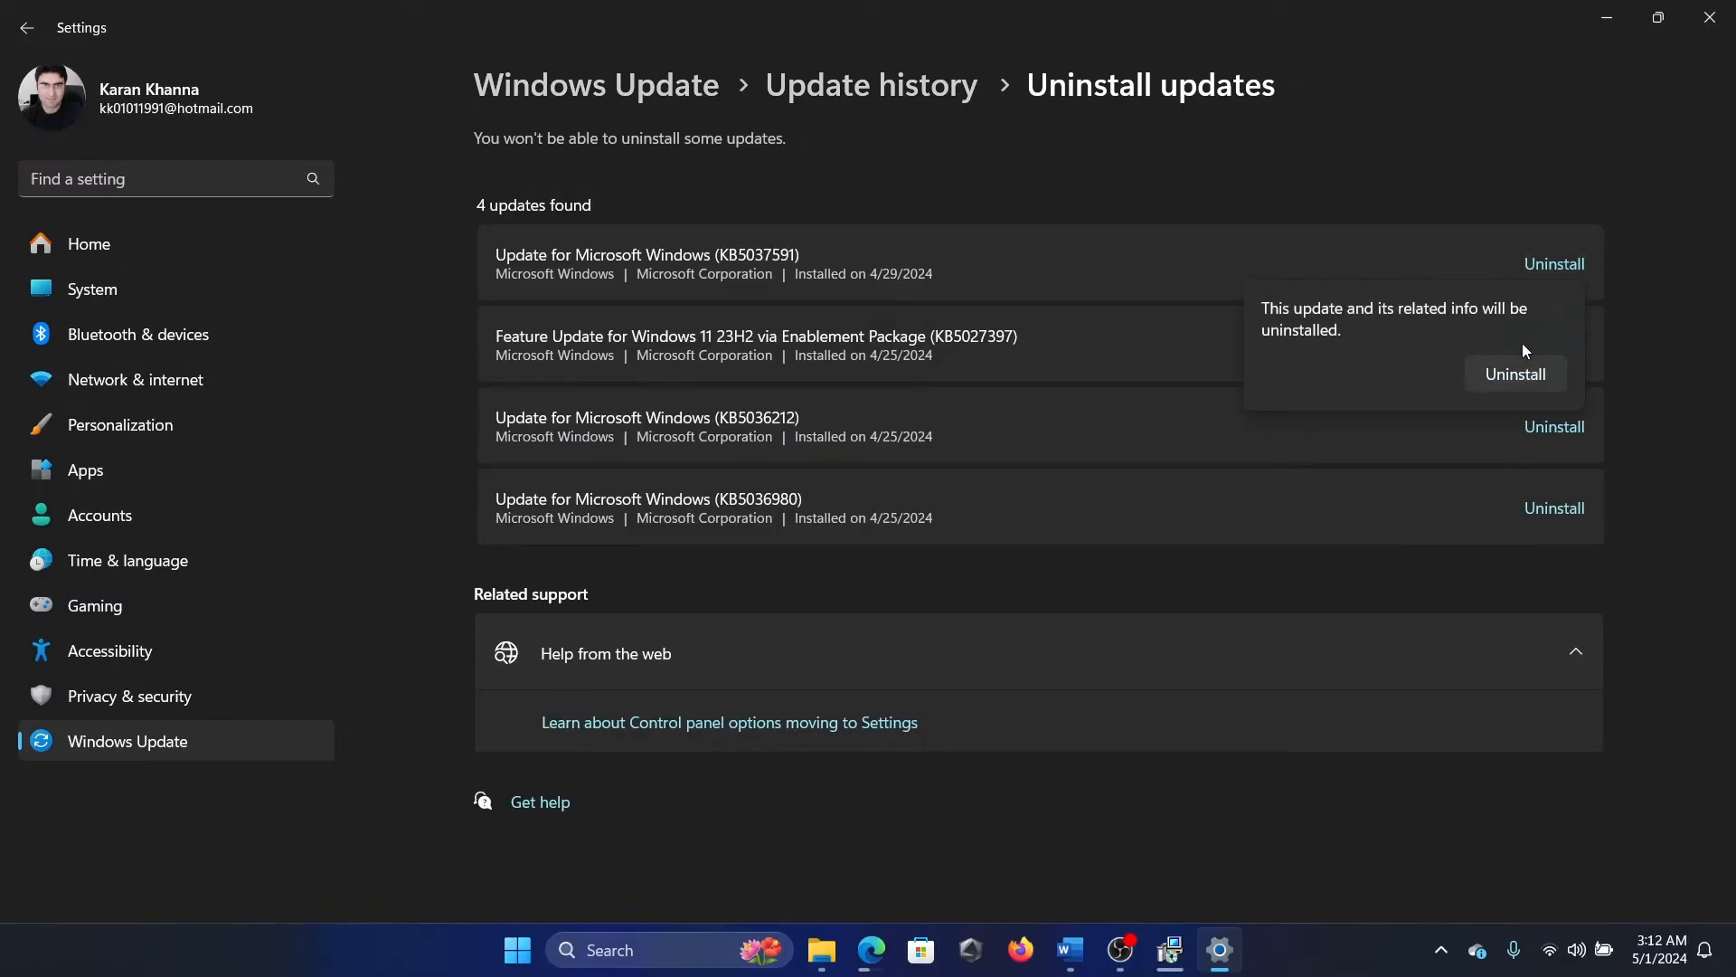
pyautogui.click(1067, 950)
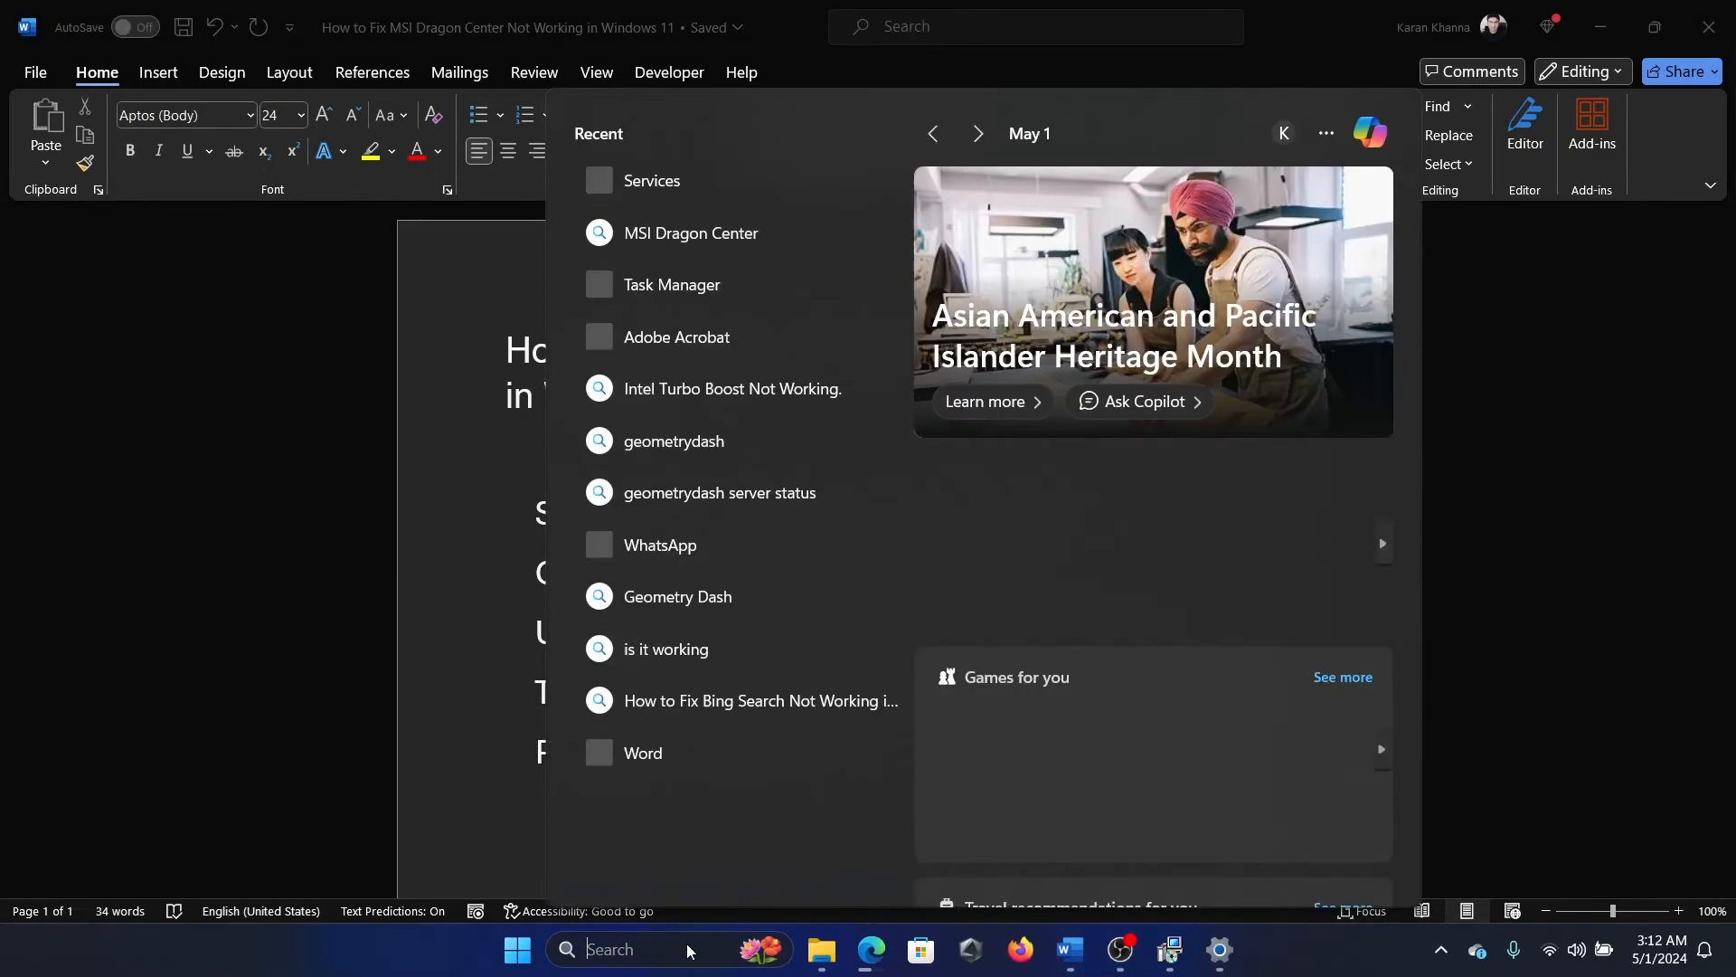
# Step: In System Configuration Services, hide Microsoft services, enable both ASUS Update Service entries, save and exit without restart
pyautogui.write('system Configurat')
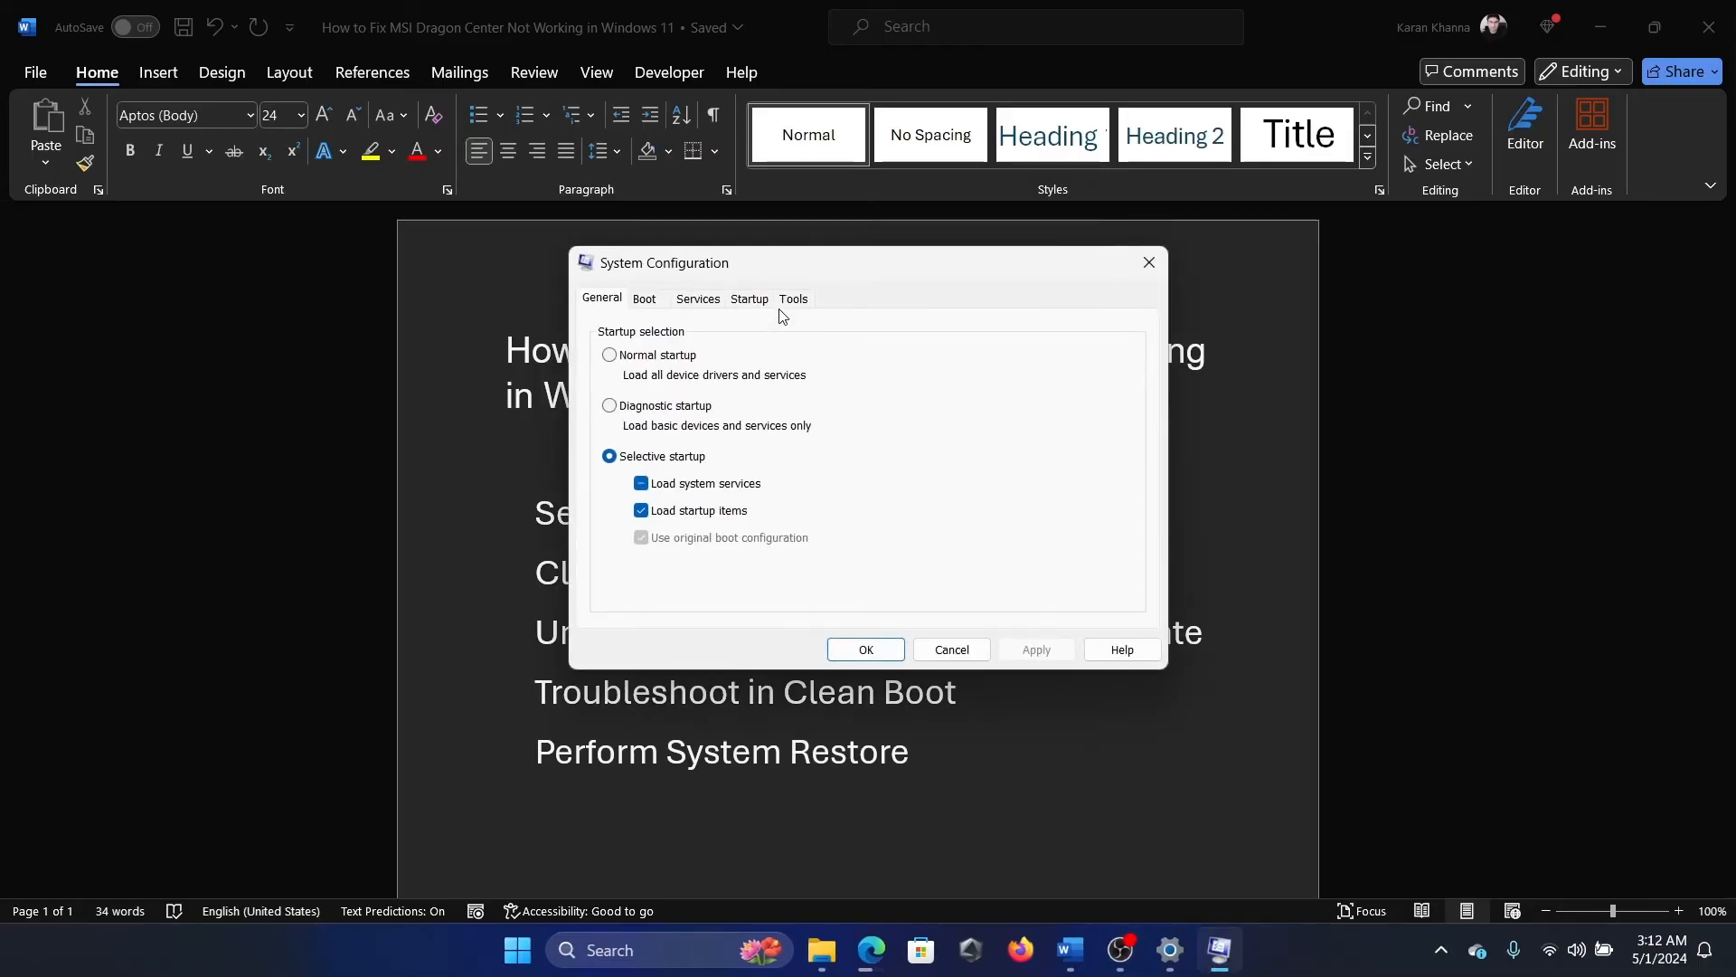
pyautogui.click(696, 299)
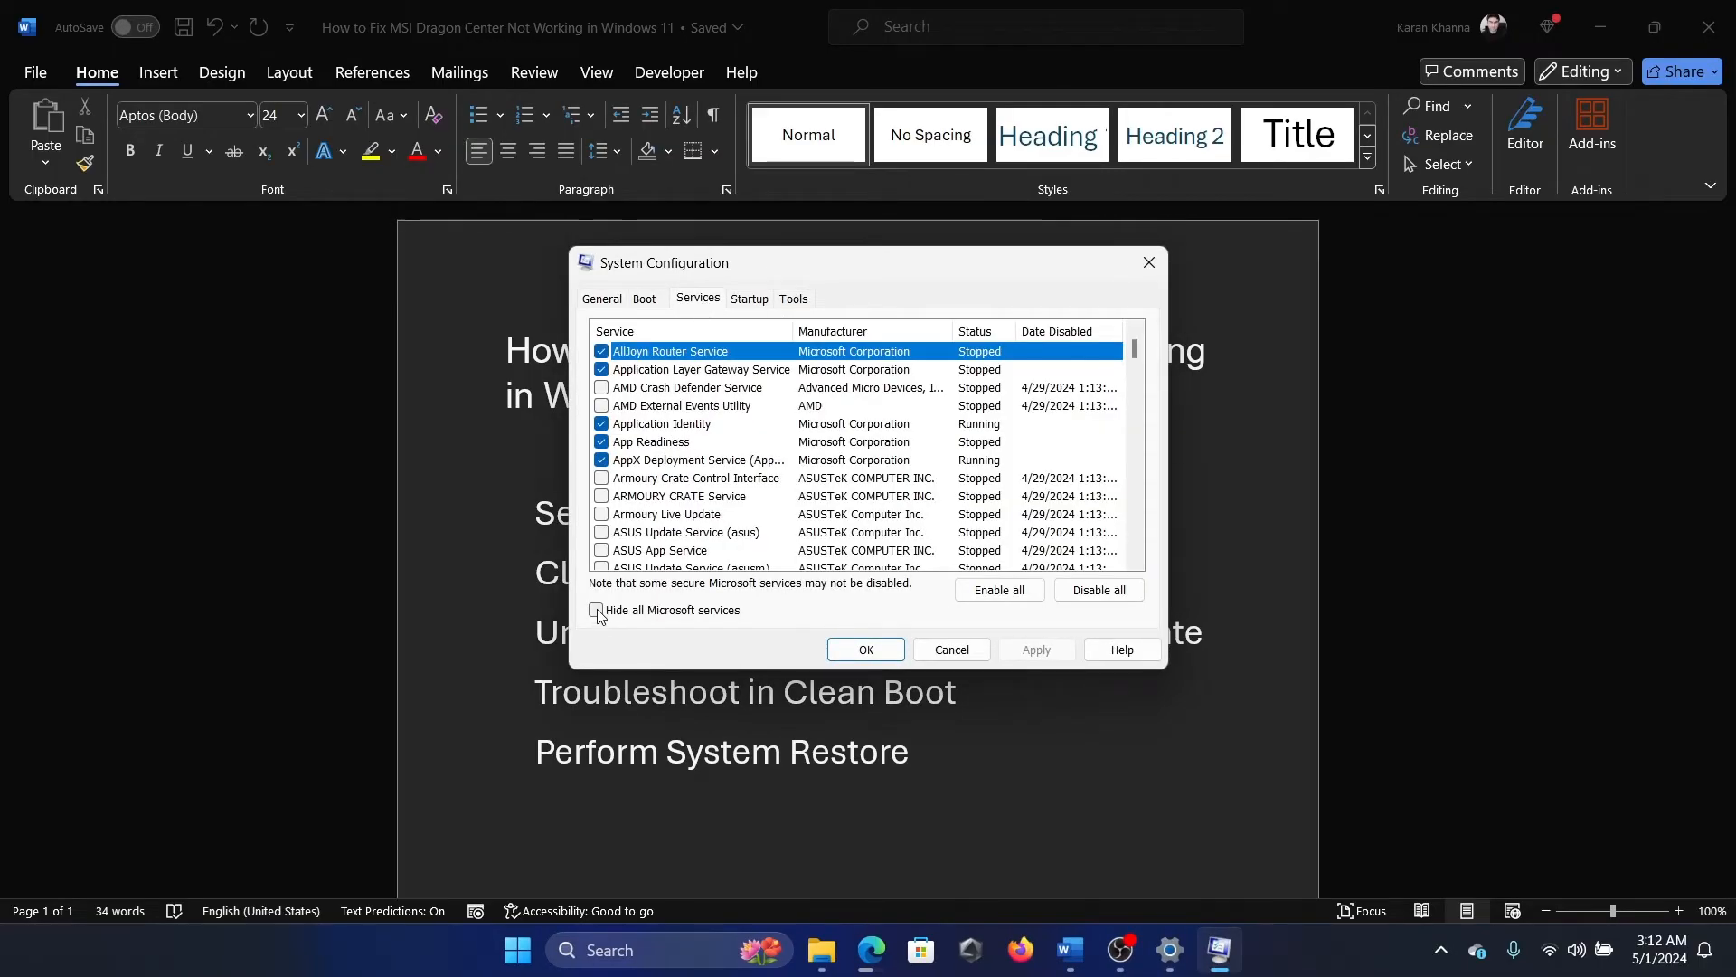
pyautogui.click(595, 610)
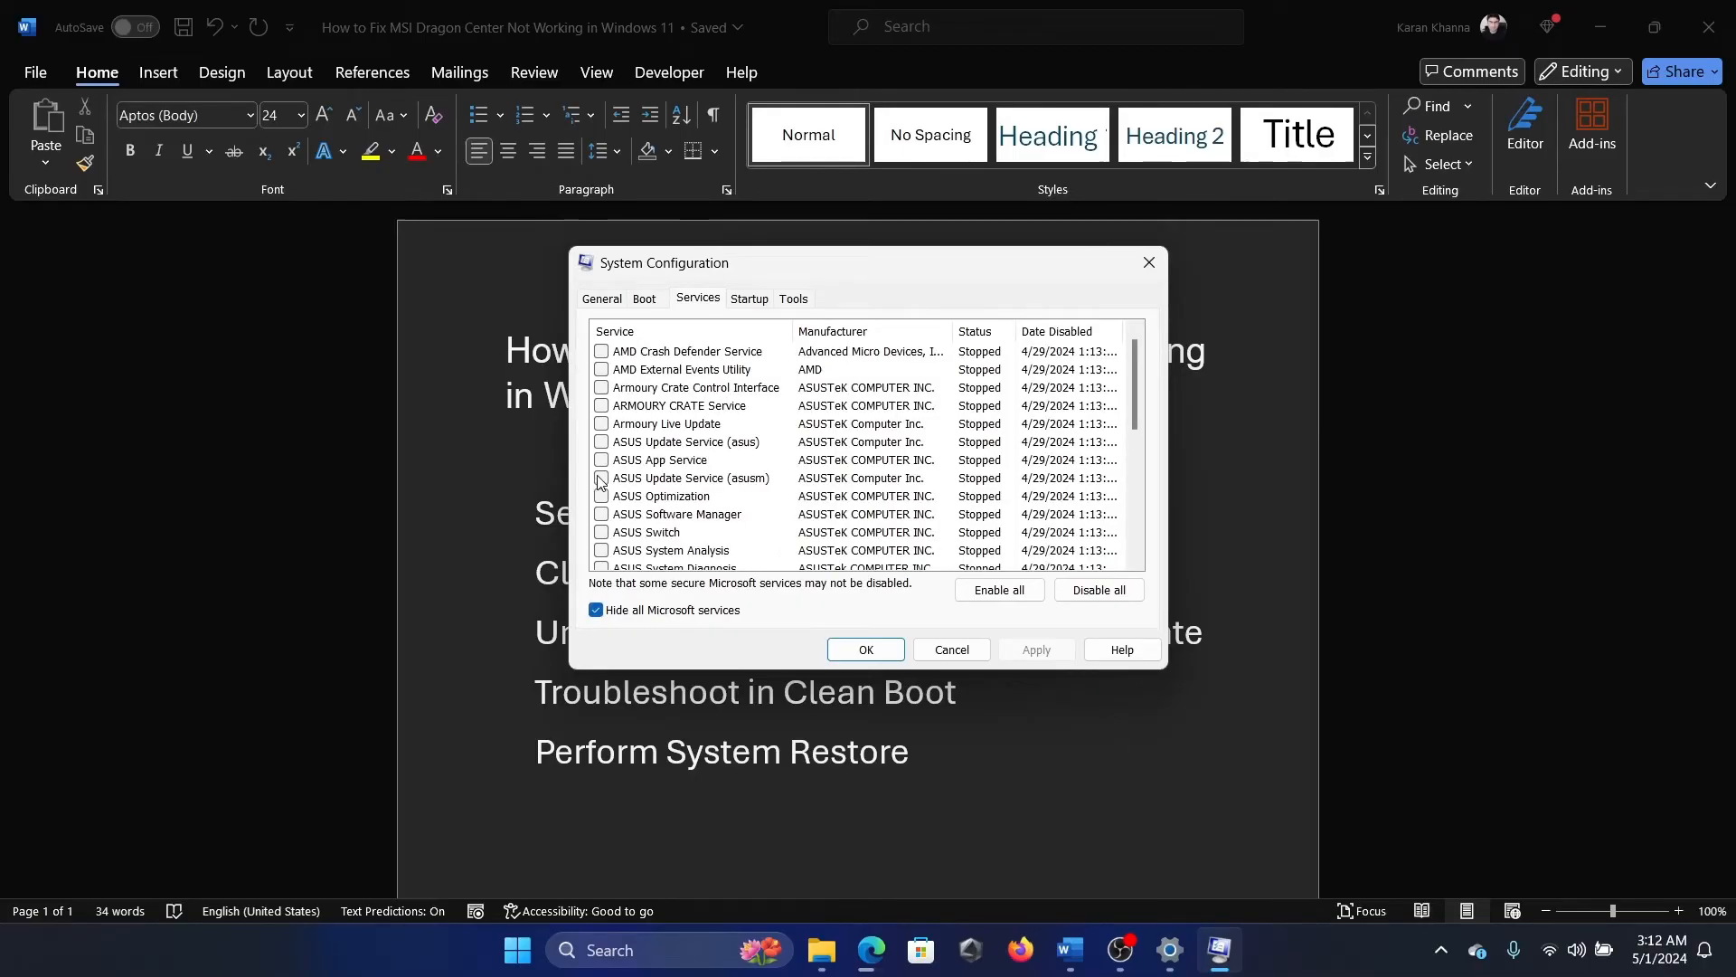
pyautogui.click(601, 477)
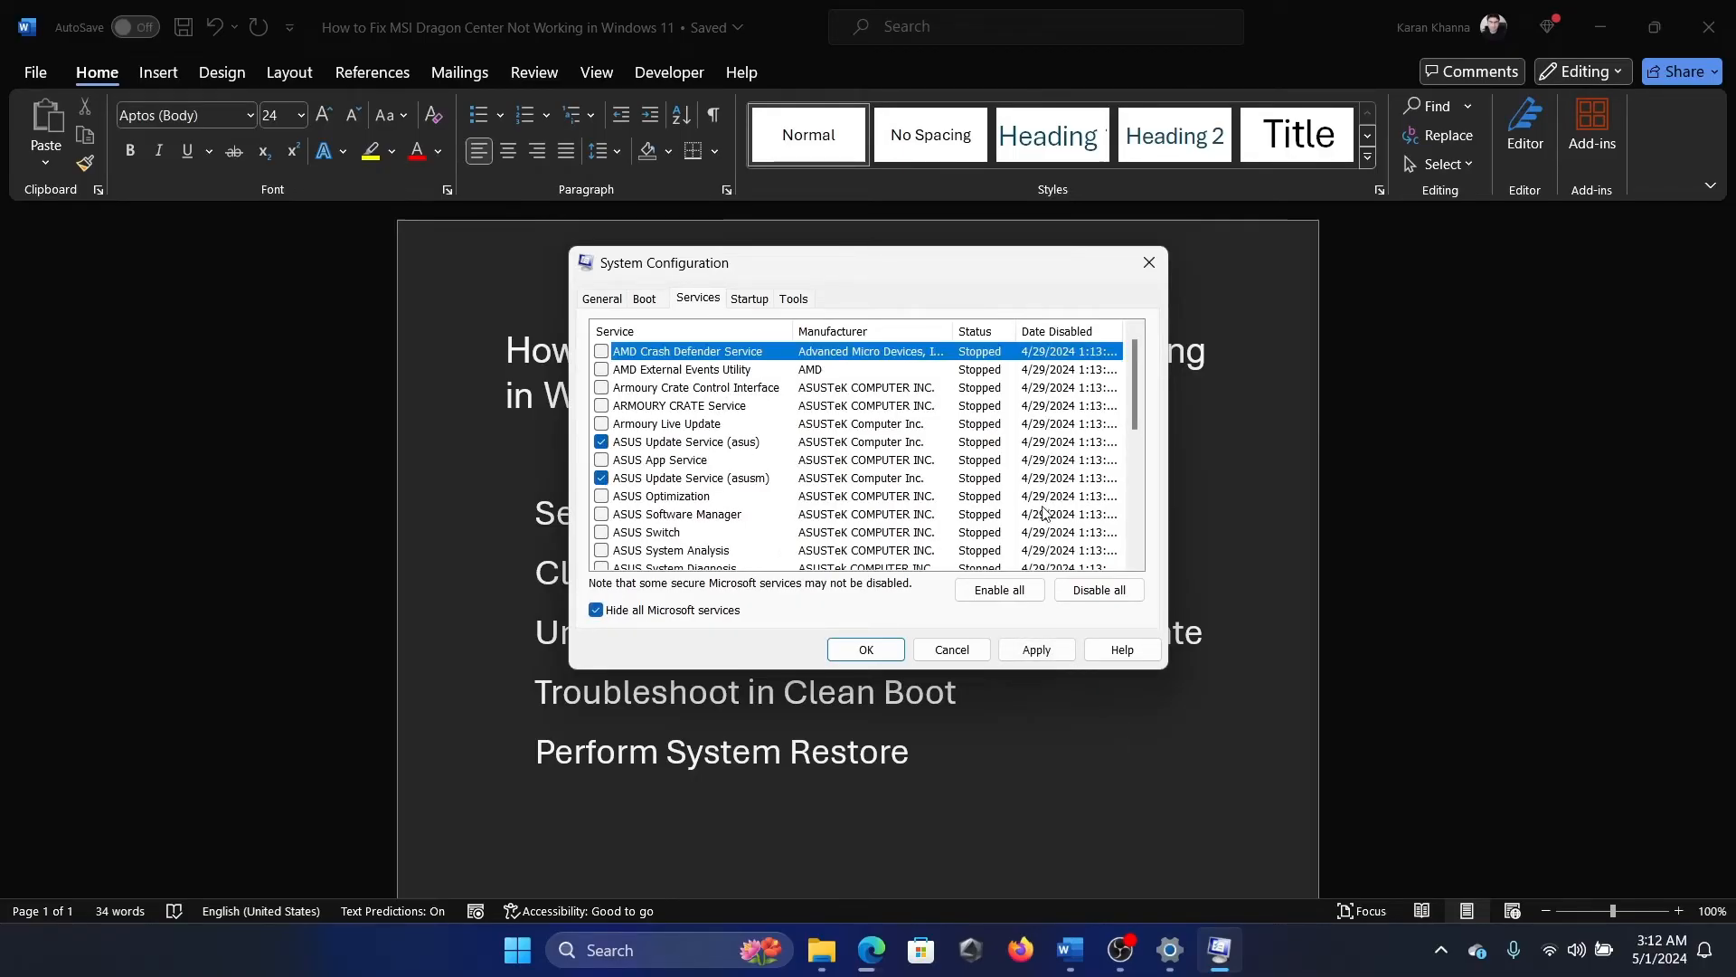
pyautogui.click(1033, 649)
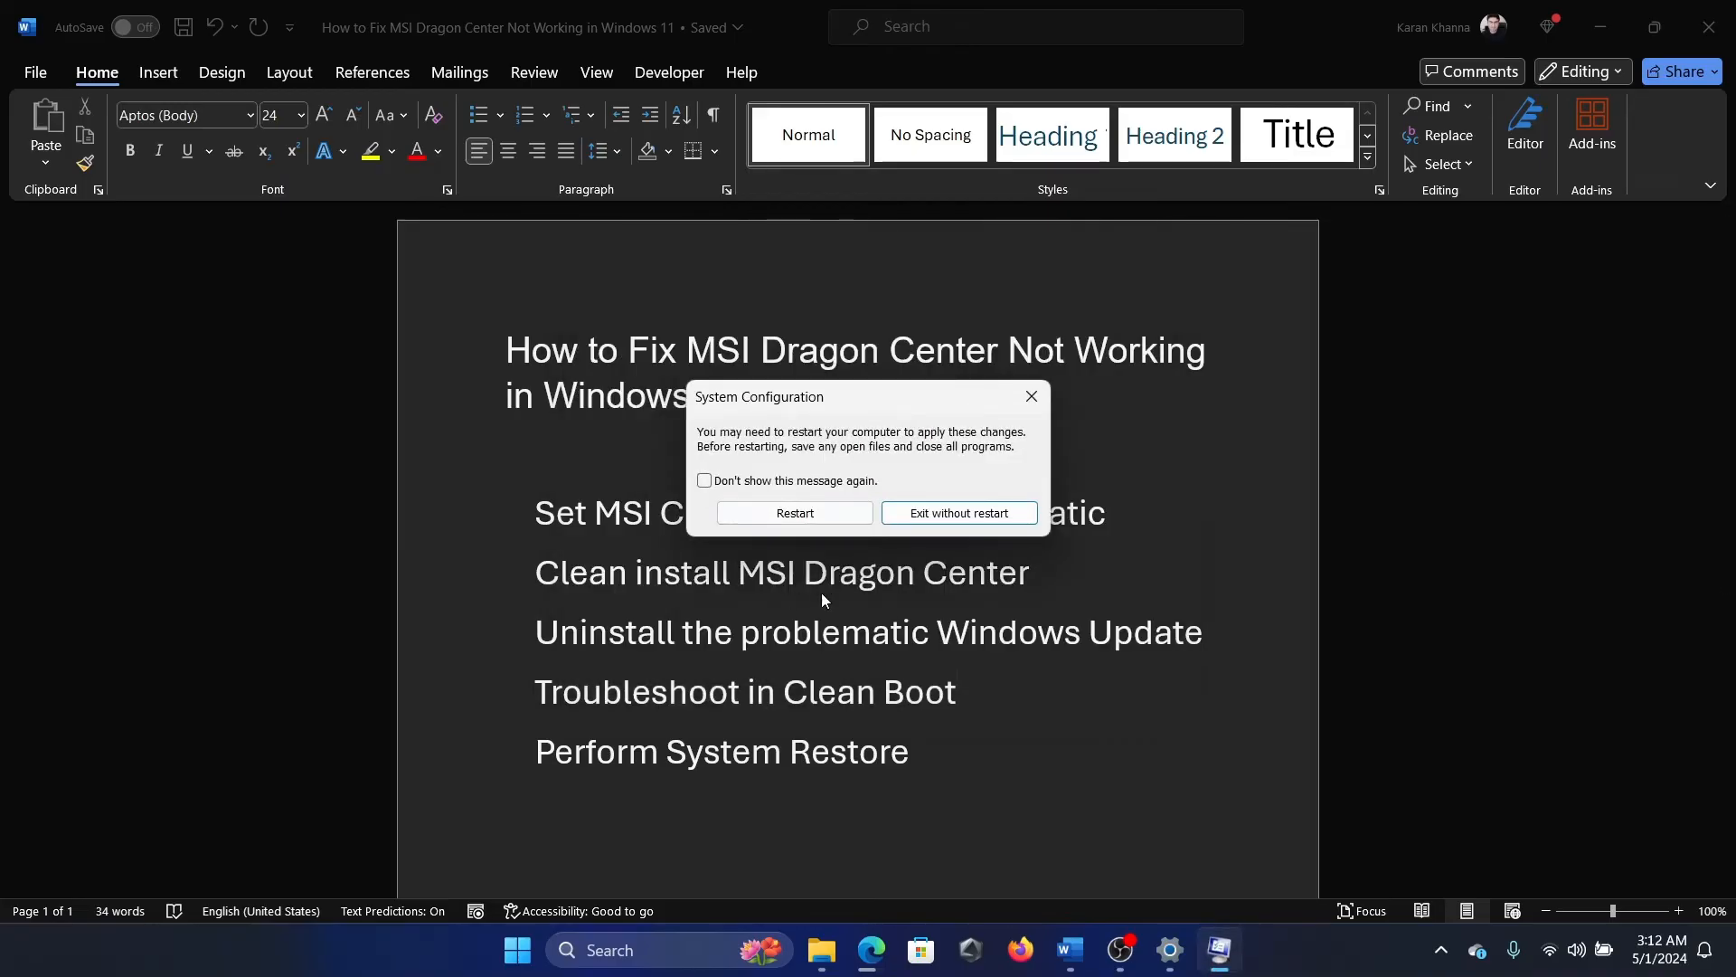
pyautogui.click(957, 512)
pyautogui.write('re')
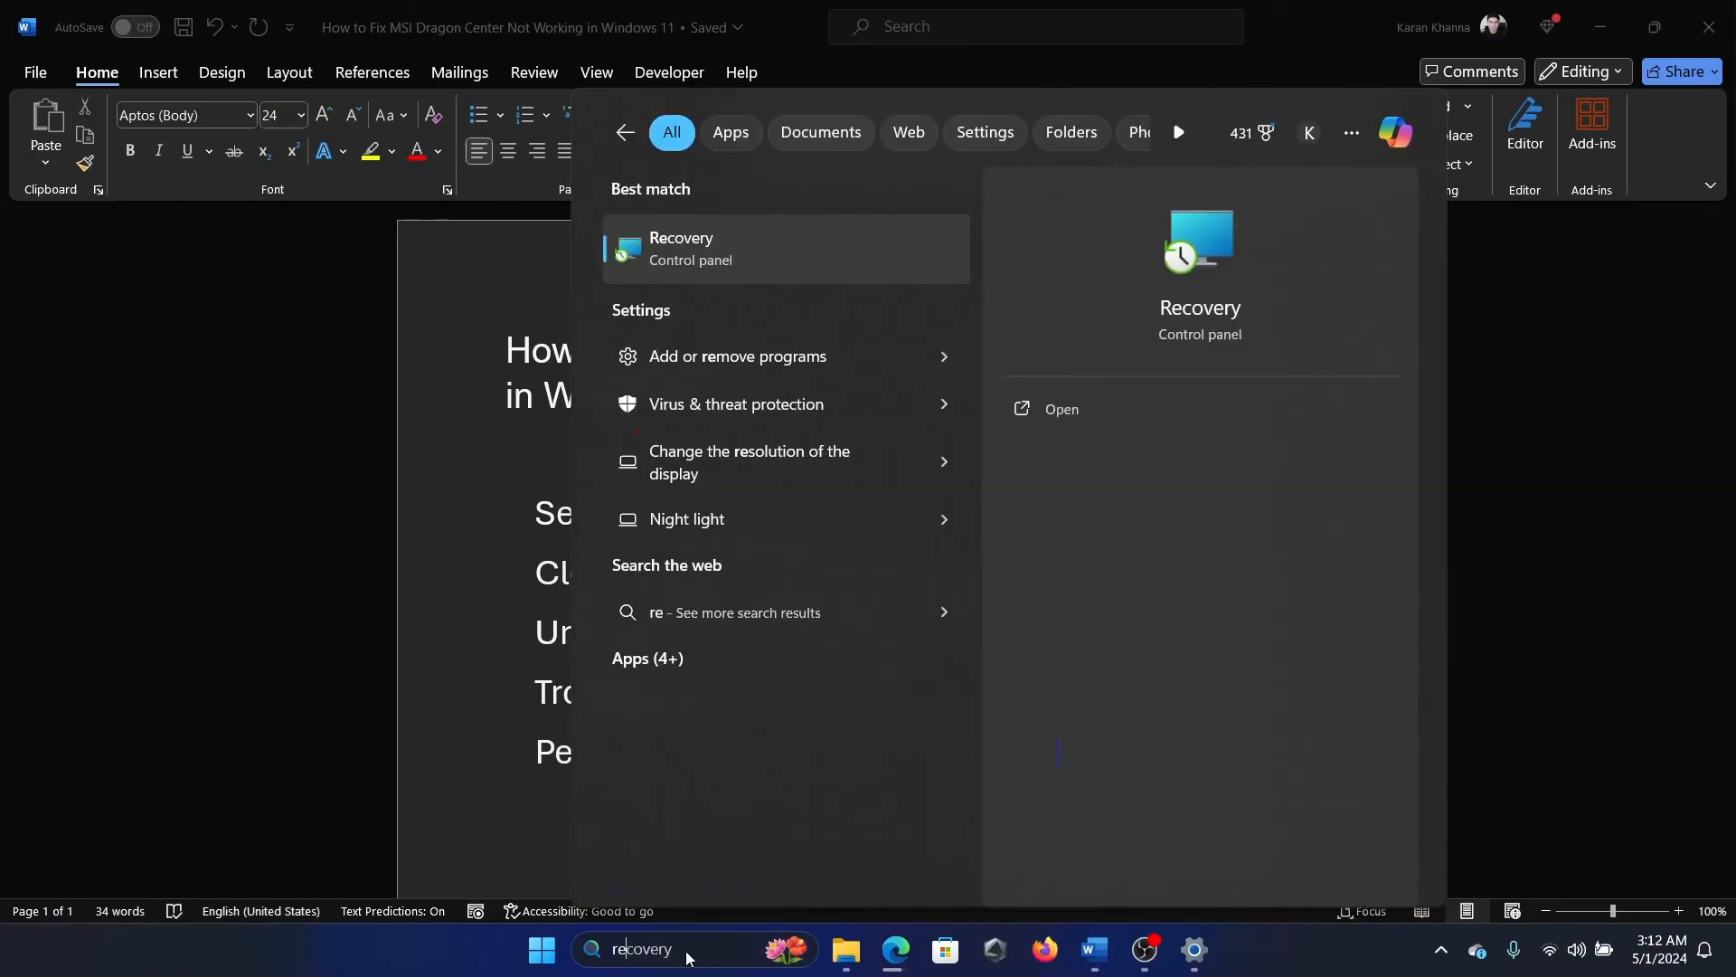
# Step: Launch System Restore from Recovery and proceed with the 4/29/2024 Manual: Test restore point
pyautogui.write('Drive')
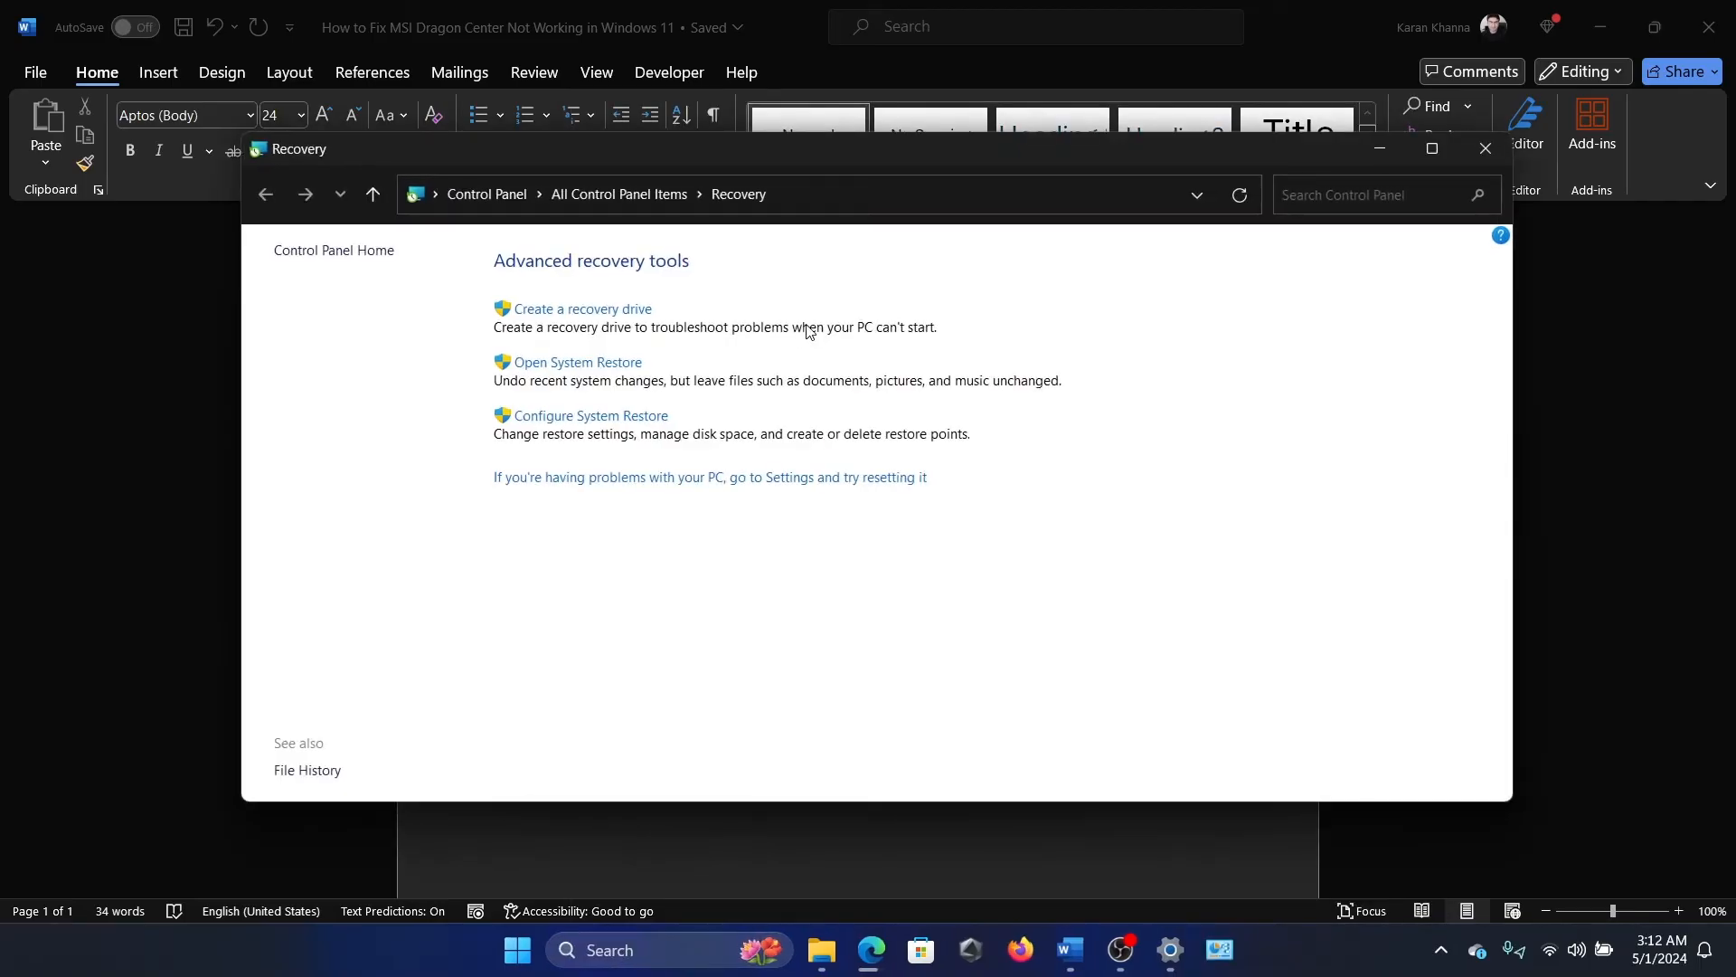
pyautogui.click(576, 362)
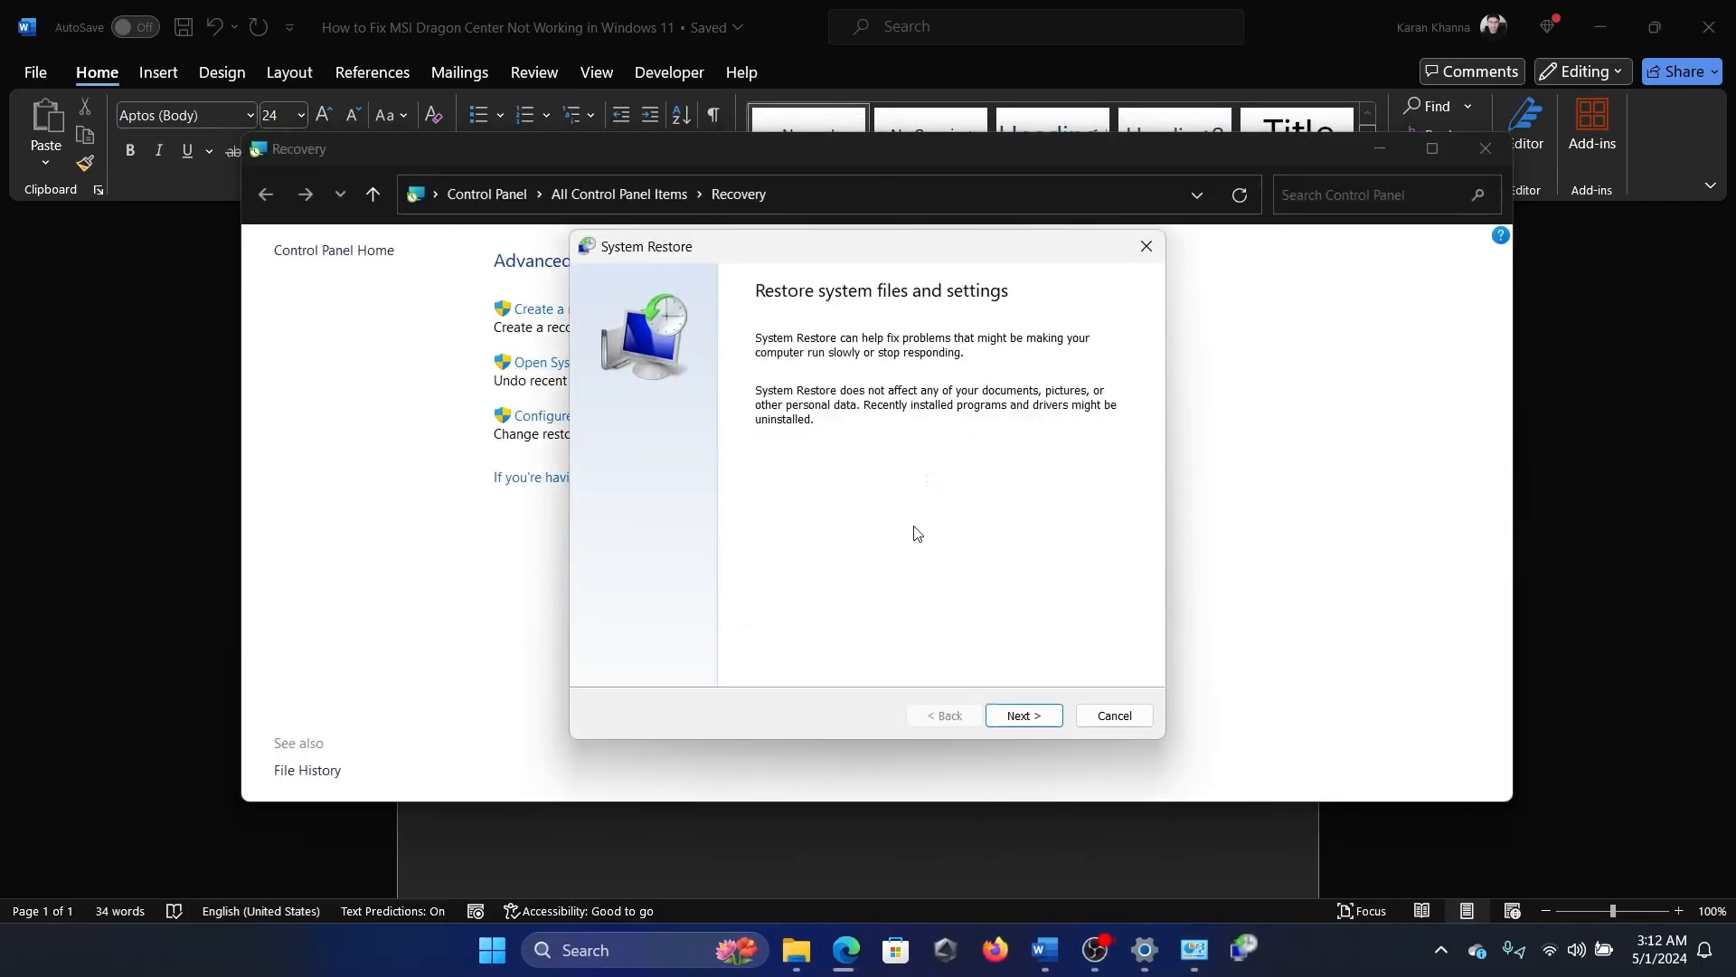
pyautogui.click(1021, 715)
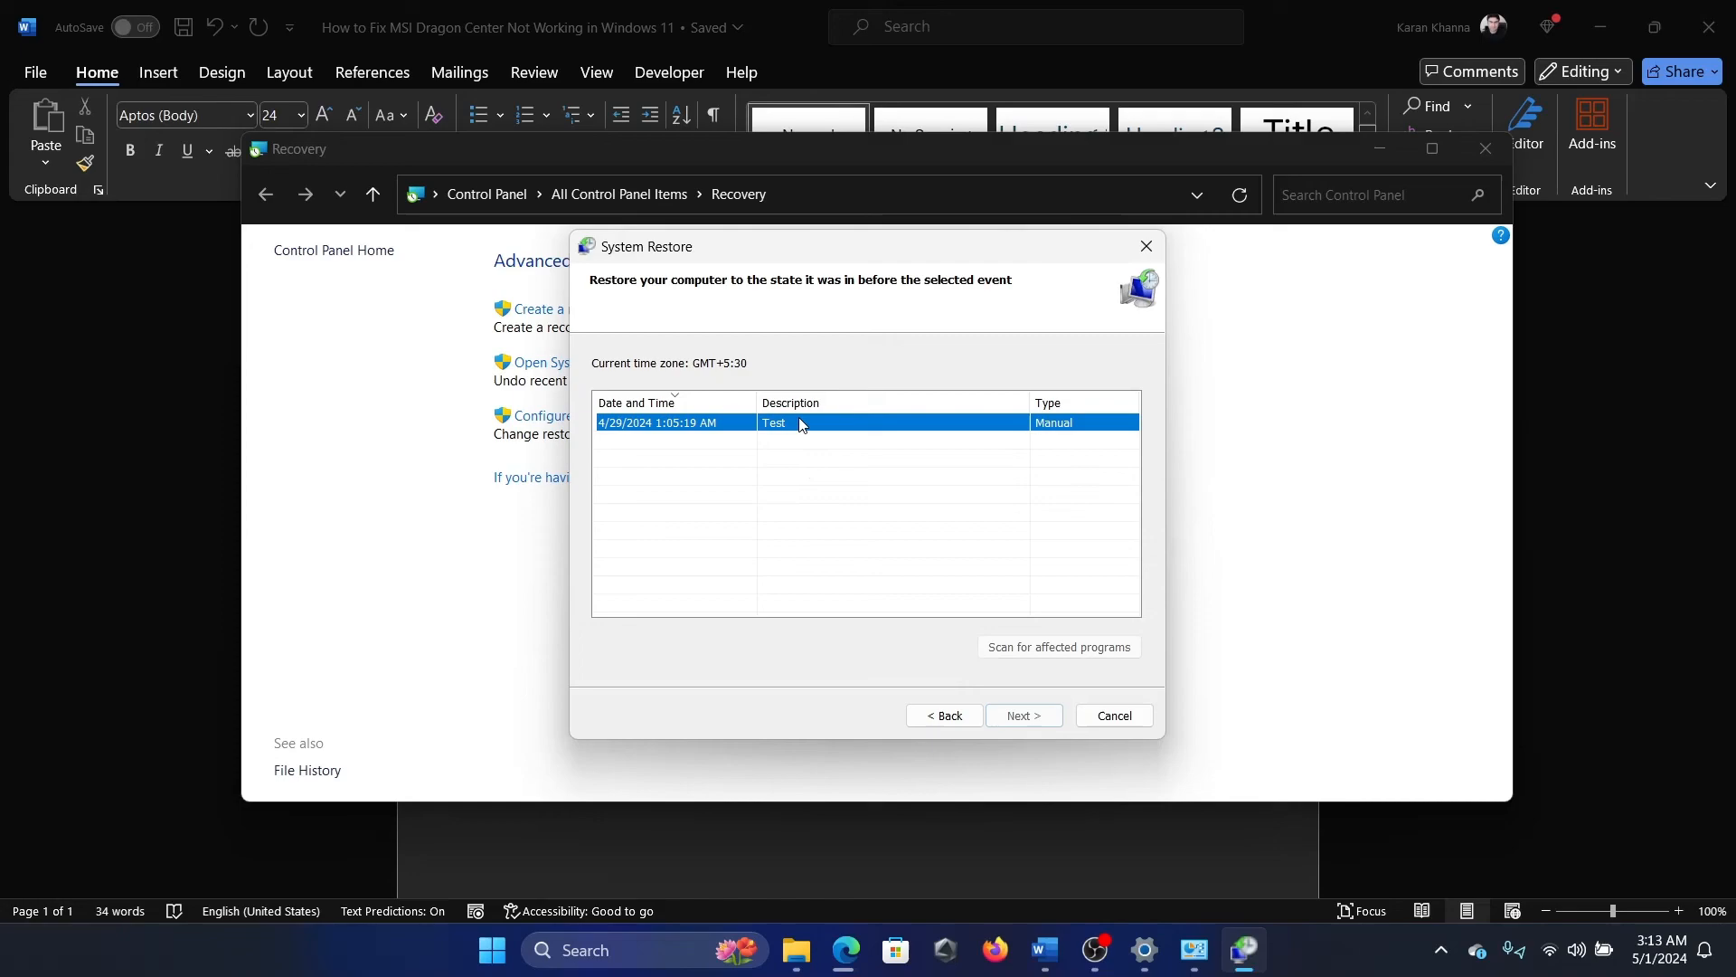
pyautogui.click(1018, 716)
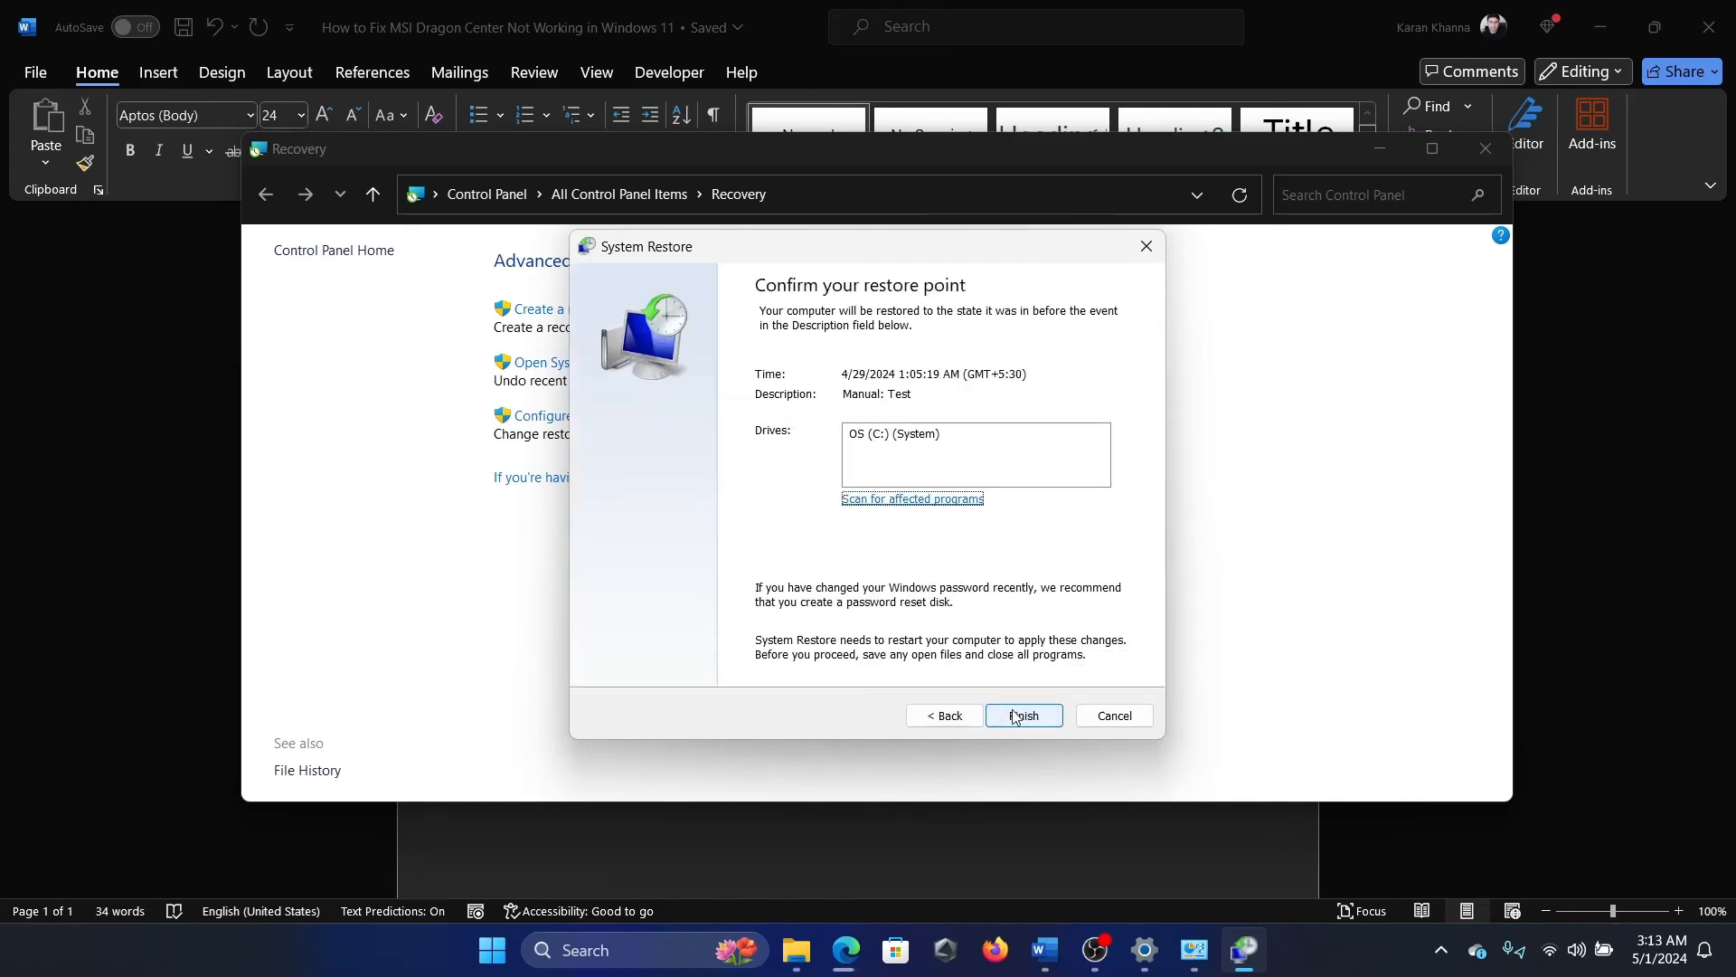